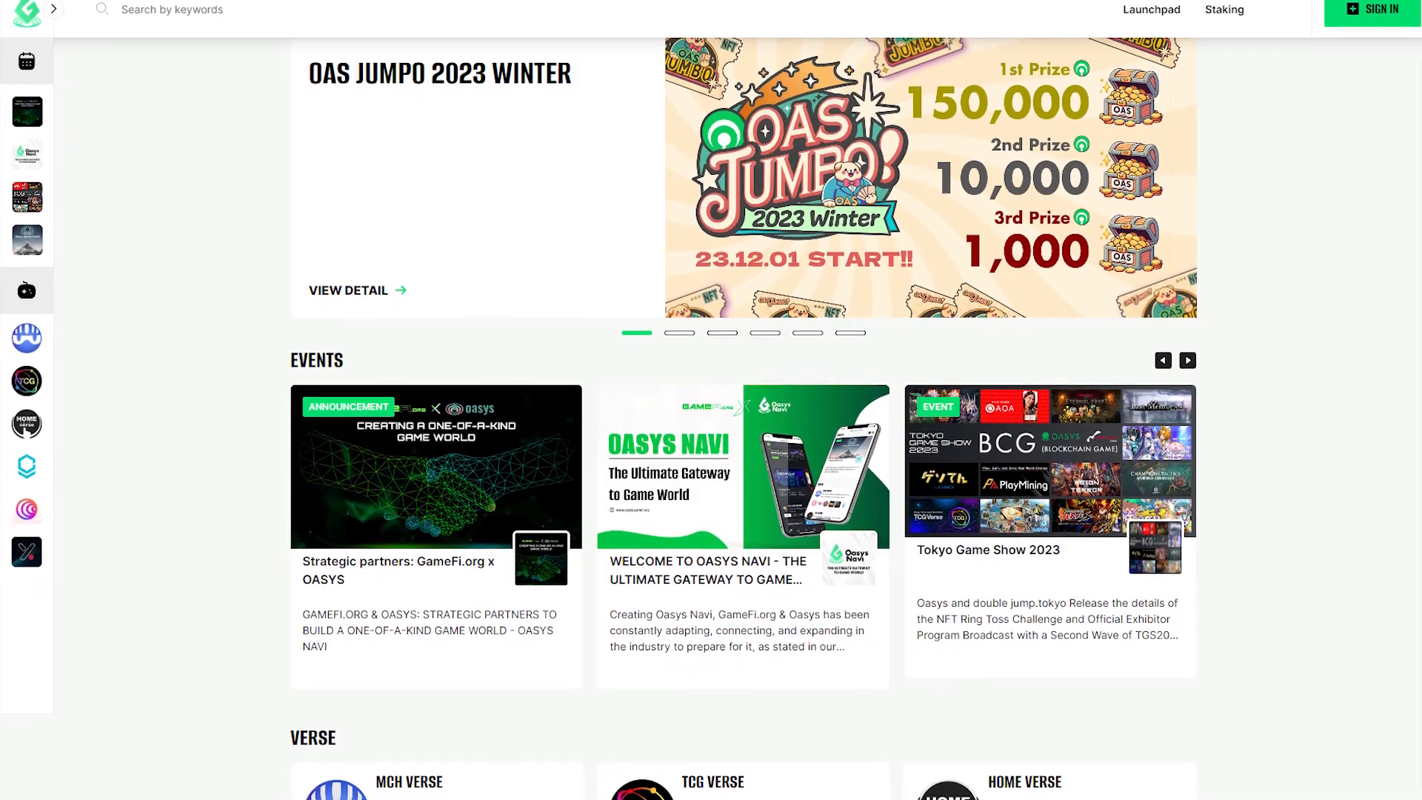
- Scroll down the Oasys Games homepage toward the docs on adding Oasys to MetaMask
scroll("down", 3)
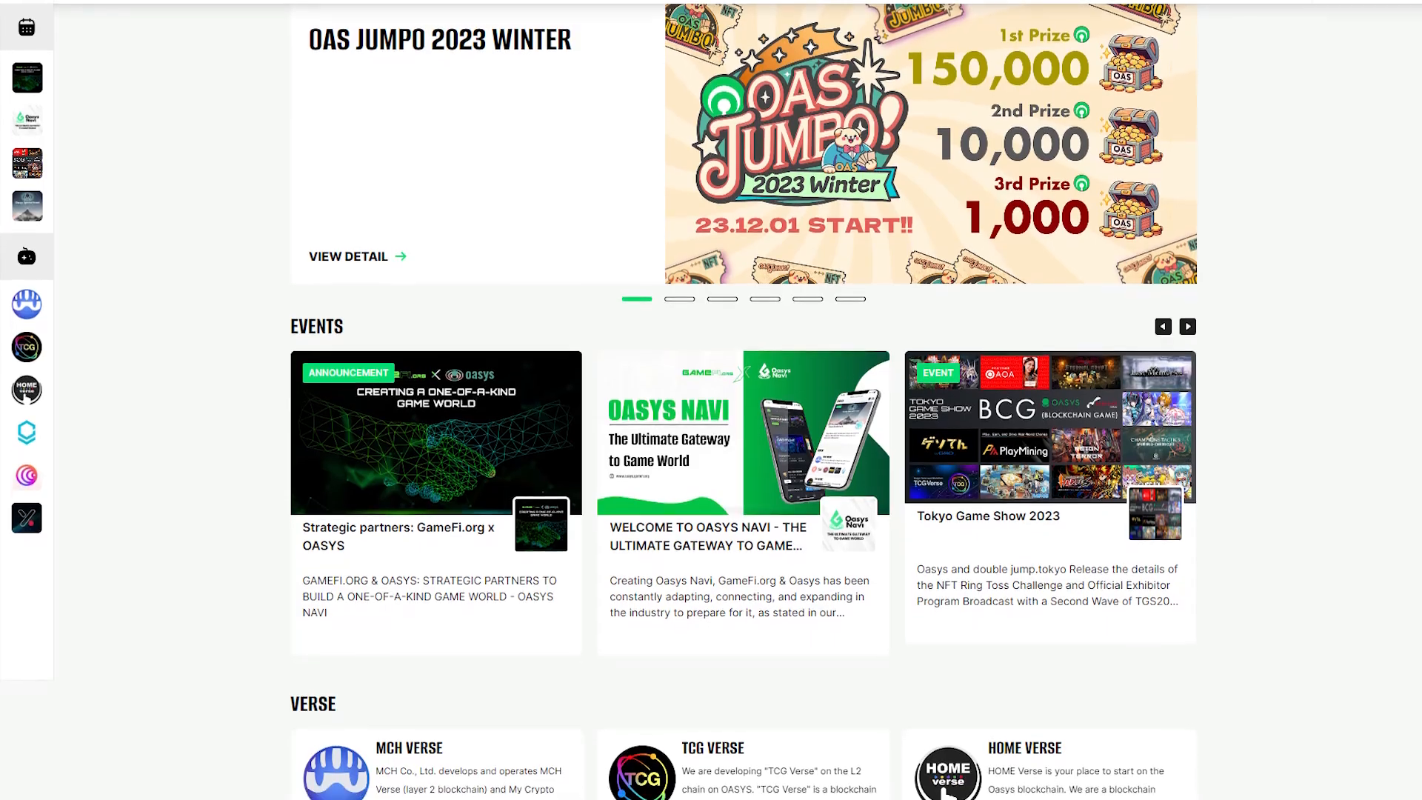
scroll("down", 3)
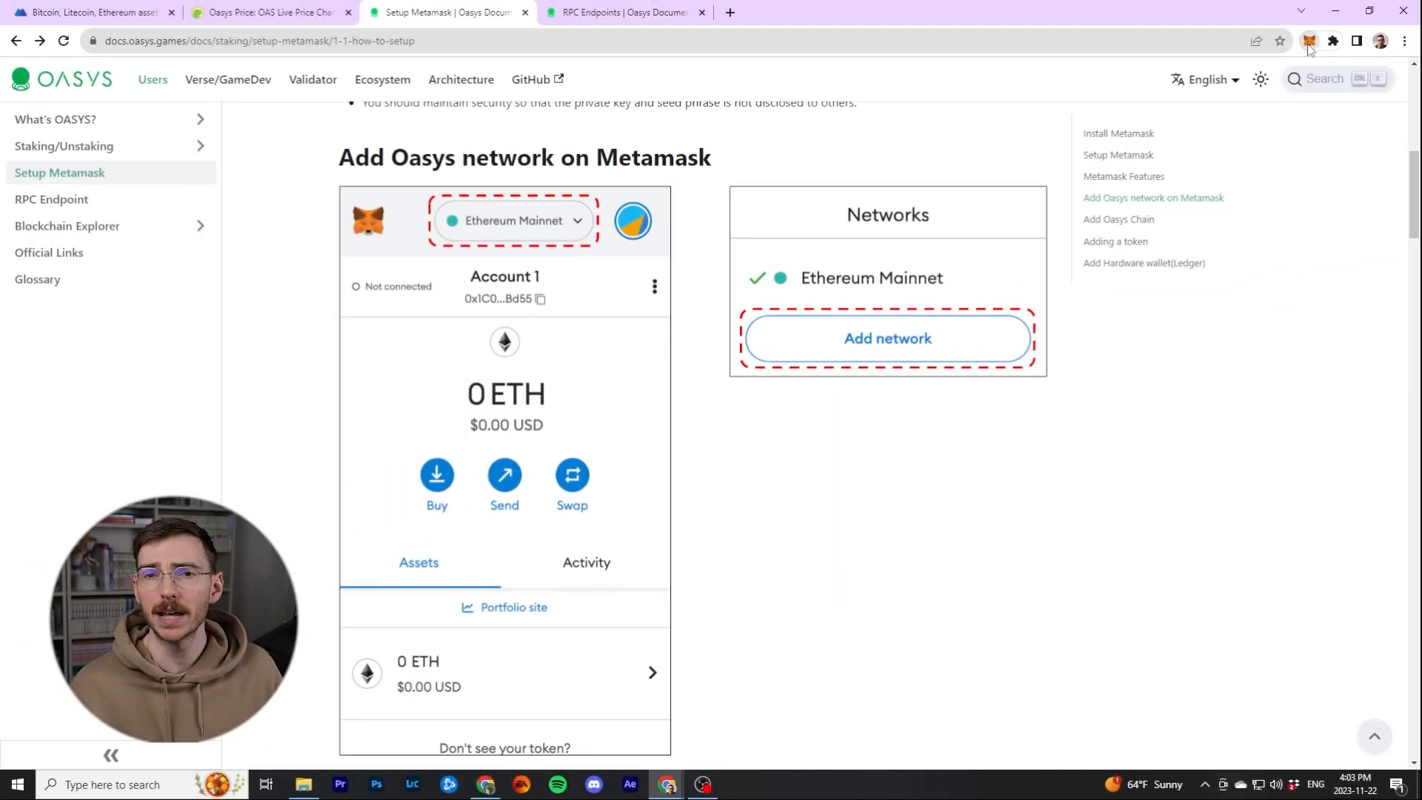
- Start adding a network manually from MetaMask's network list
left_click(1308, 40)
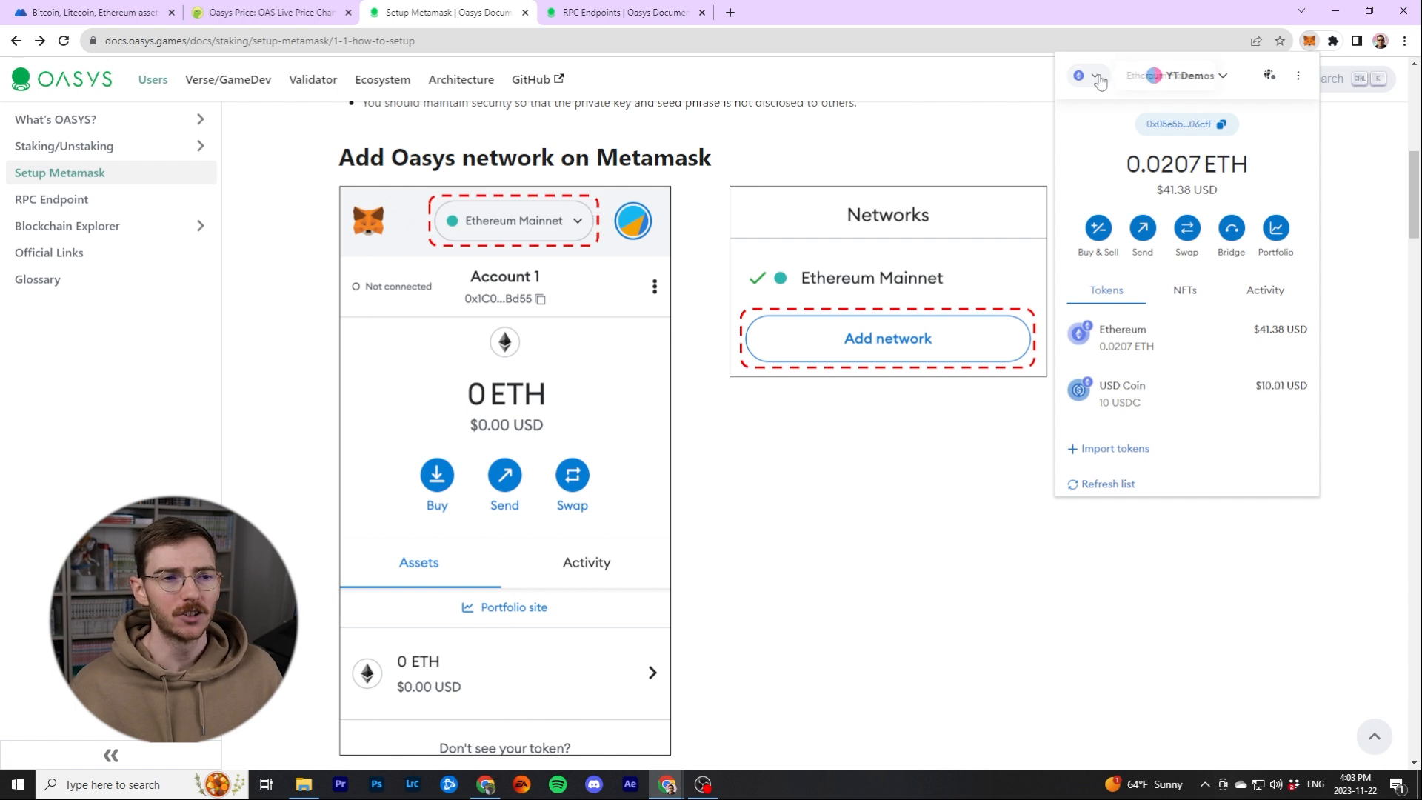
left_click(1176, 75)
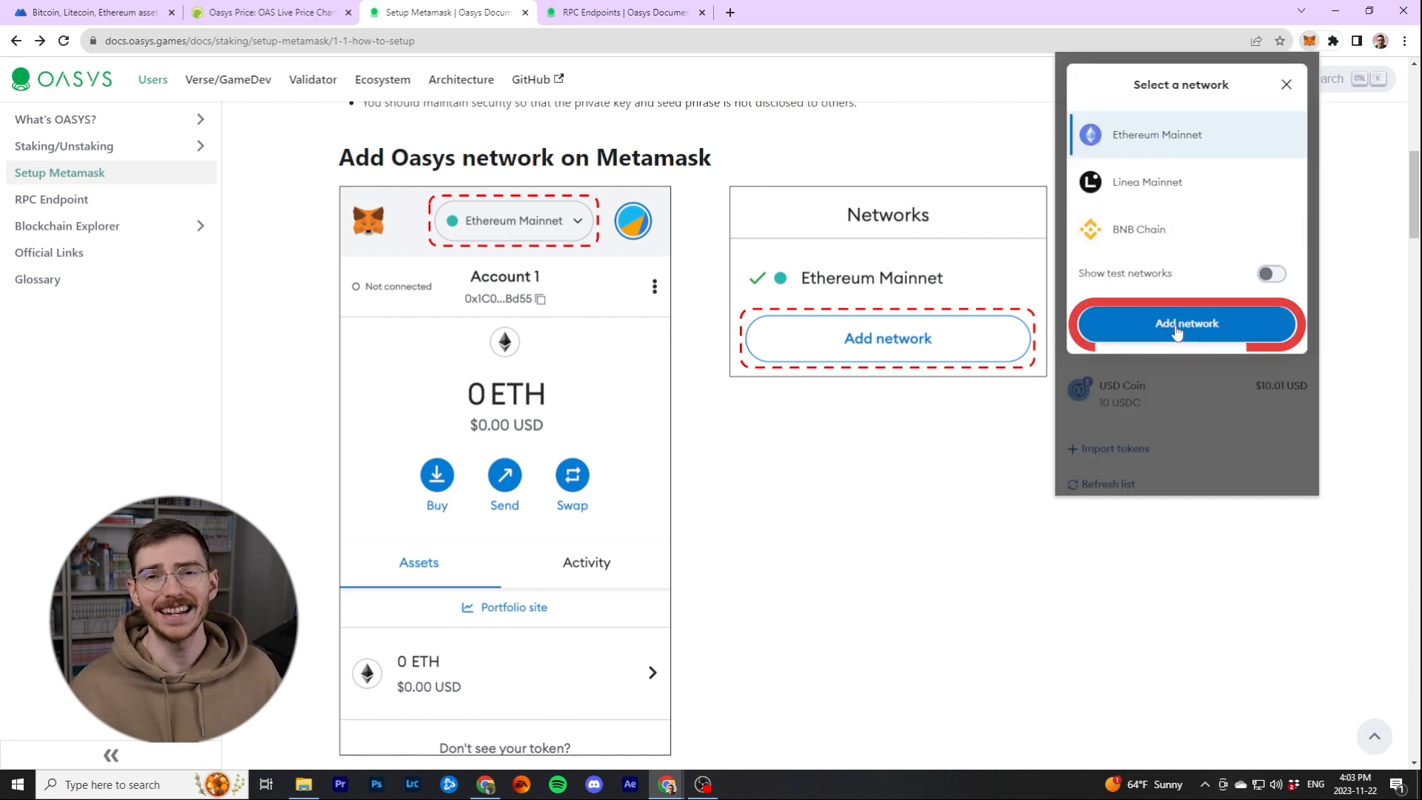
left_click(1187, 324)
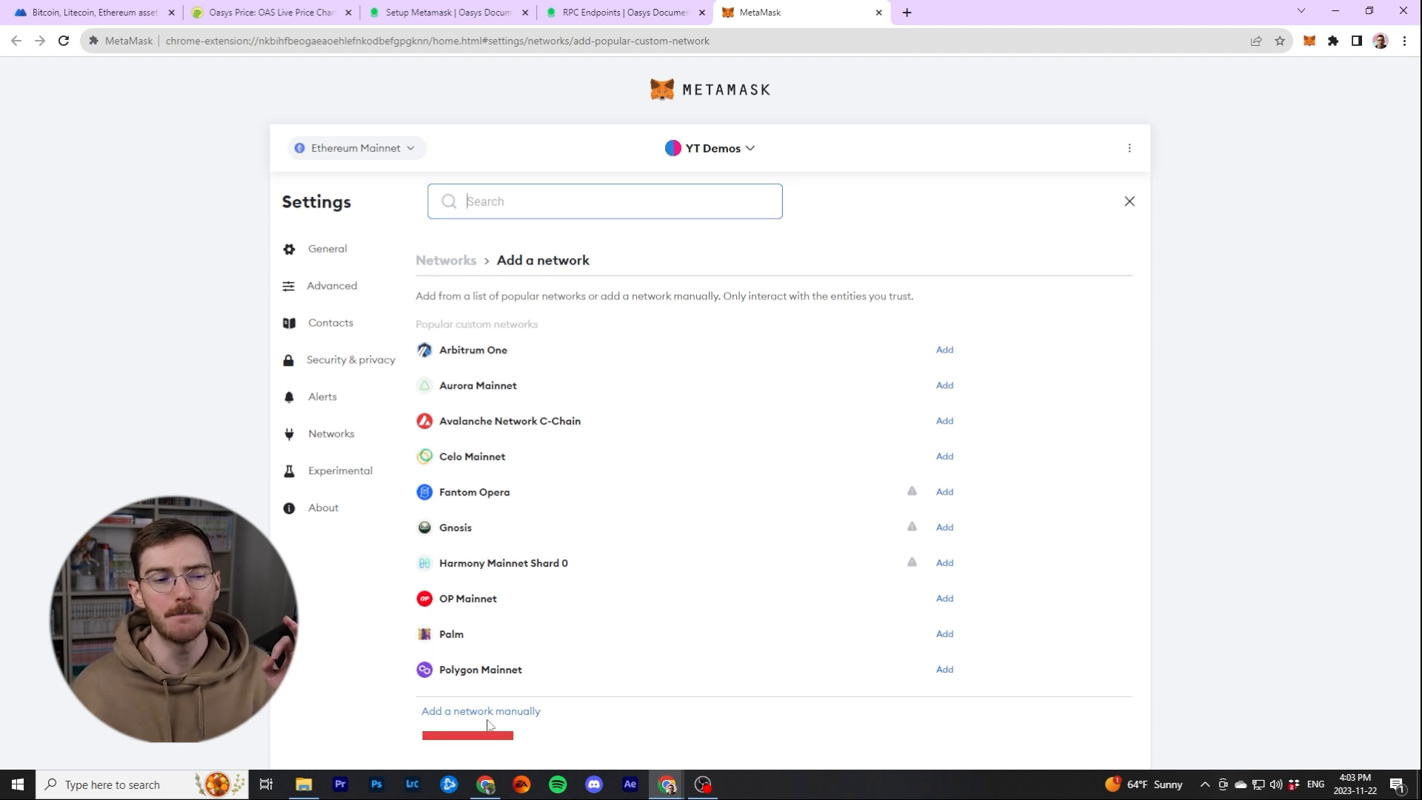
left_click(480, 711)
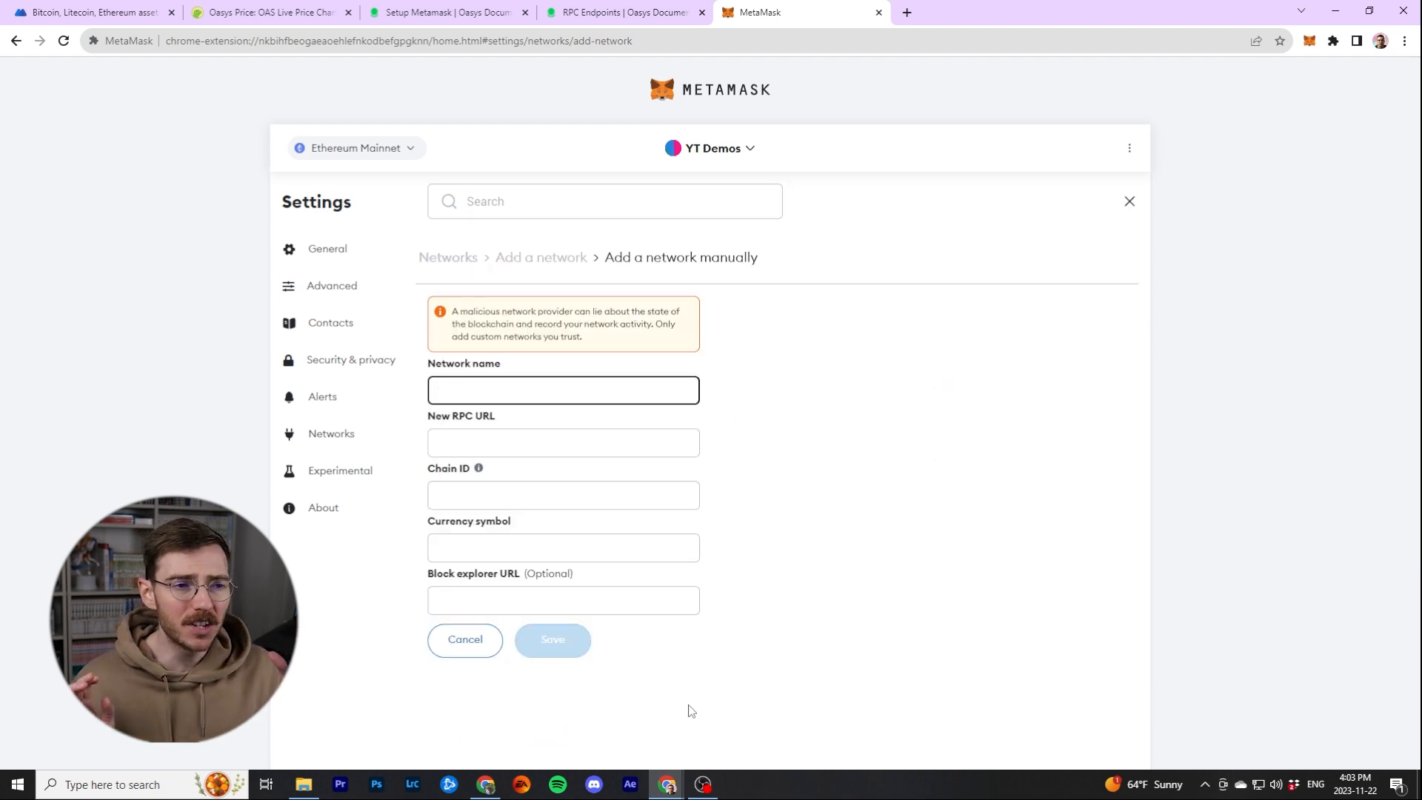
- Name the network Oasys with currency symbol OAS
type("O")
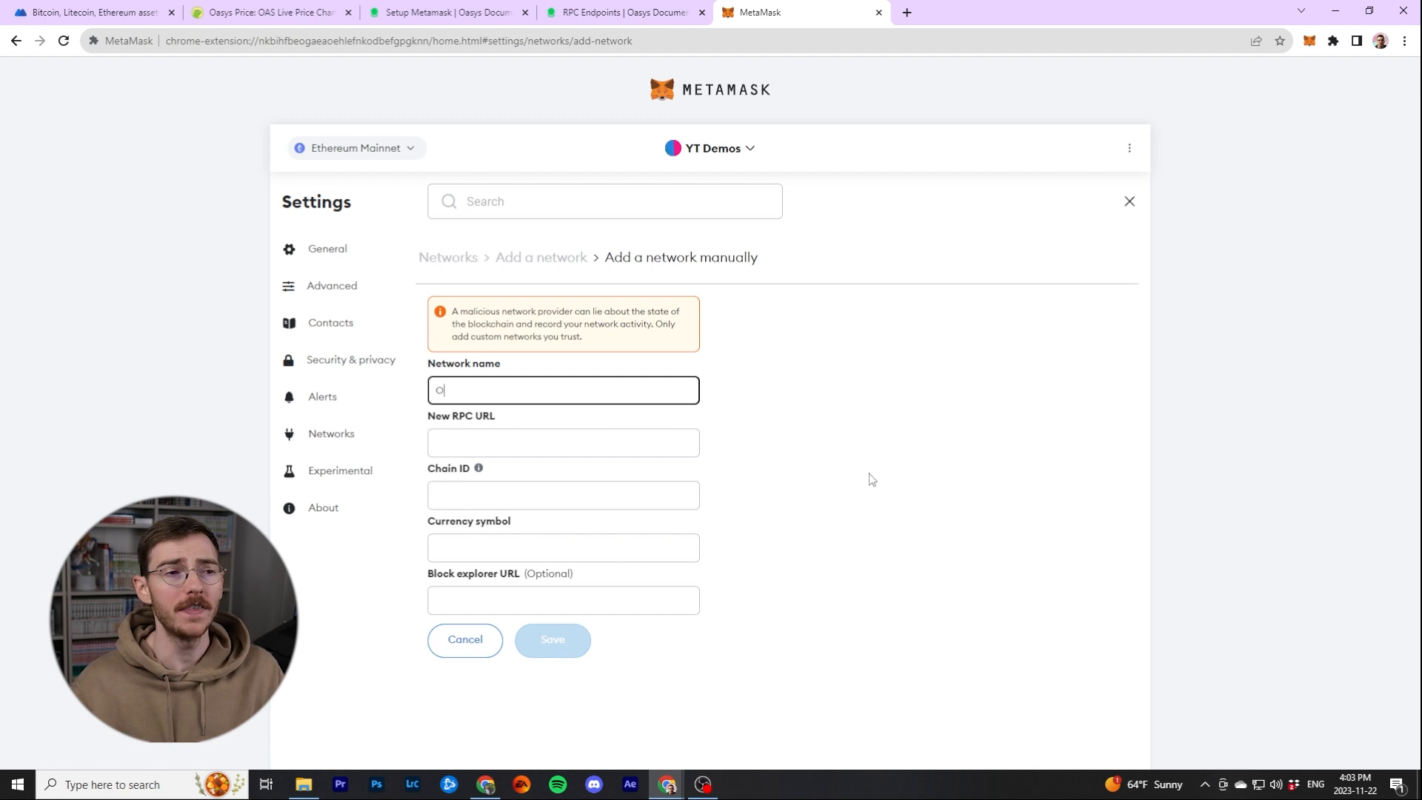
type("Oasys")
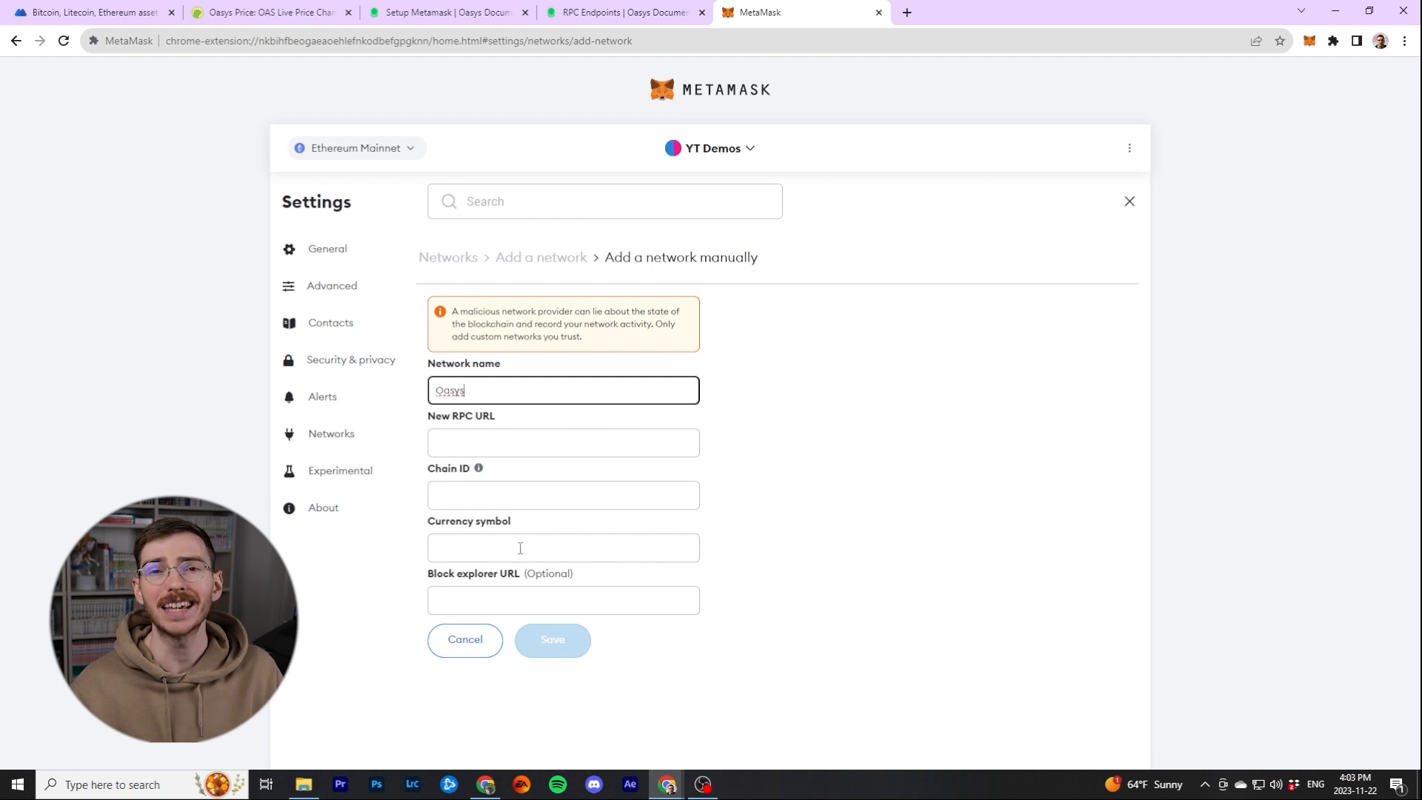
left_click(563, 548)
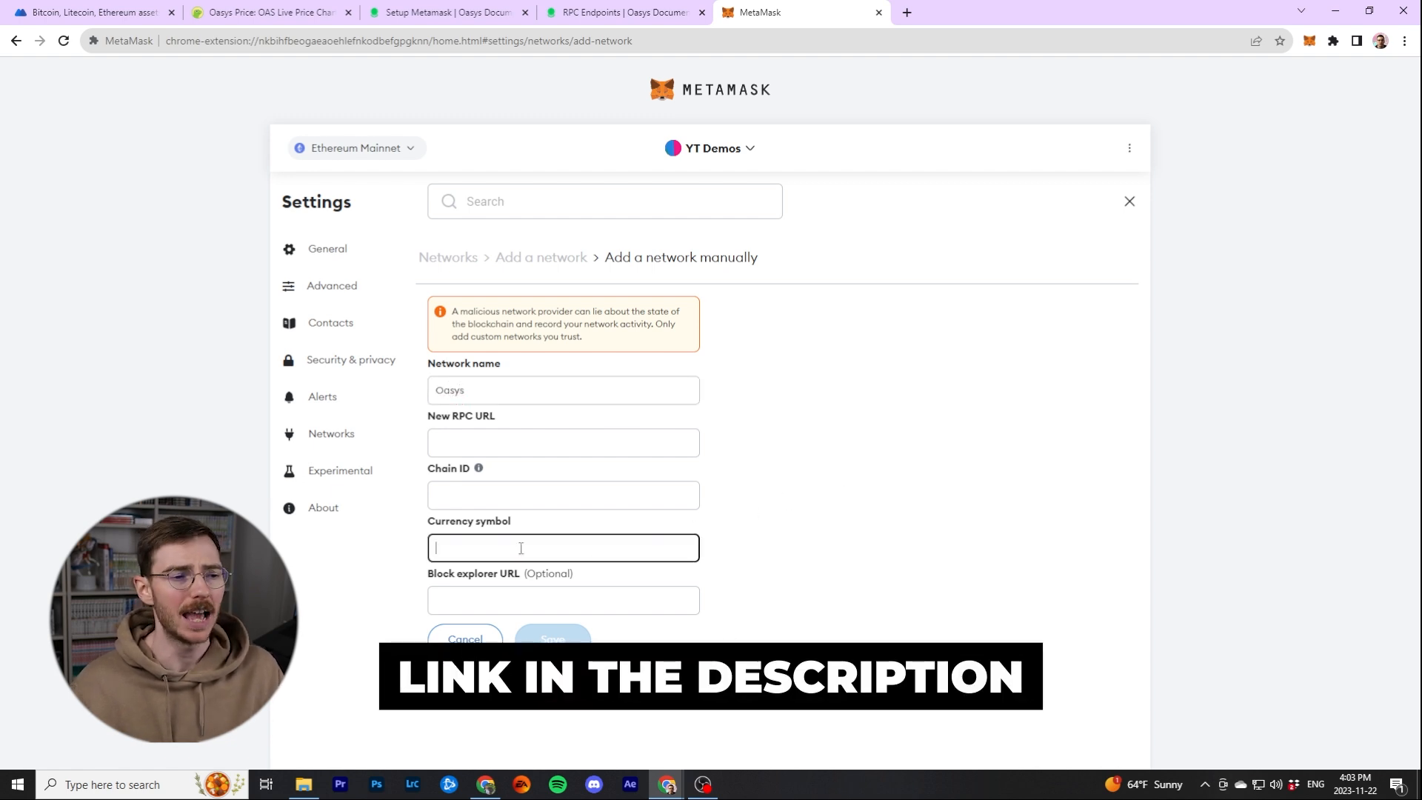
type("OAS")
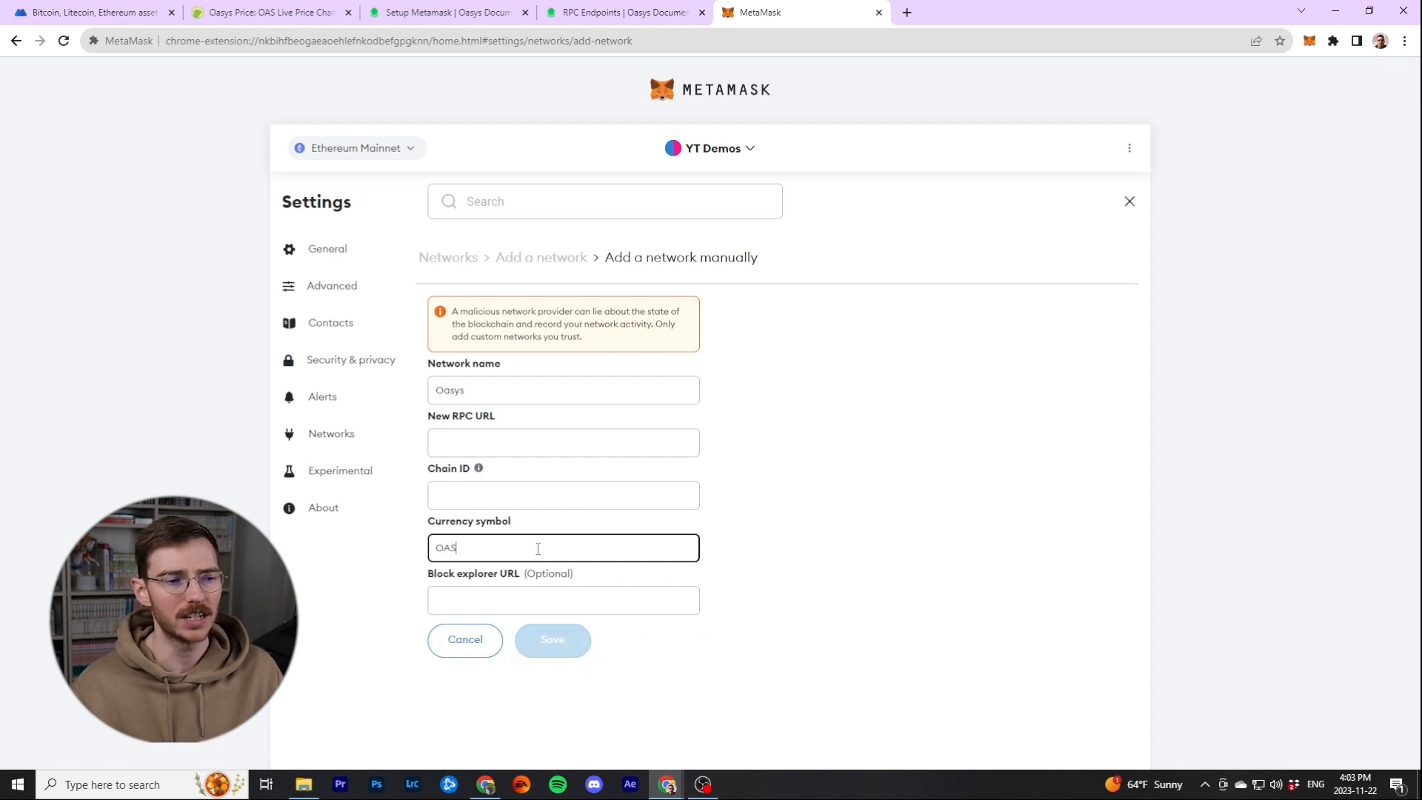
left_click(624, 11)
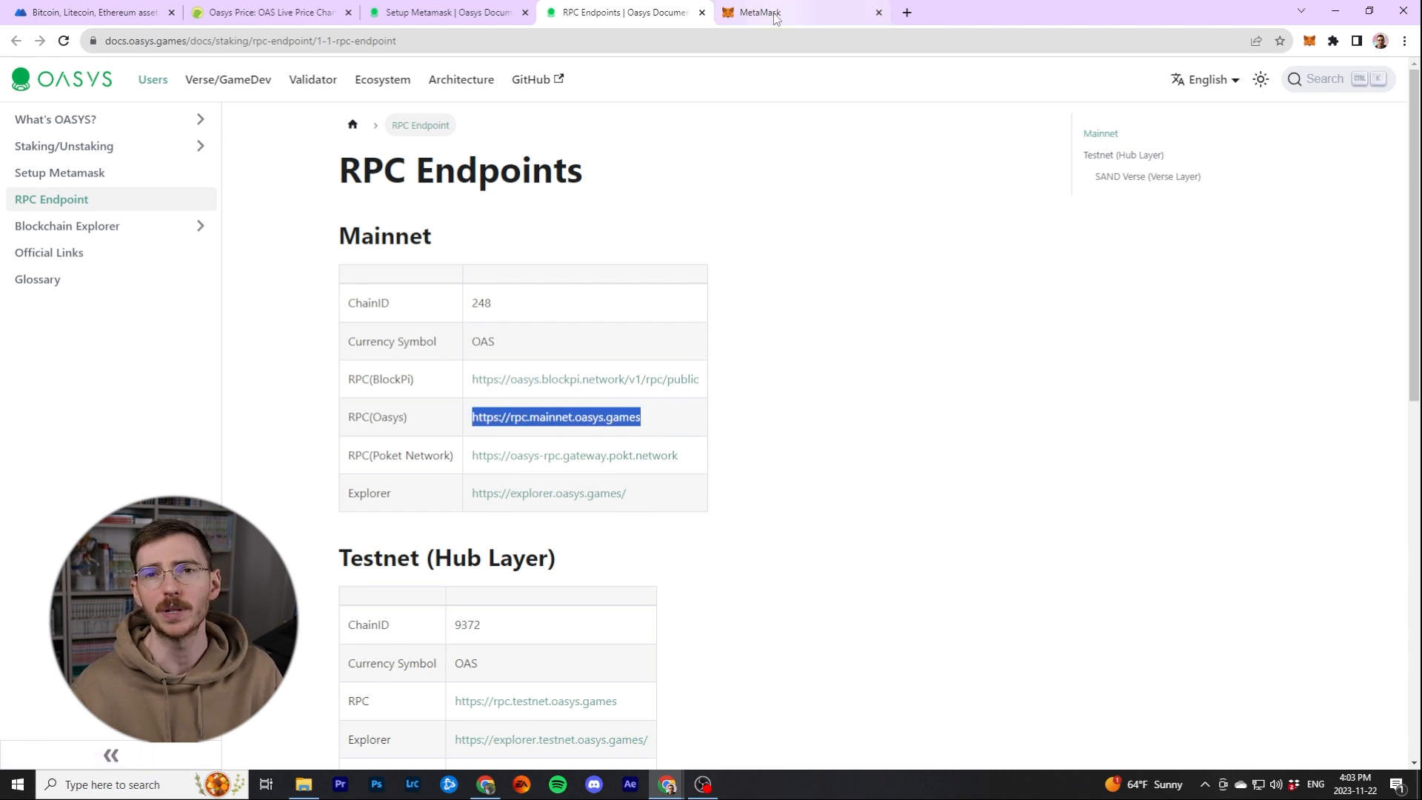
left_click(794, 12)
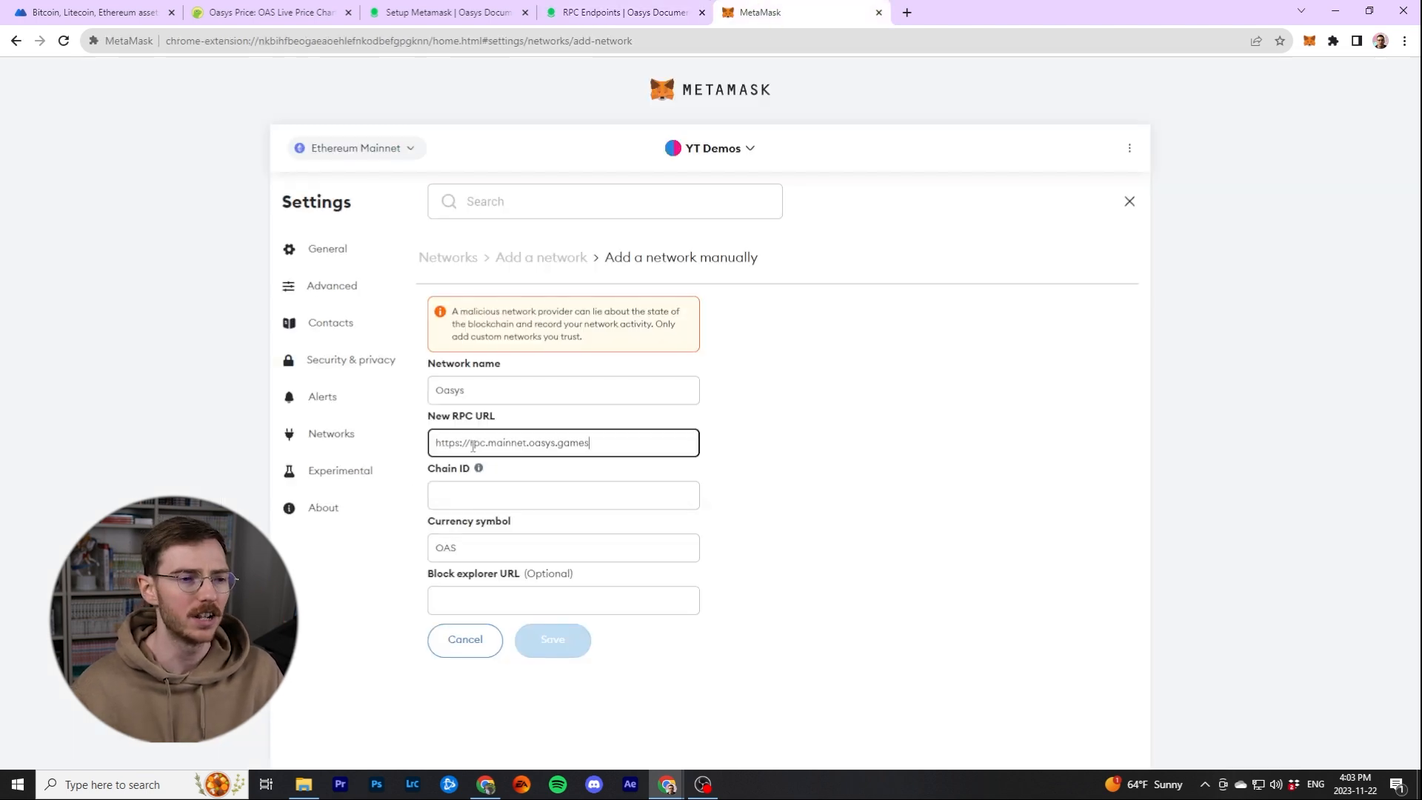
left_click(625, 12)
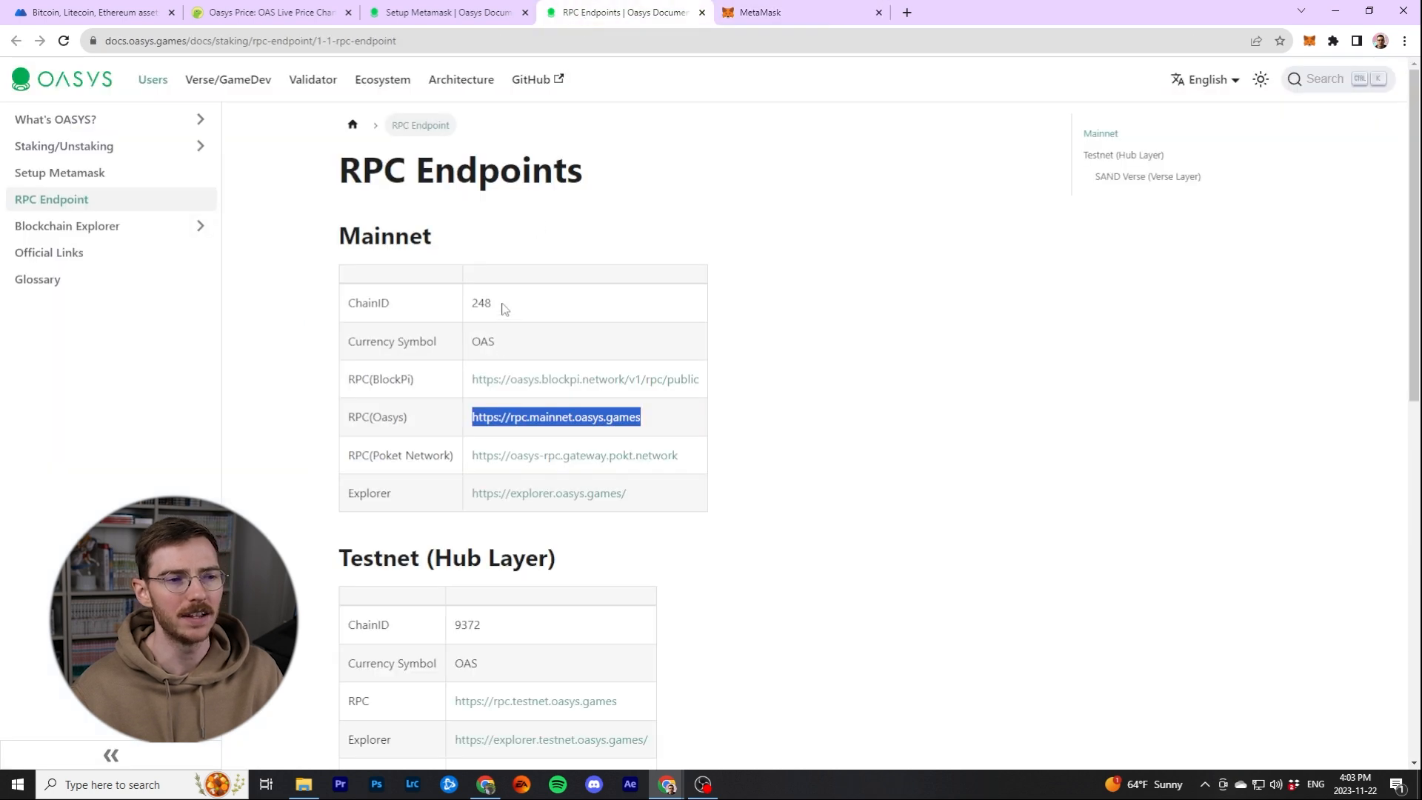
left_click(799, 12)
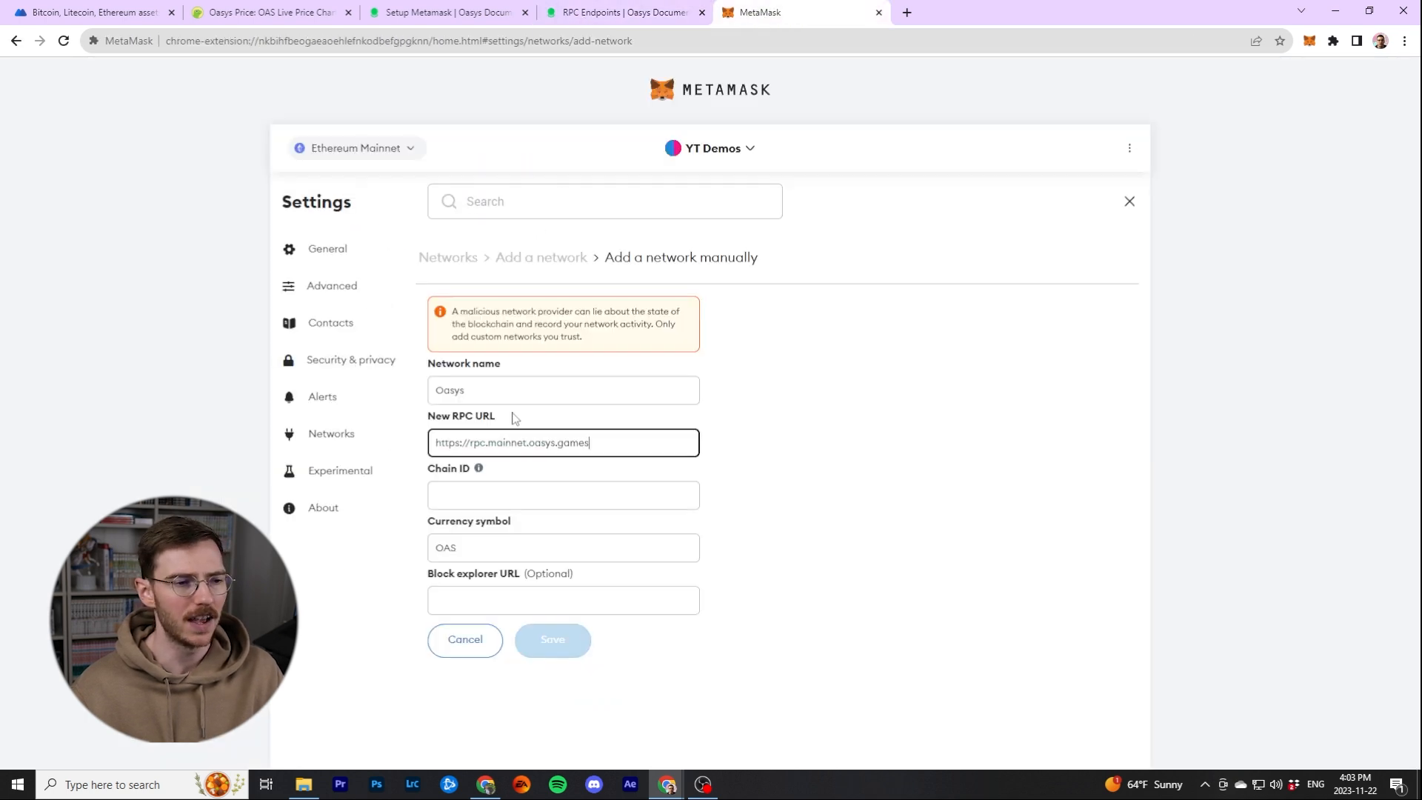
type("248")
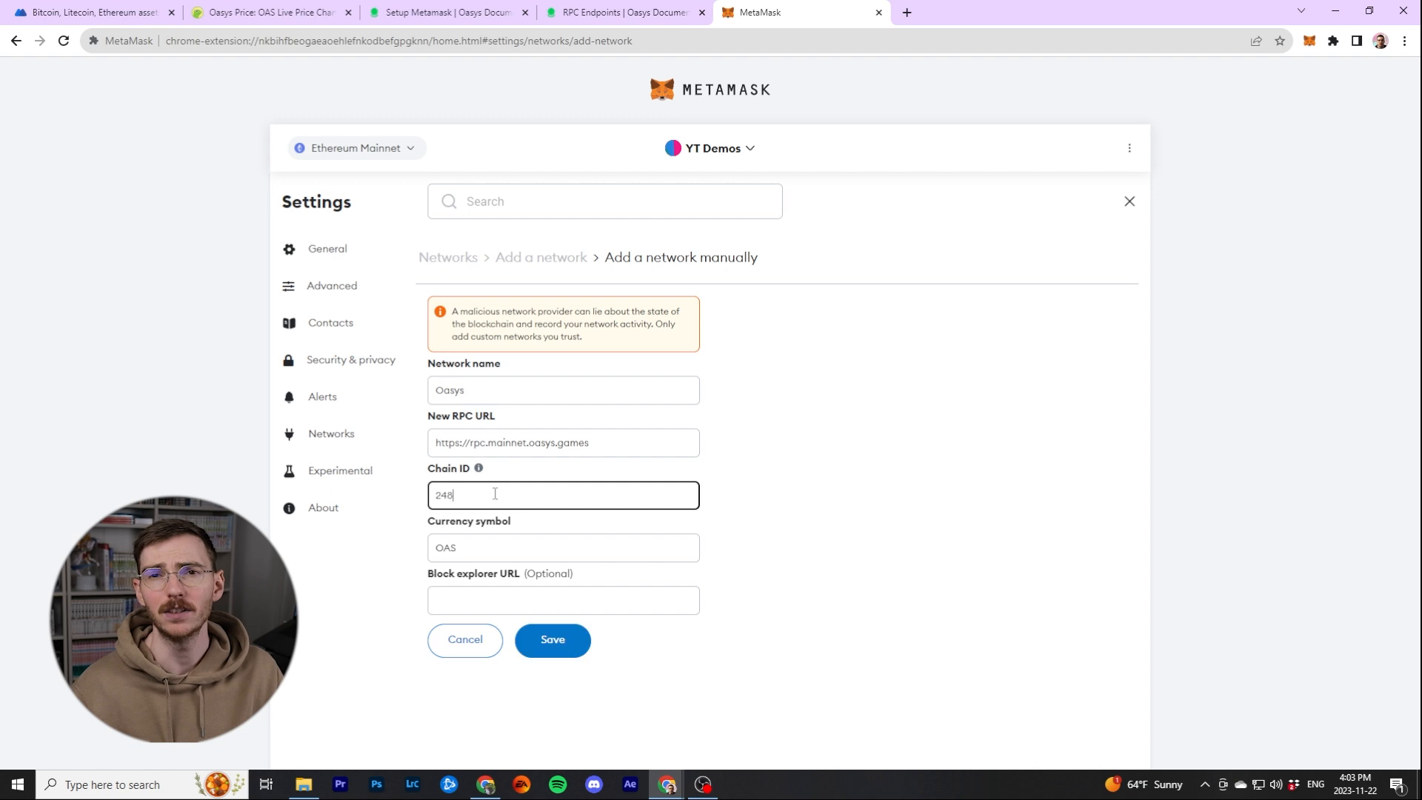
left_click(624, 12)
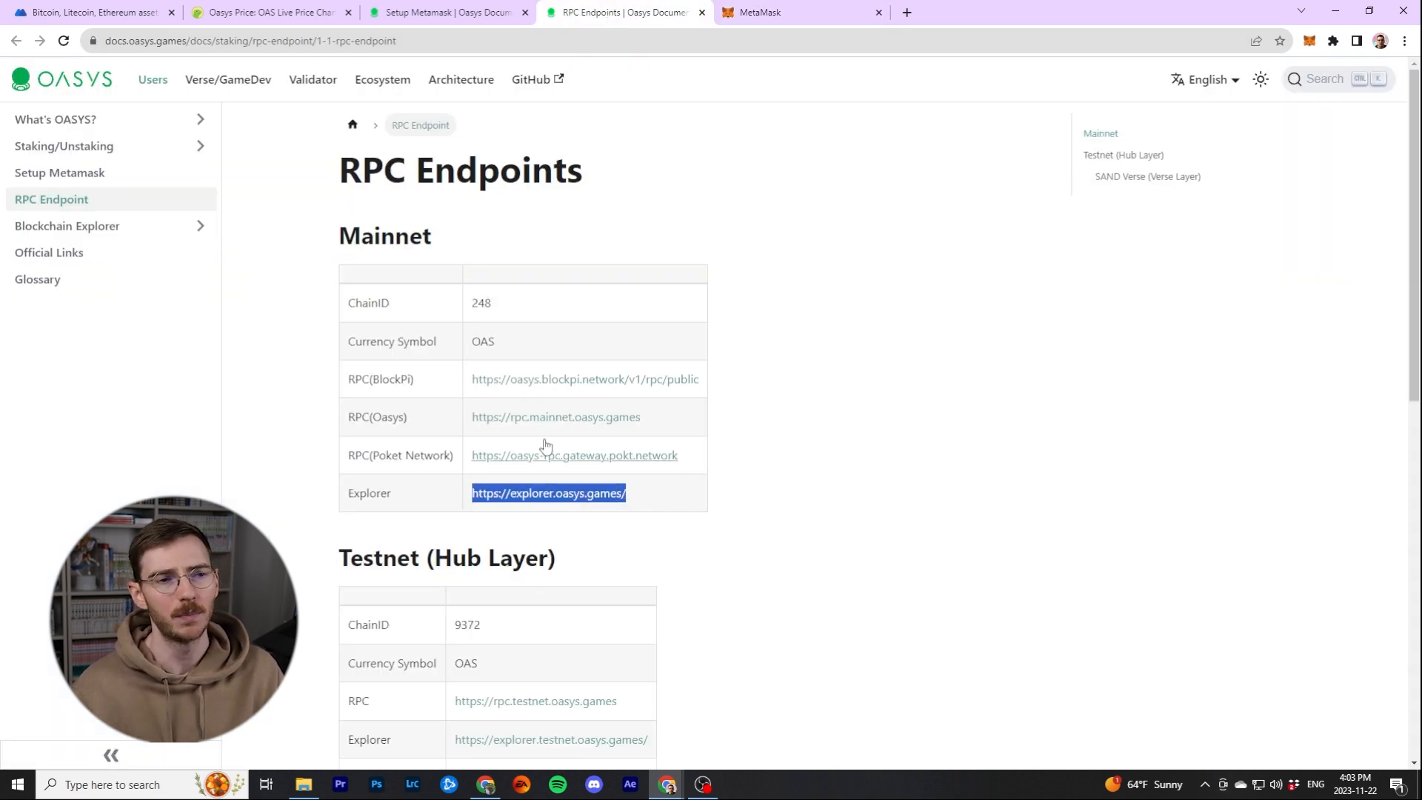
left_click(802, 12)
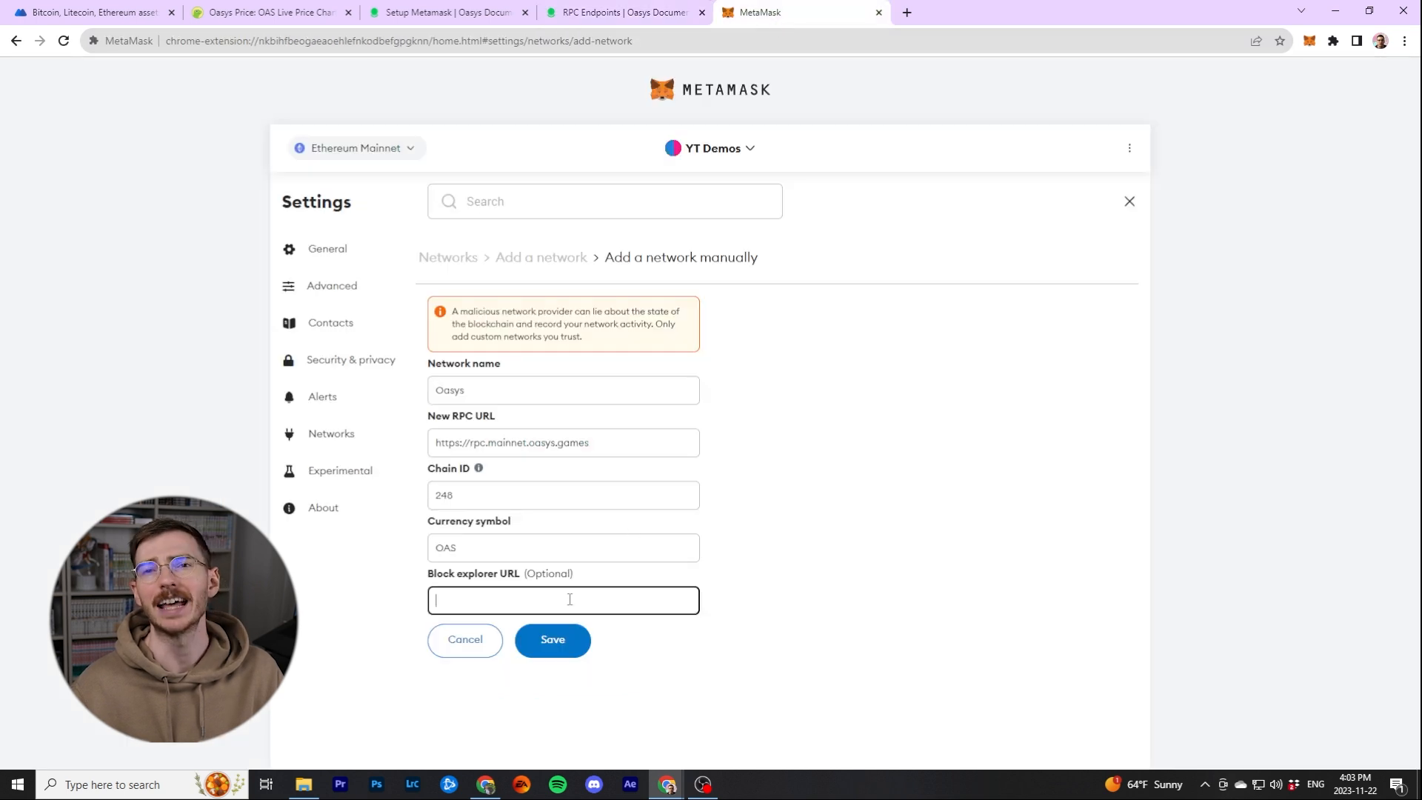
left_click(551, 640)
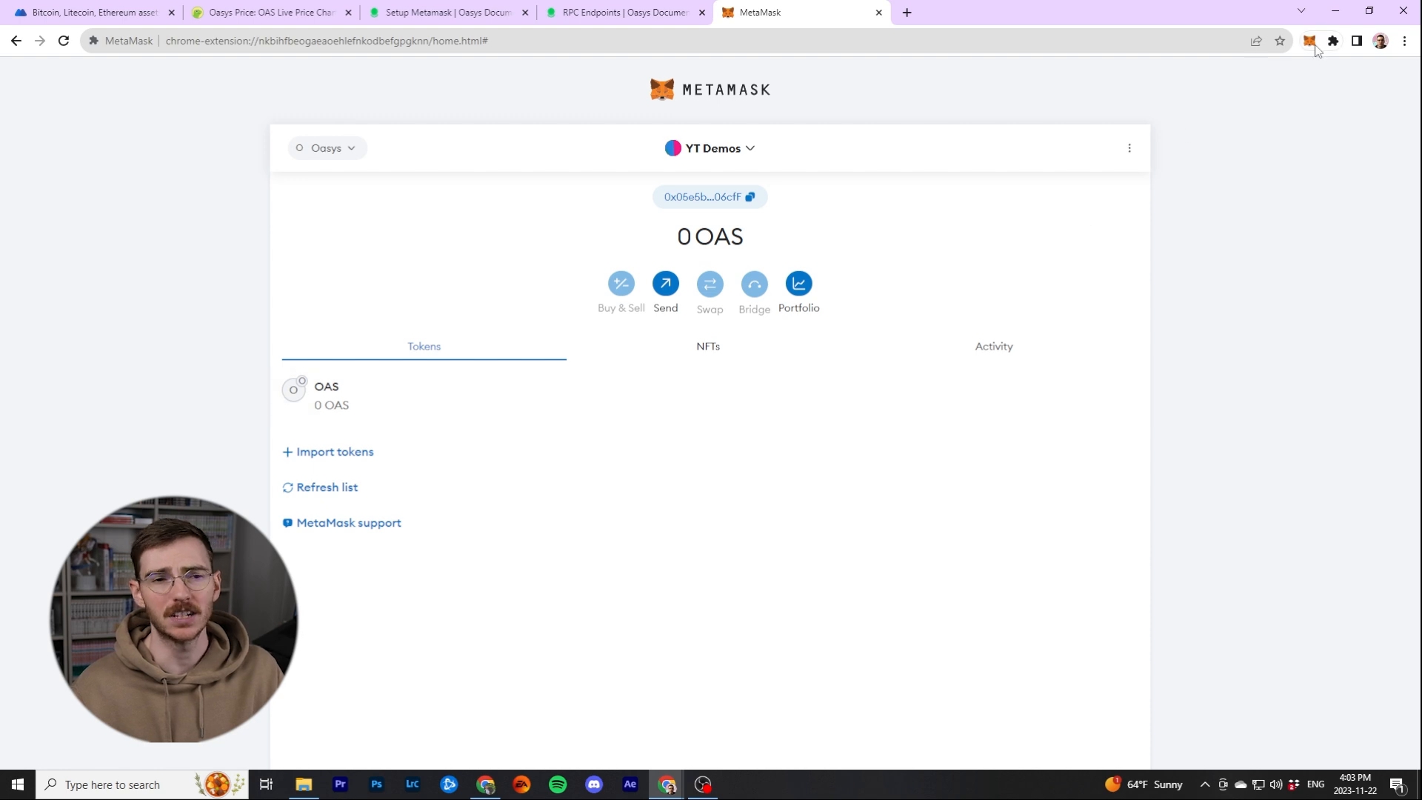
left_click(1308, 42)
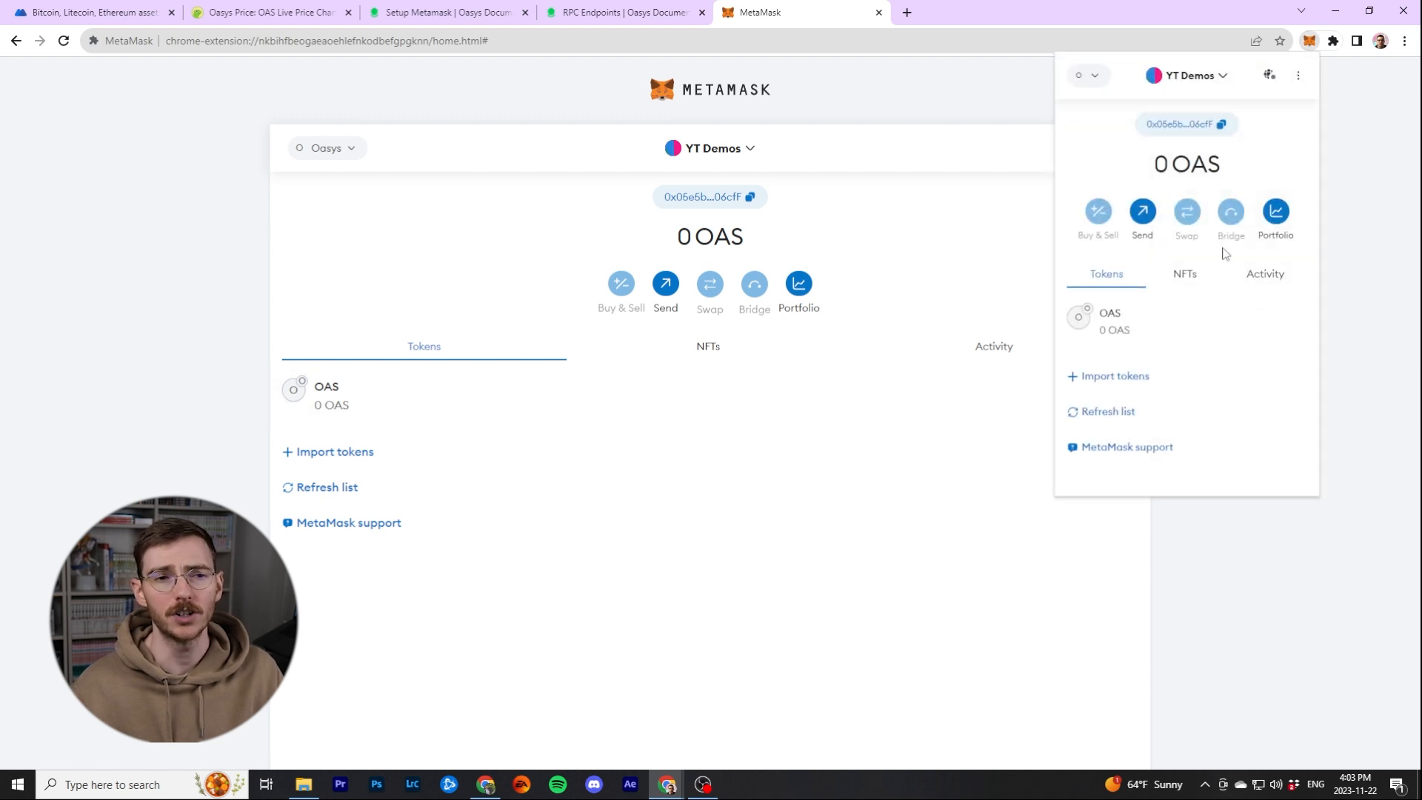
left_click(1086, 76)
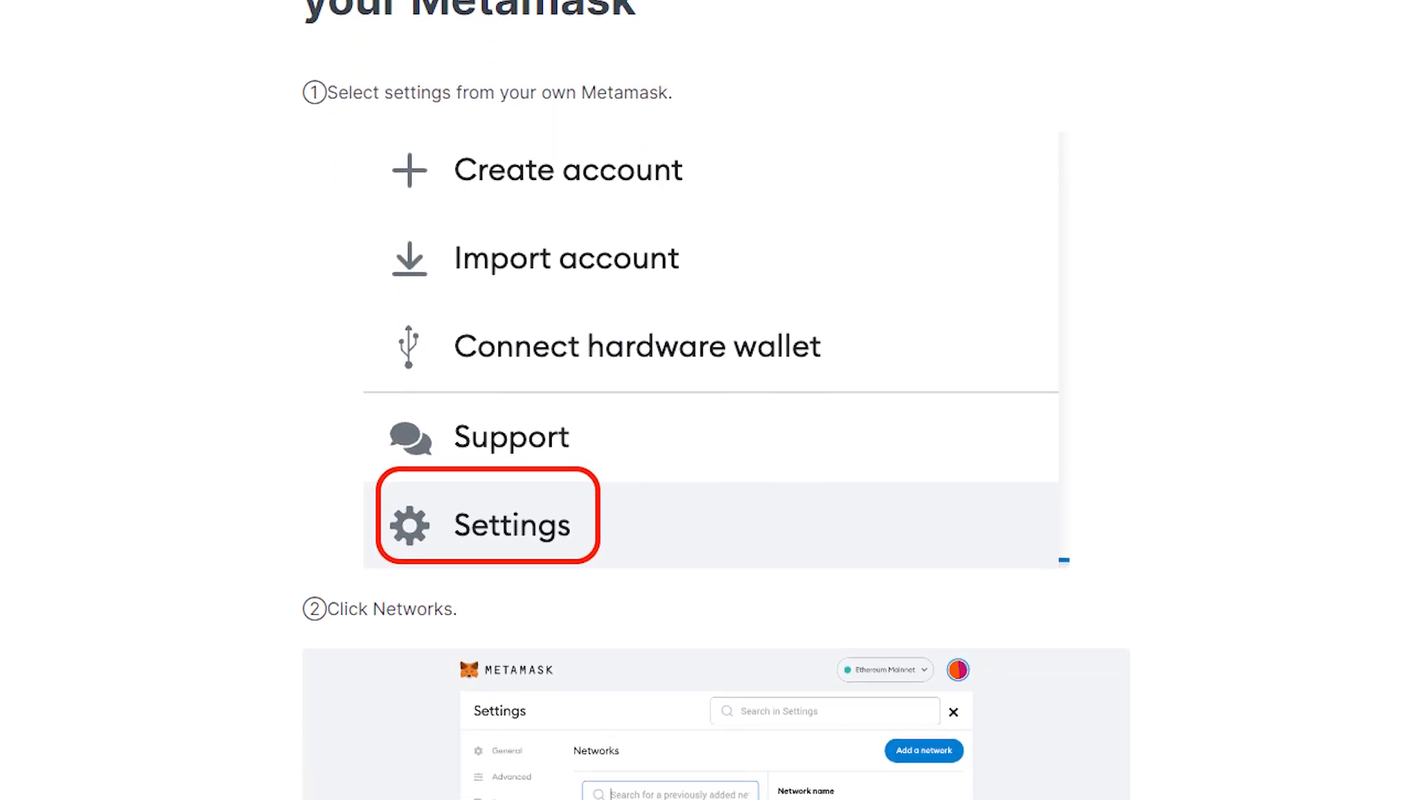
- Scroll through the docs' Settings > Networks setup steps
scroll("down", 3)
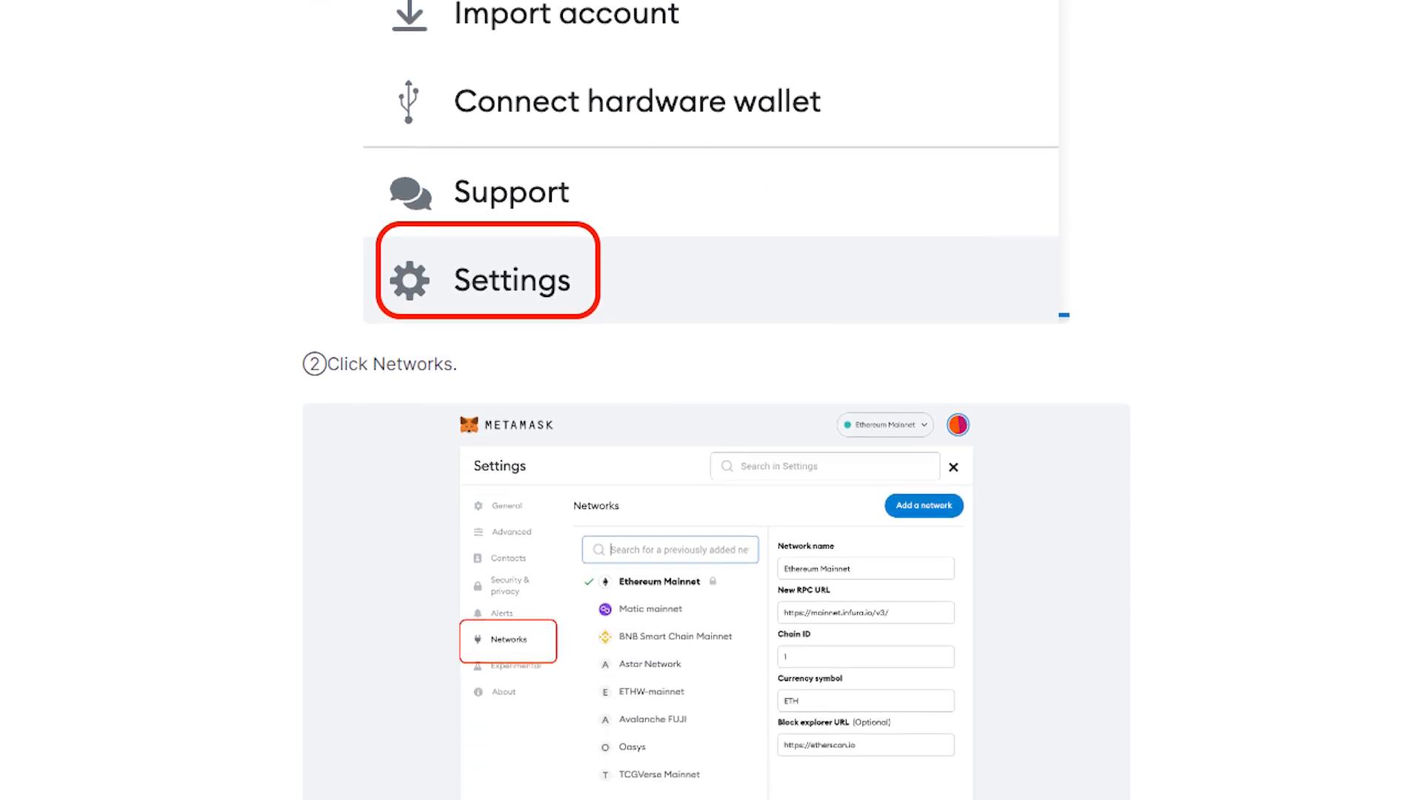
scroll("down", 3)
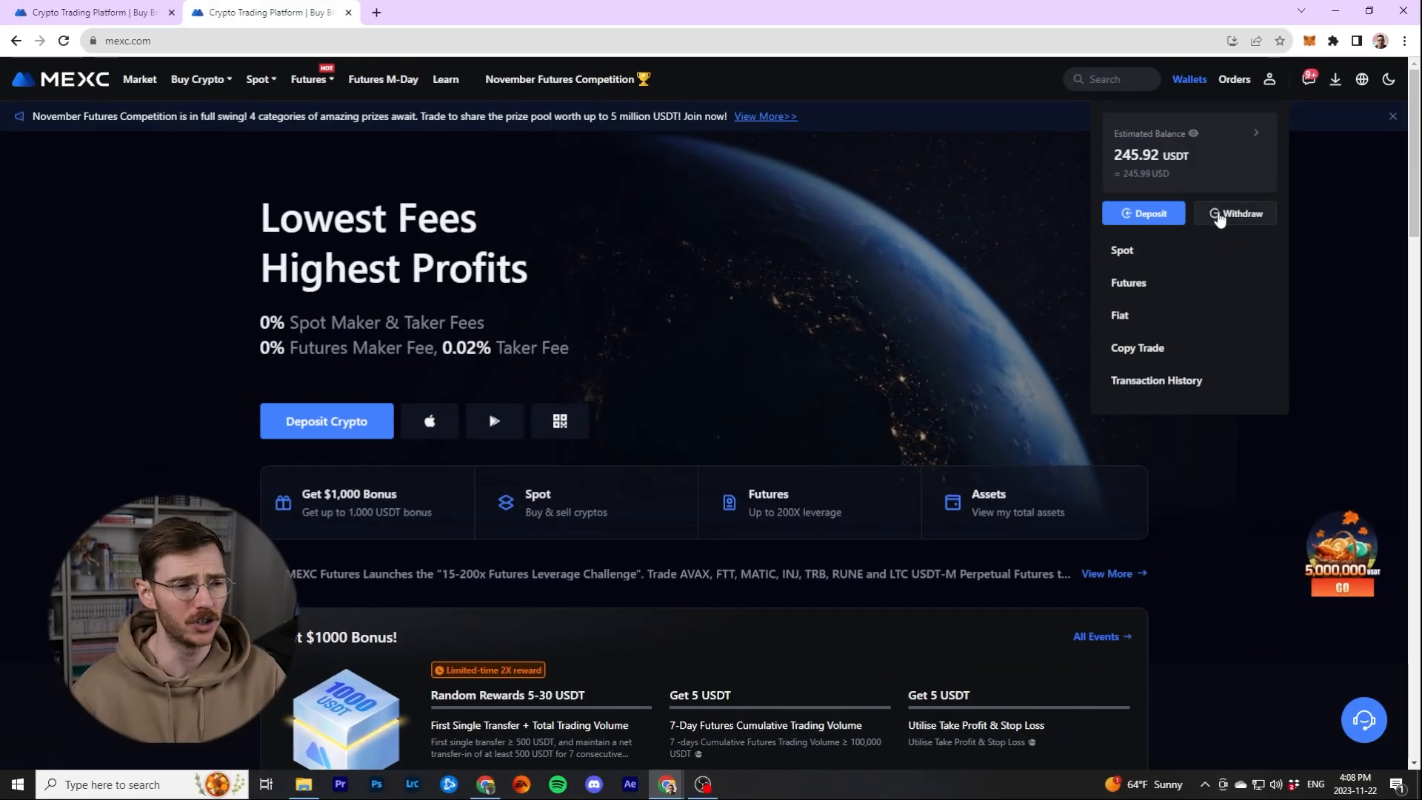
- Go to MEXC's Withdraw page and scroll the OAS withdraw view
left_click(1242, 214)
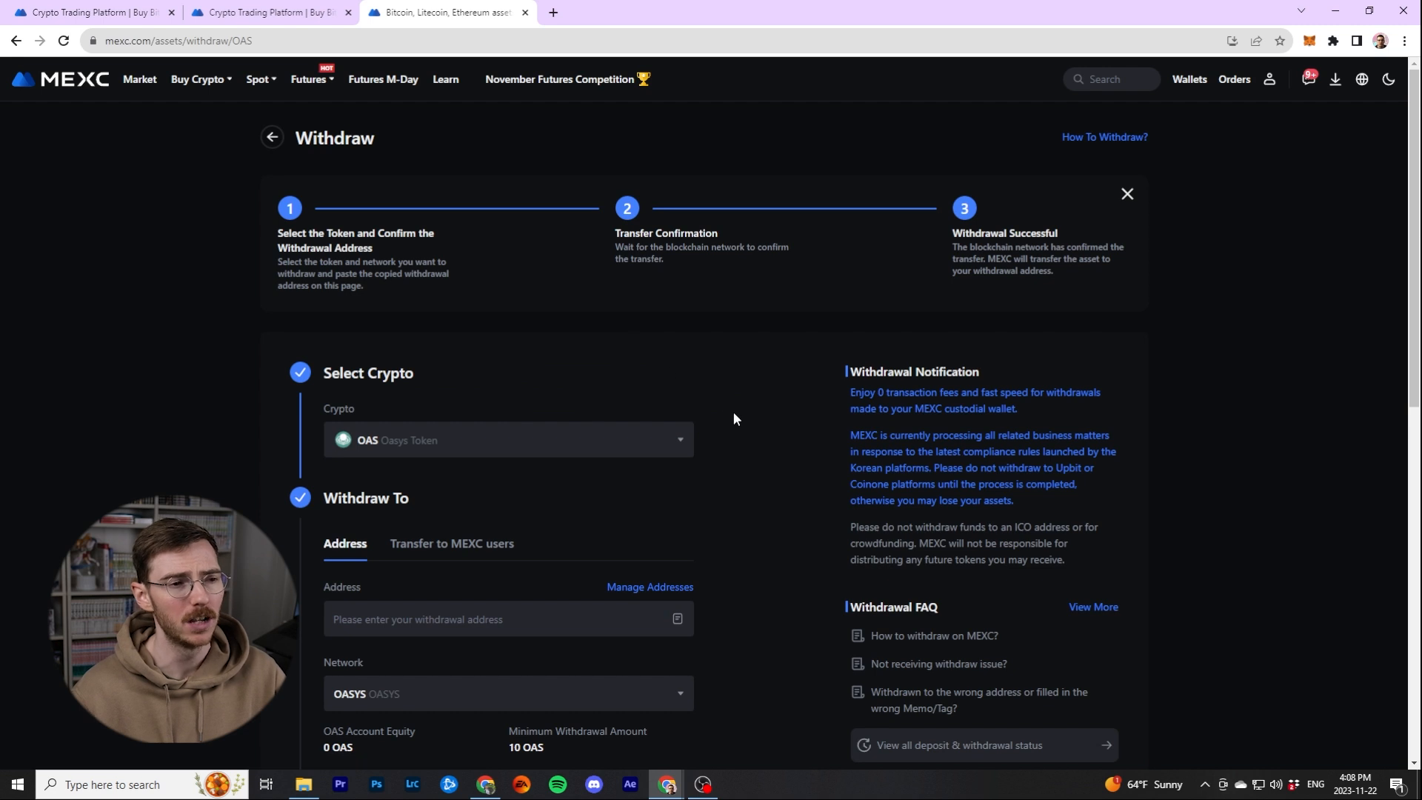
scroll("down", 3)
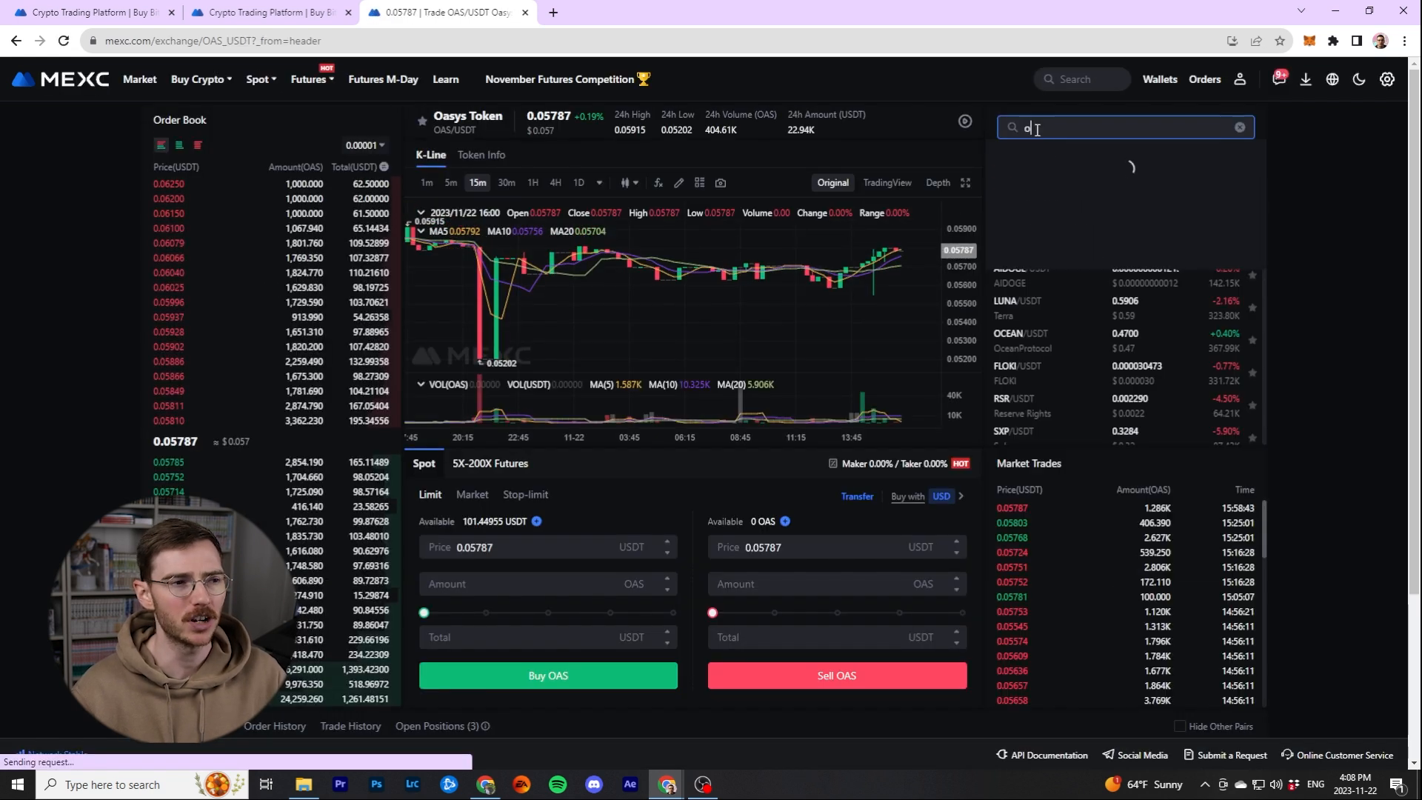
- Market-buy OAS with about 12% of the USDT balance, then view wallet balances
type("as")
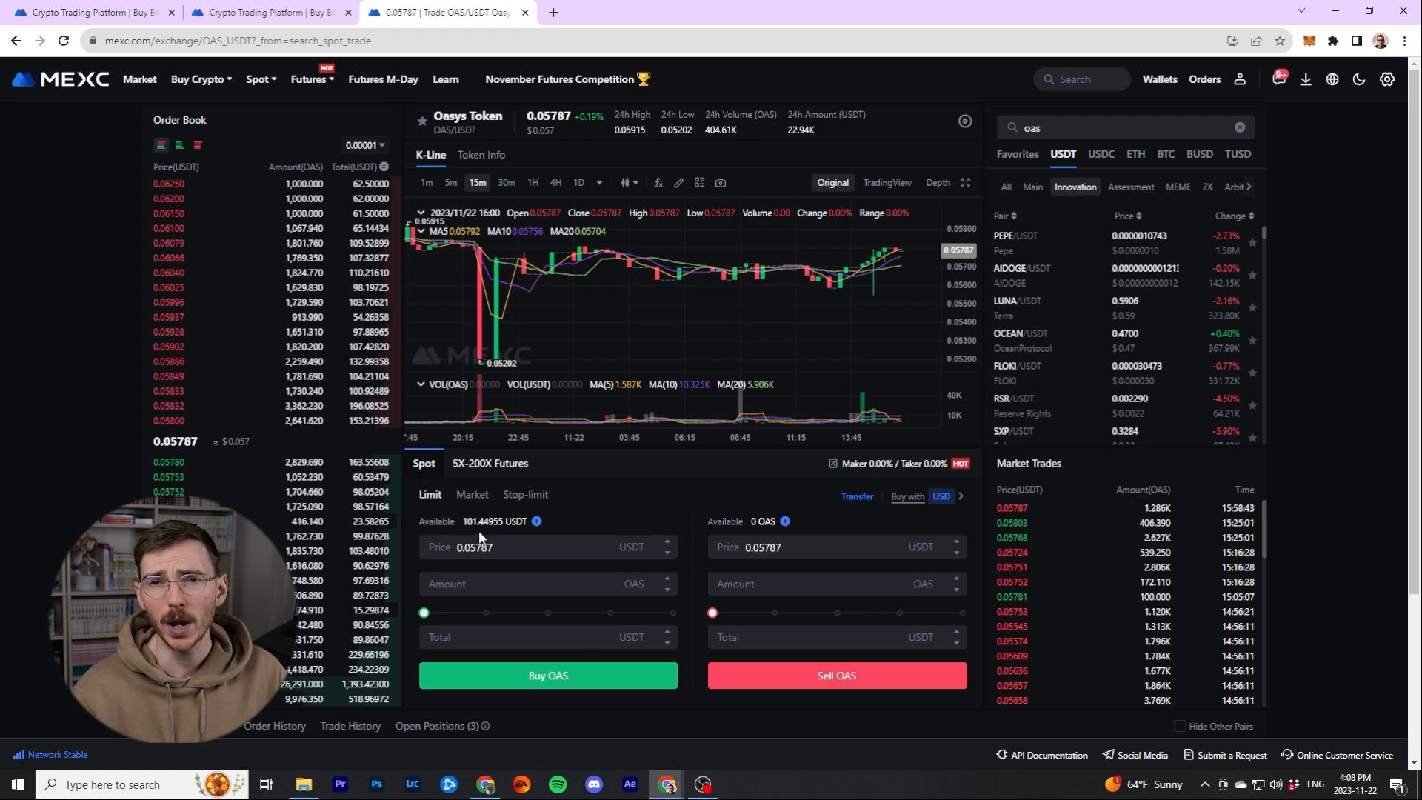
left_click(472, 494)
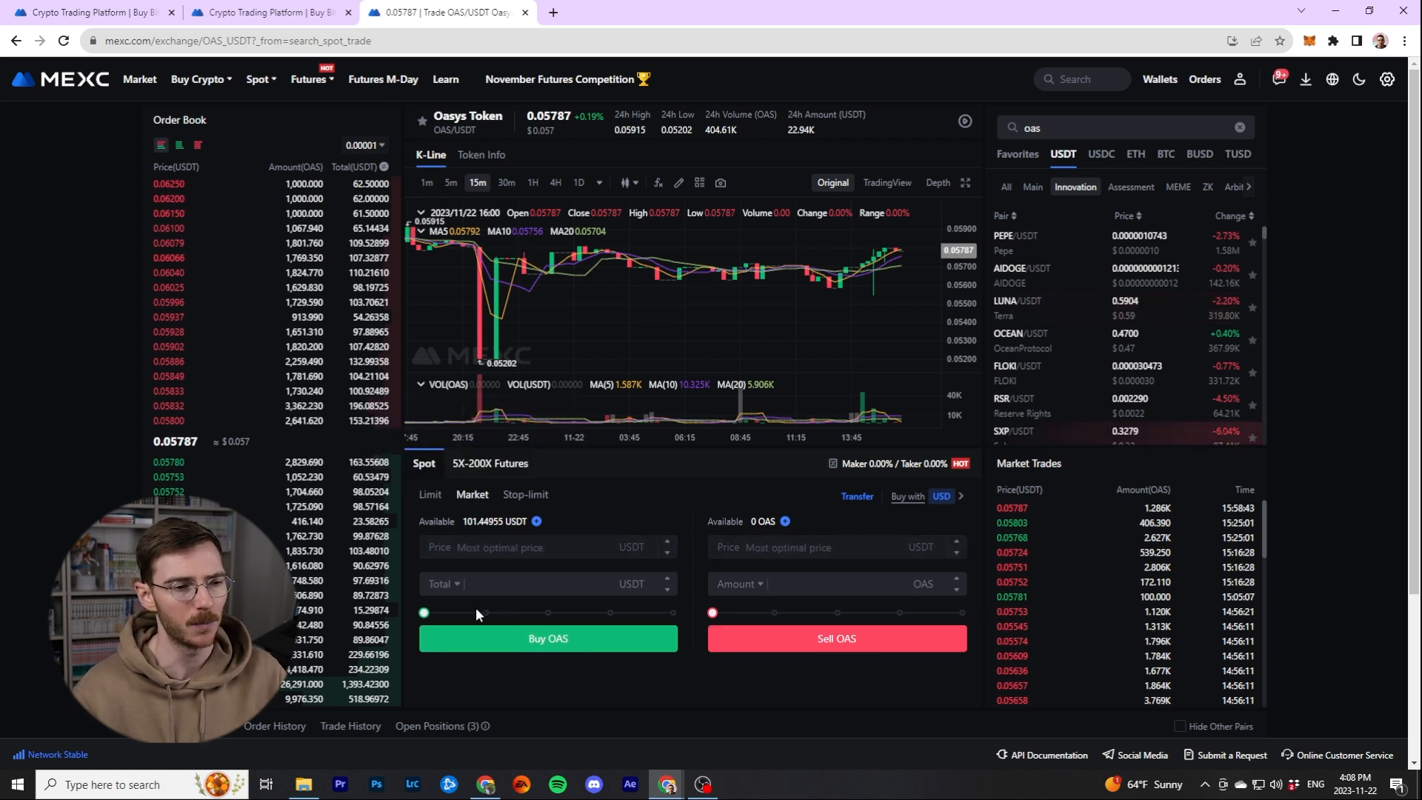
left_click_drag(422, 614, 438, 613)
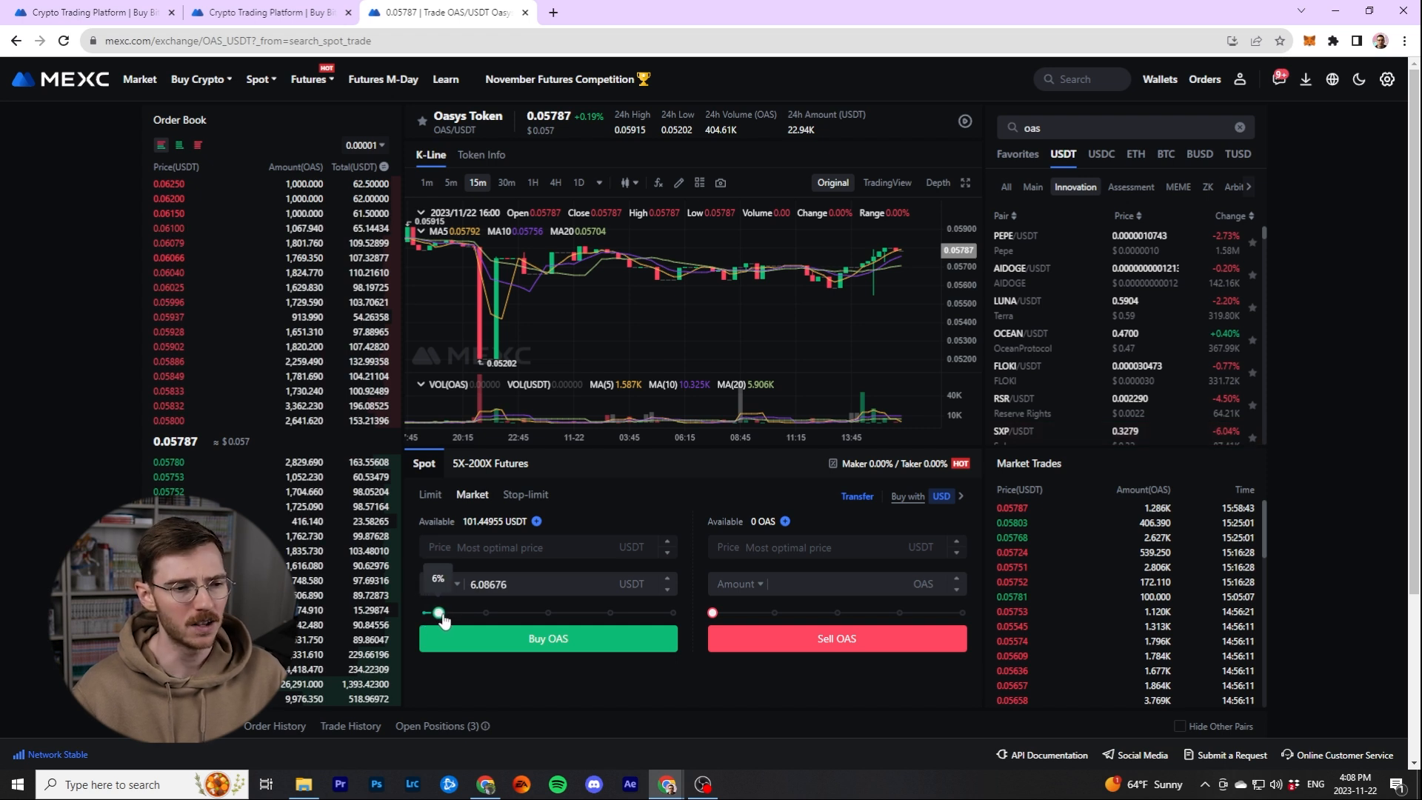
left_click_drag(437, 612, 453, 612)
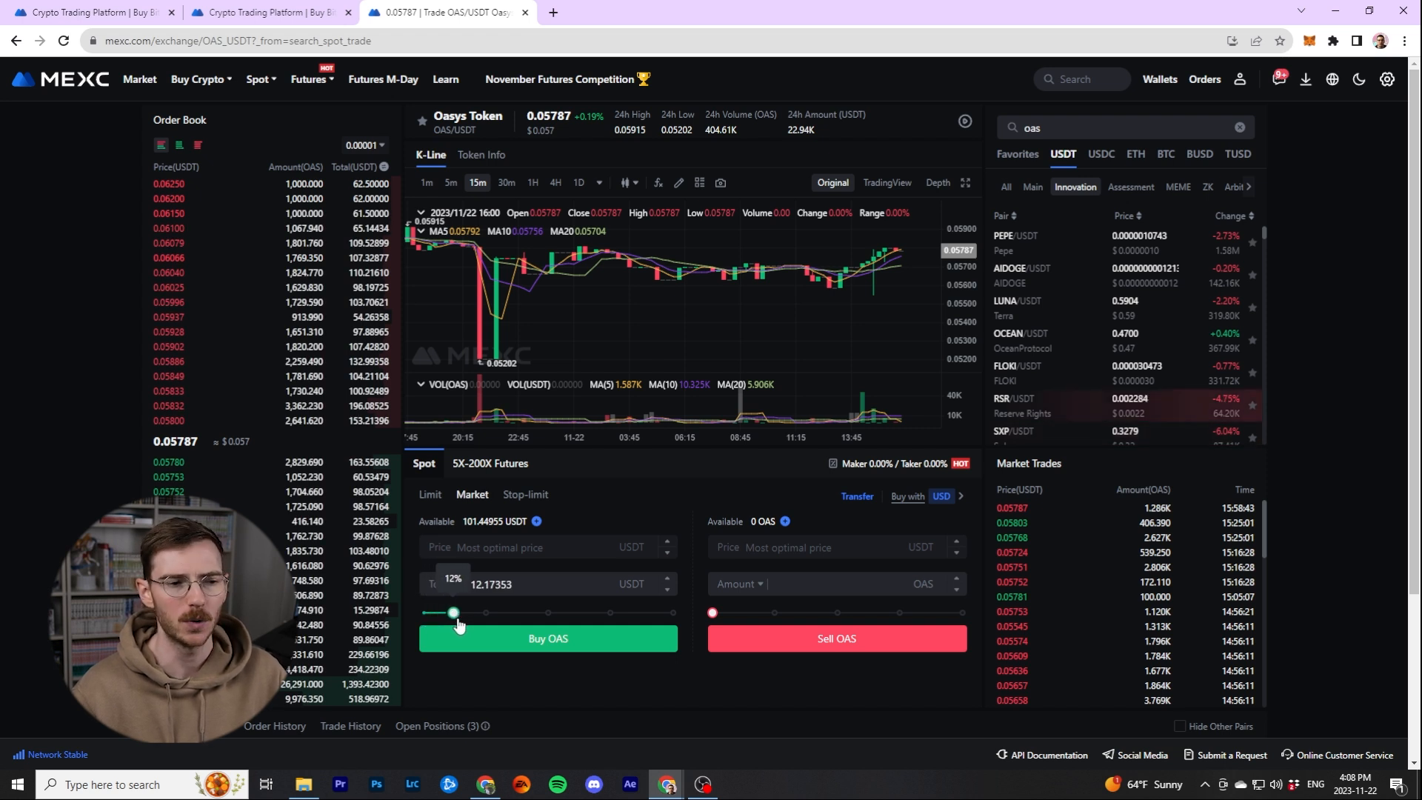
left_click(547, 639)
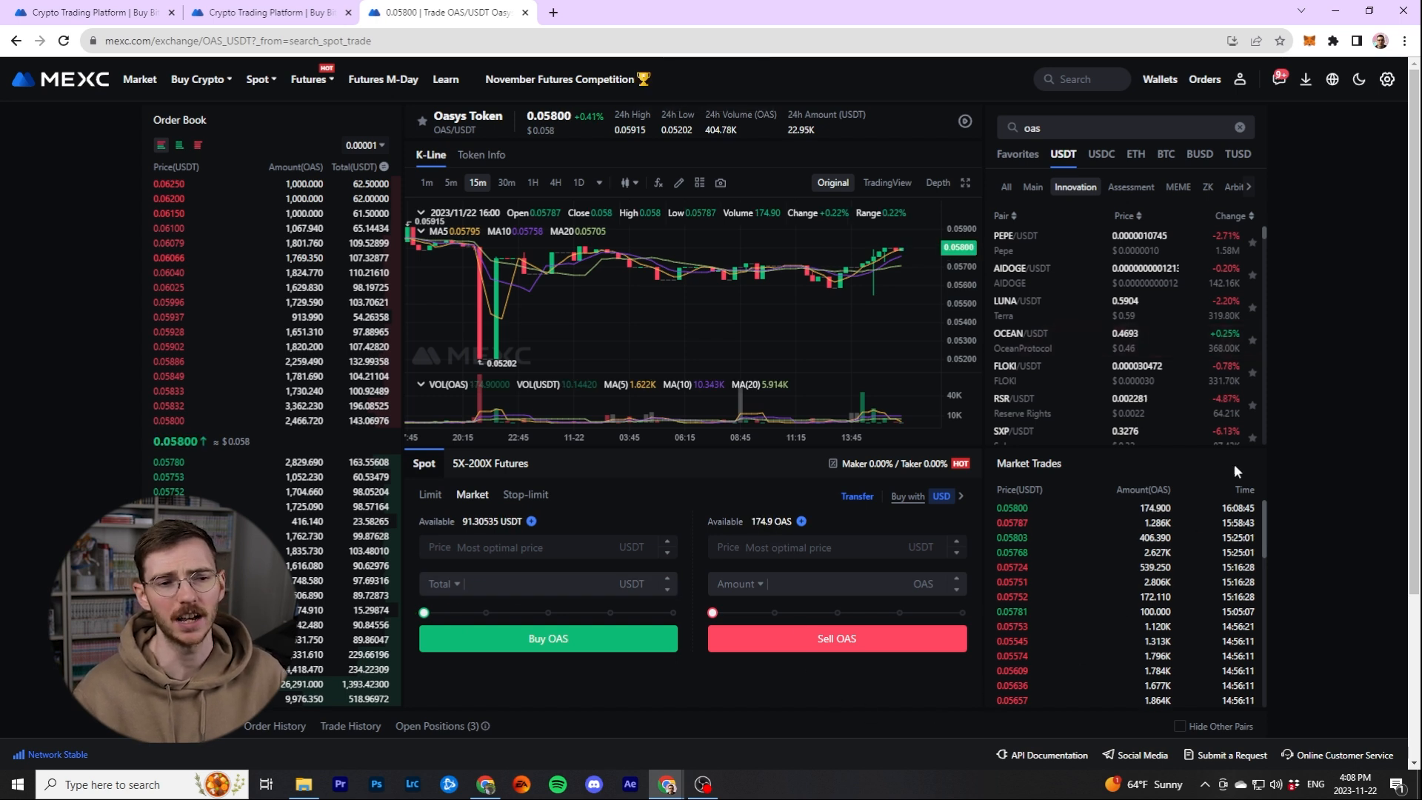
left_click(1159, 78)
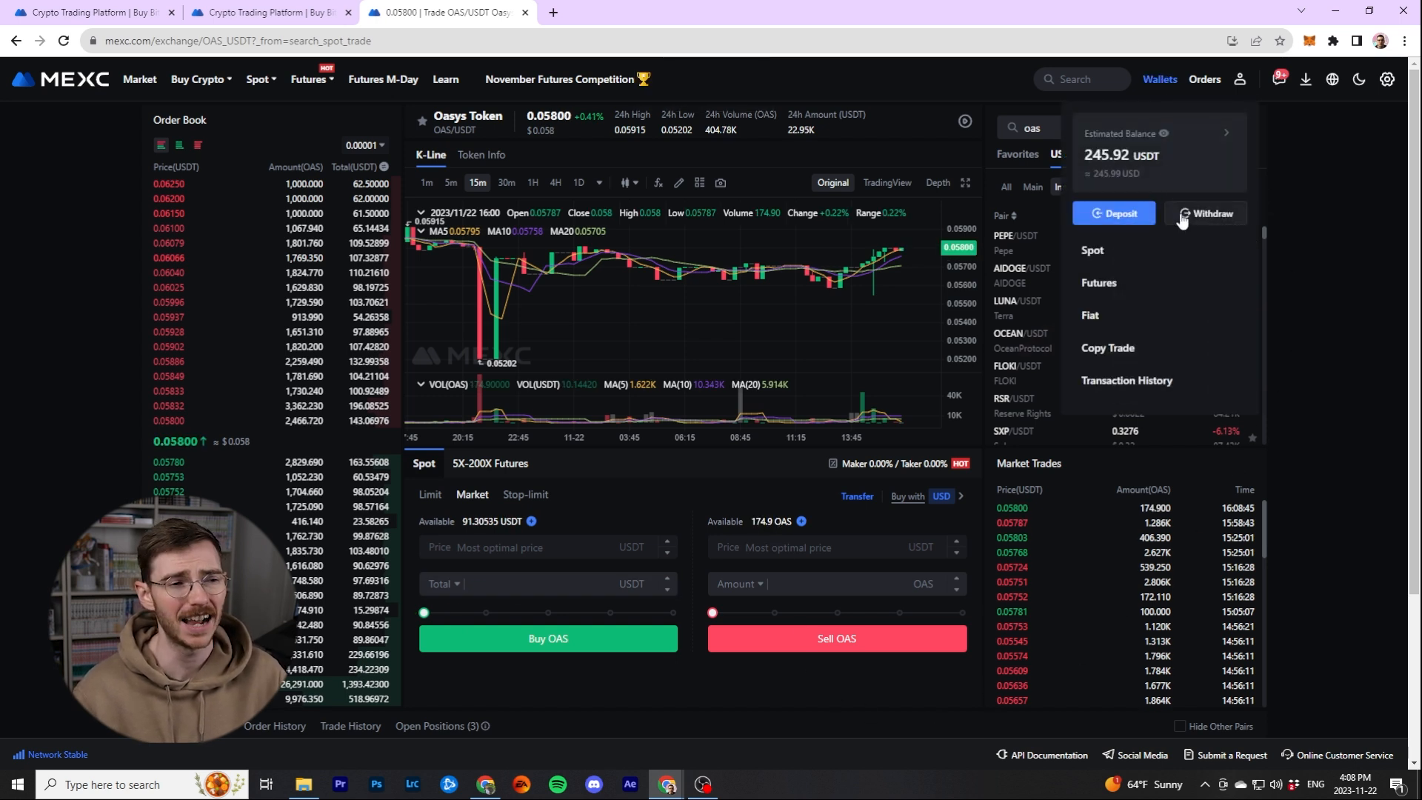
- Start a withdrawal and choose OAS as the crypto to withdraw
left_click(1211, 217)
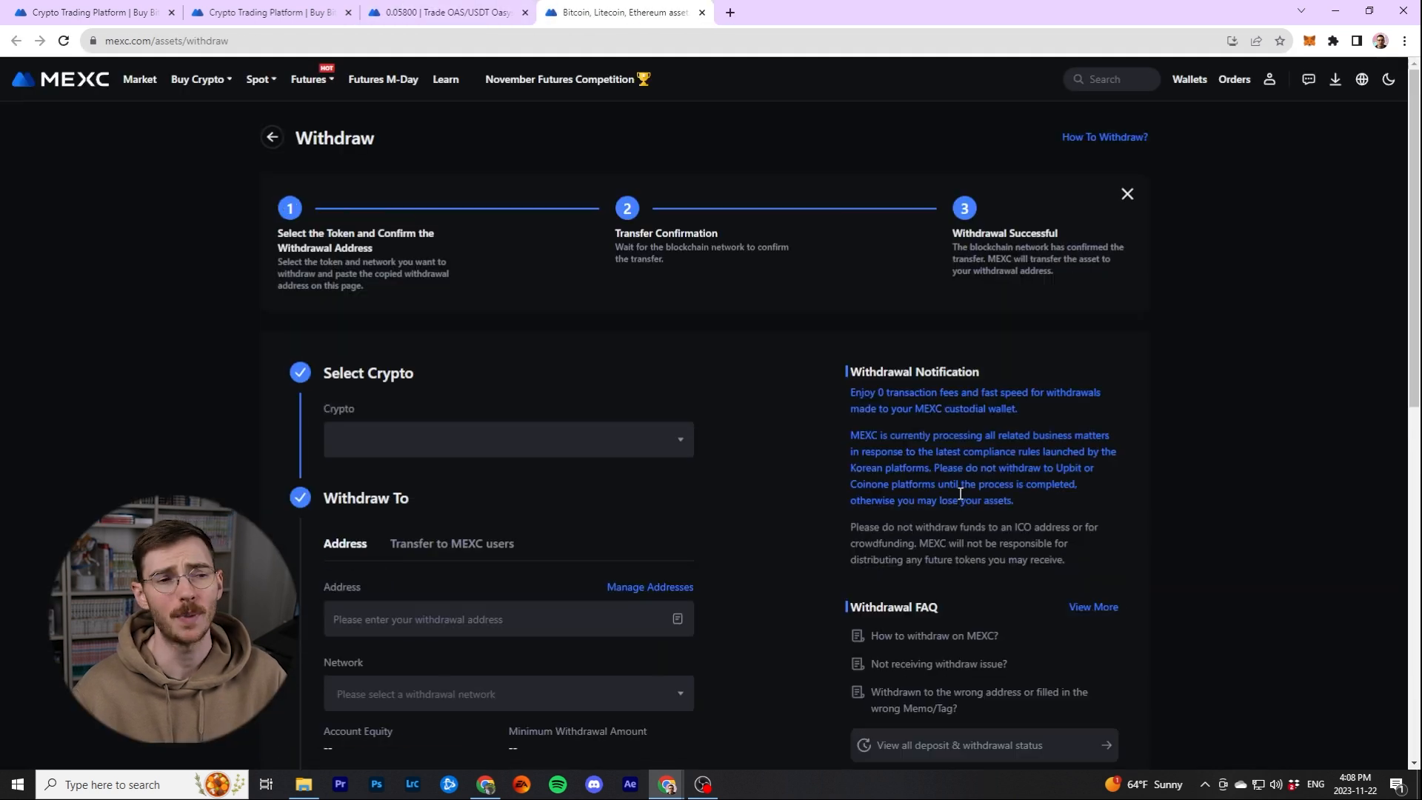
left_click(507, 440)
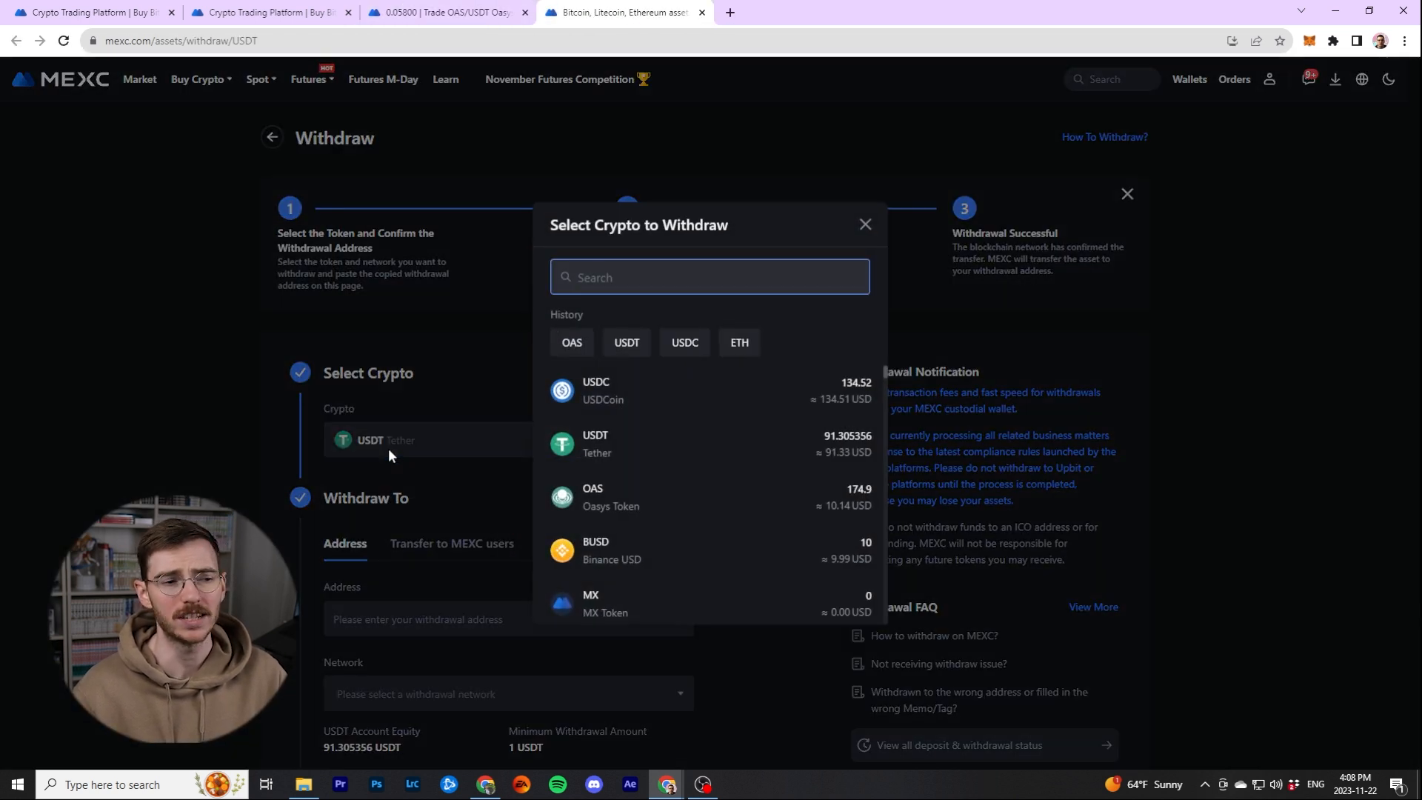
left_click(592, 498)
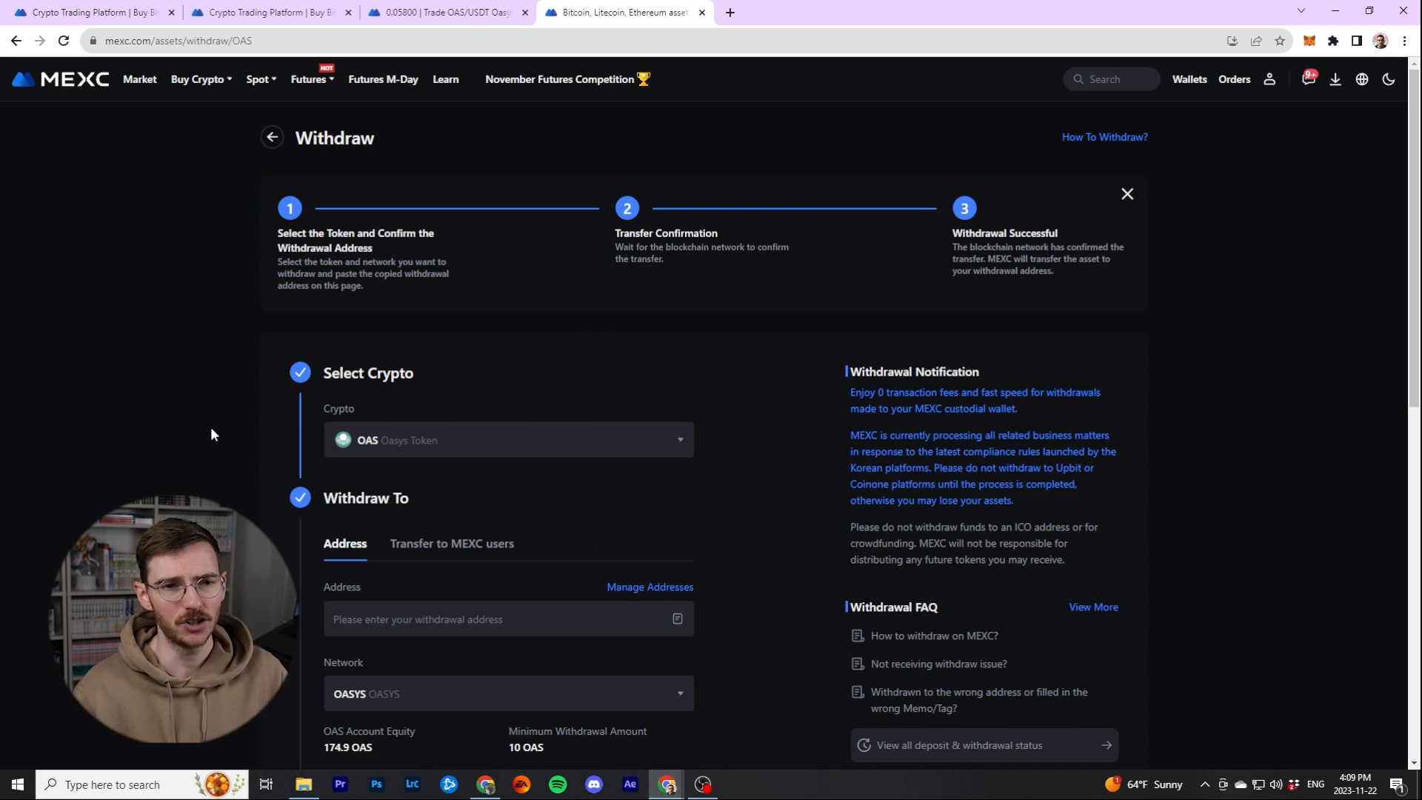
scroll("down", 3)
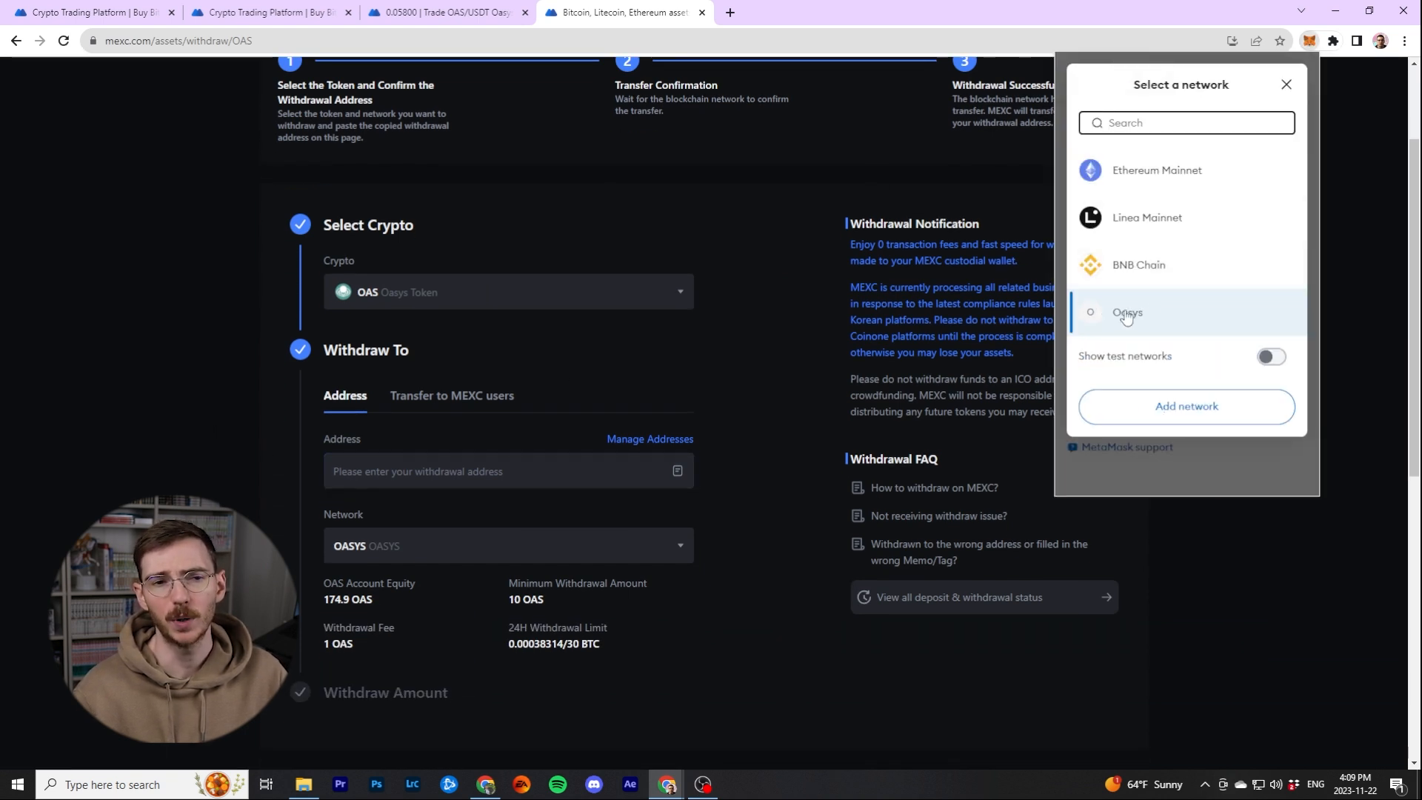
left_click(1127, 313)
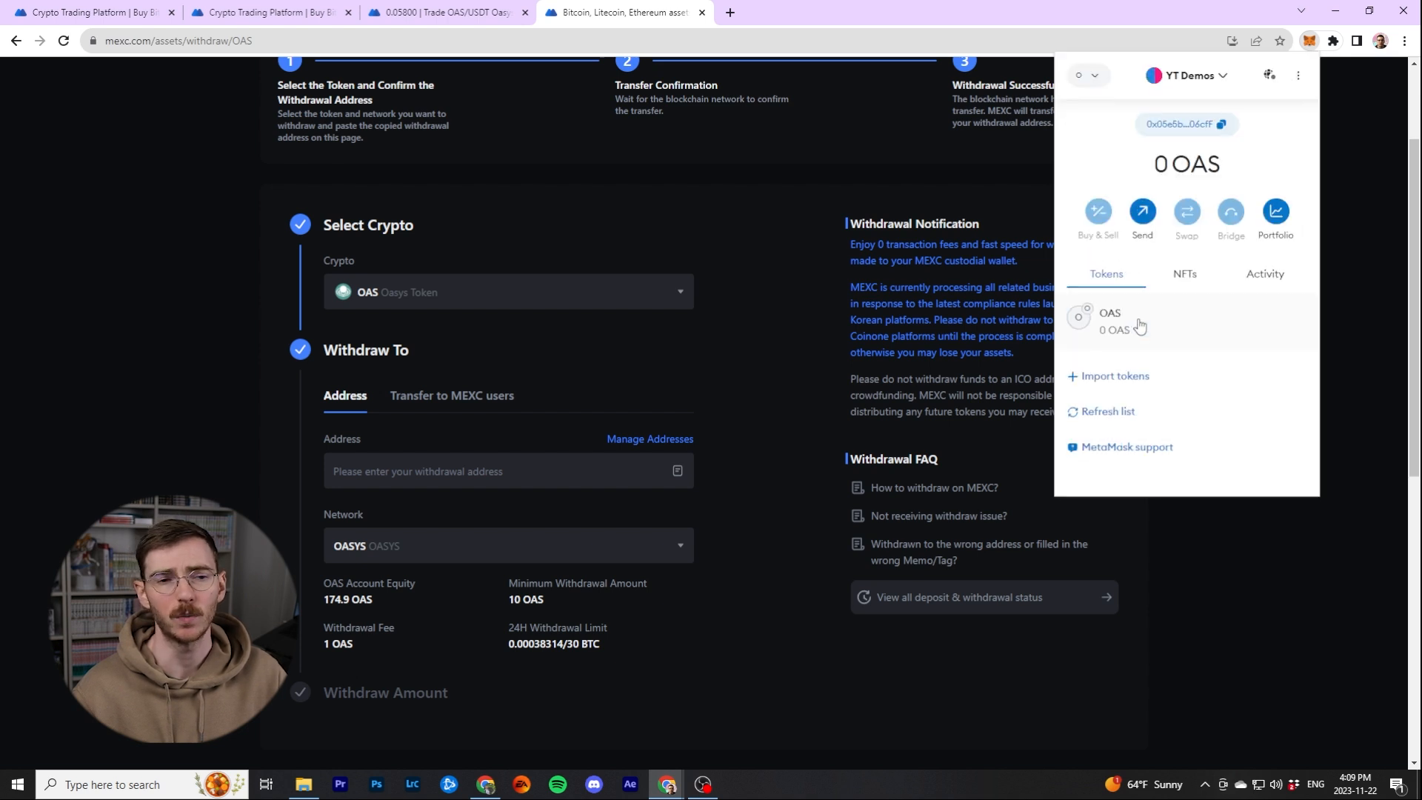
left_click(1221, 125)
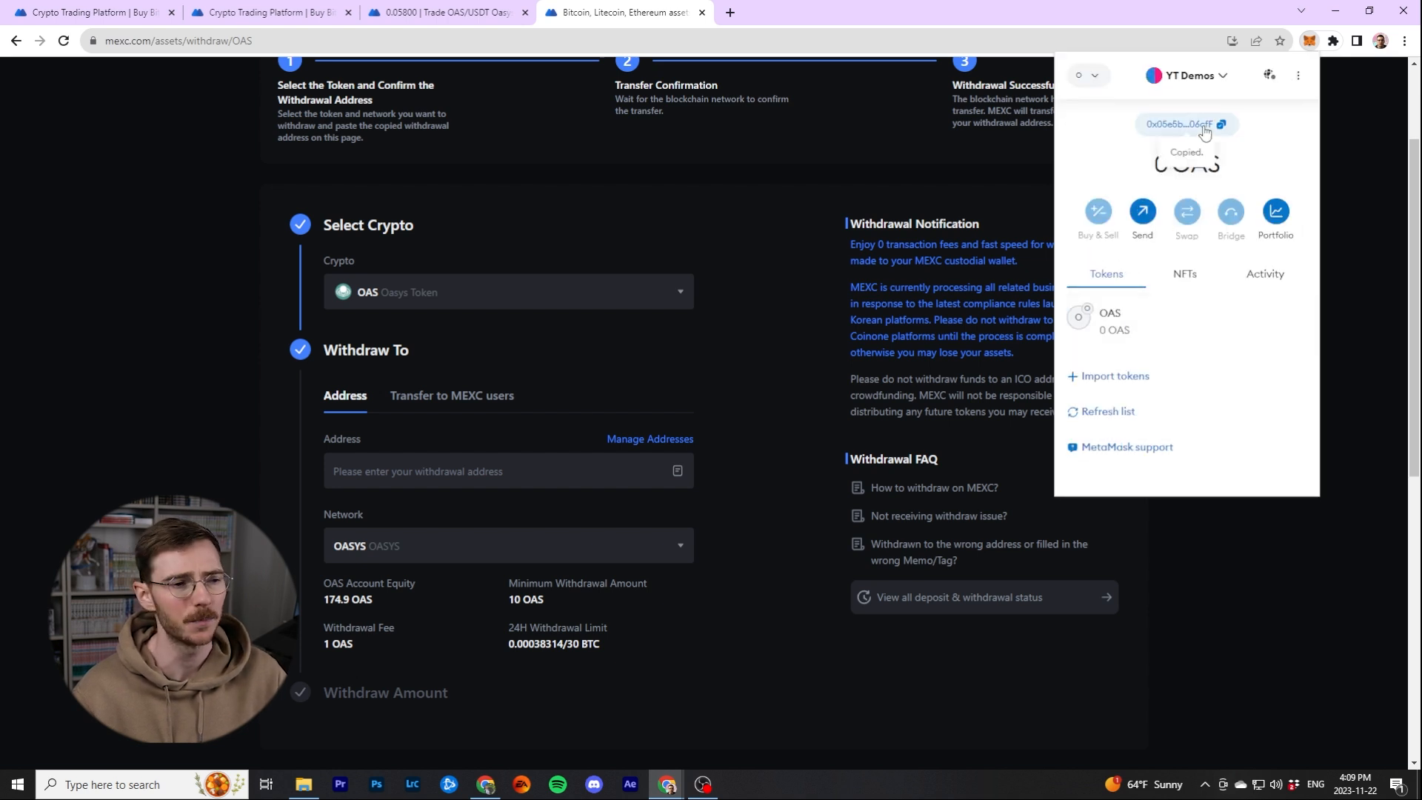
left_click(501, 471)
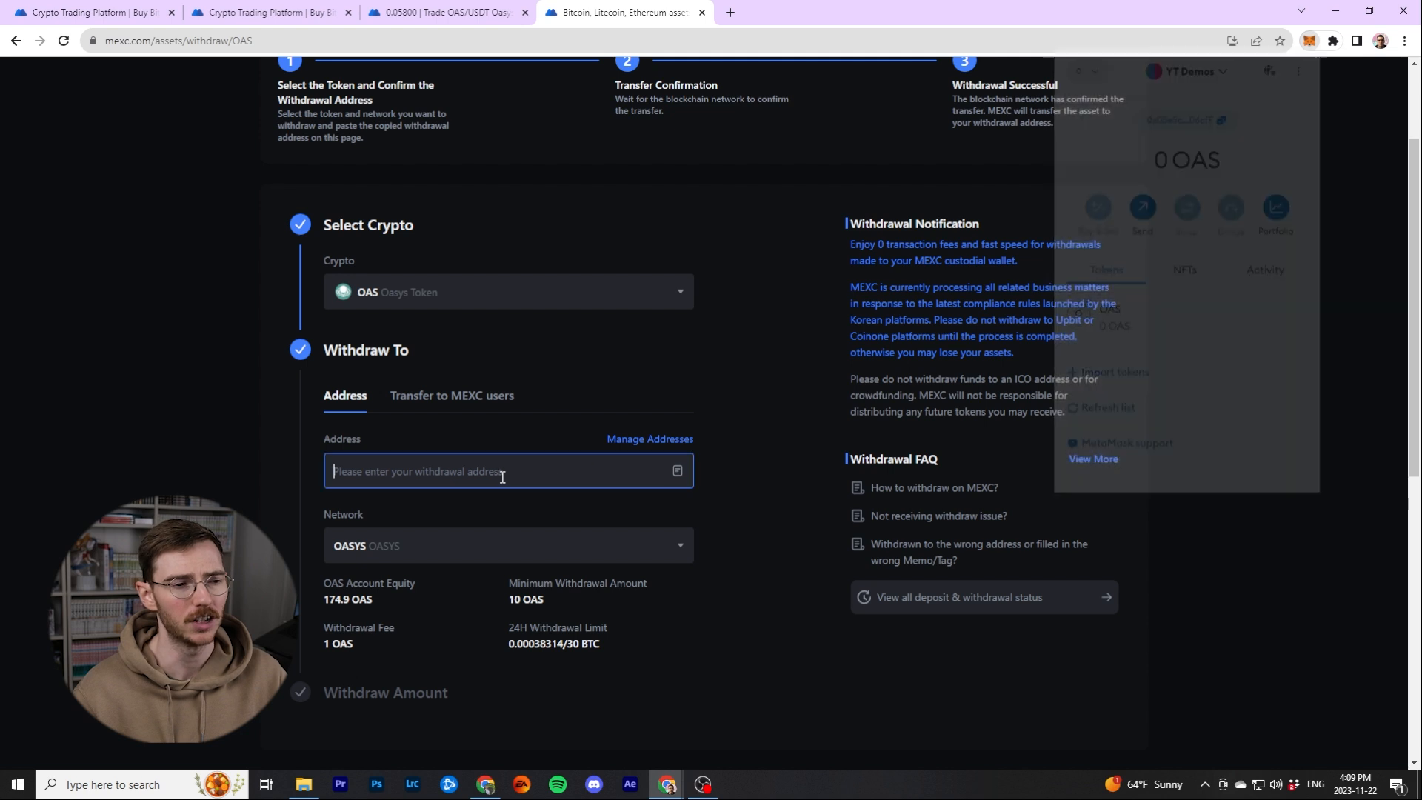
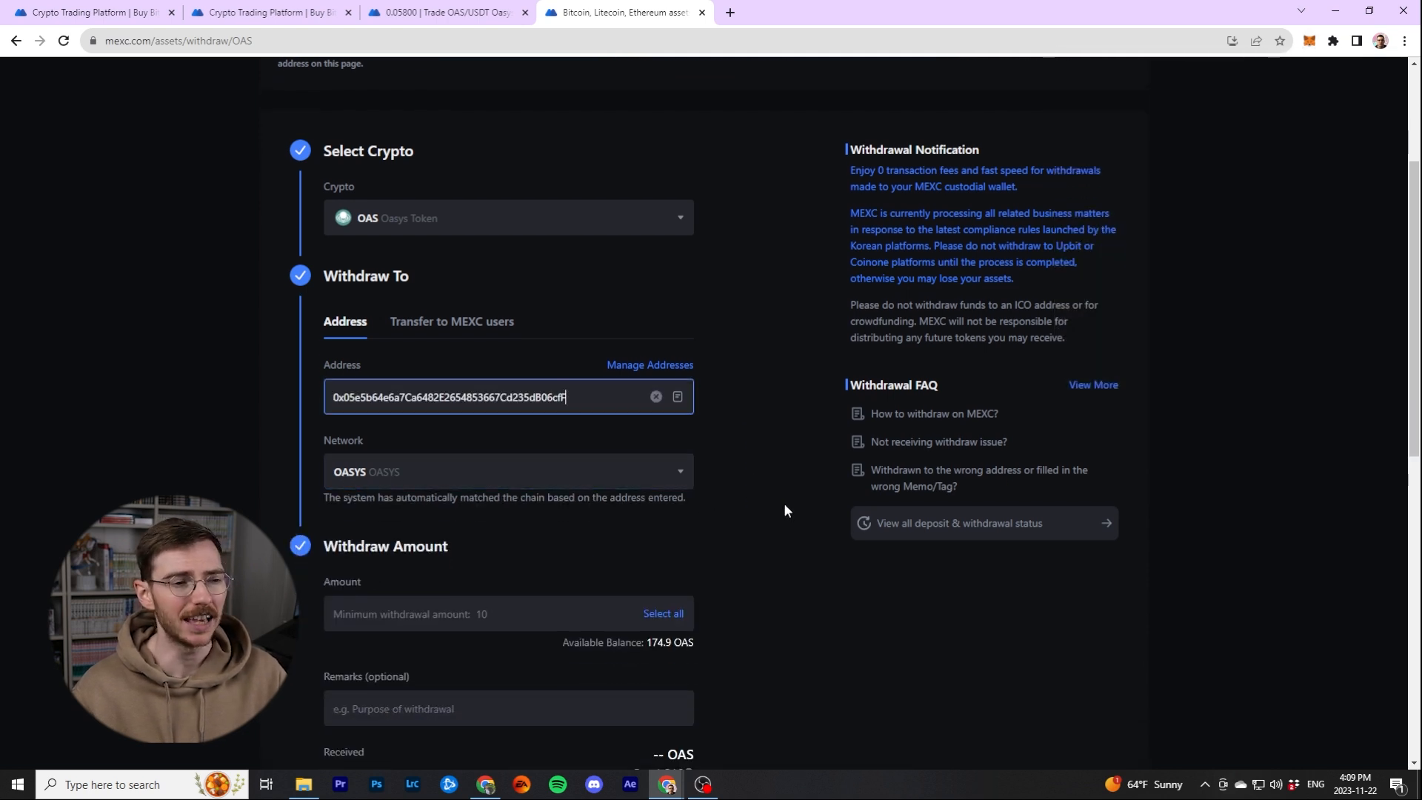
- Withdraw the full 174.9 OAS balance and submit it for security verification
scroll("down", 3)
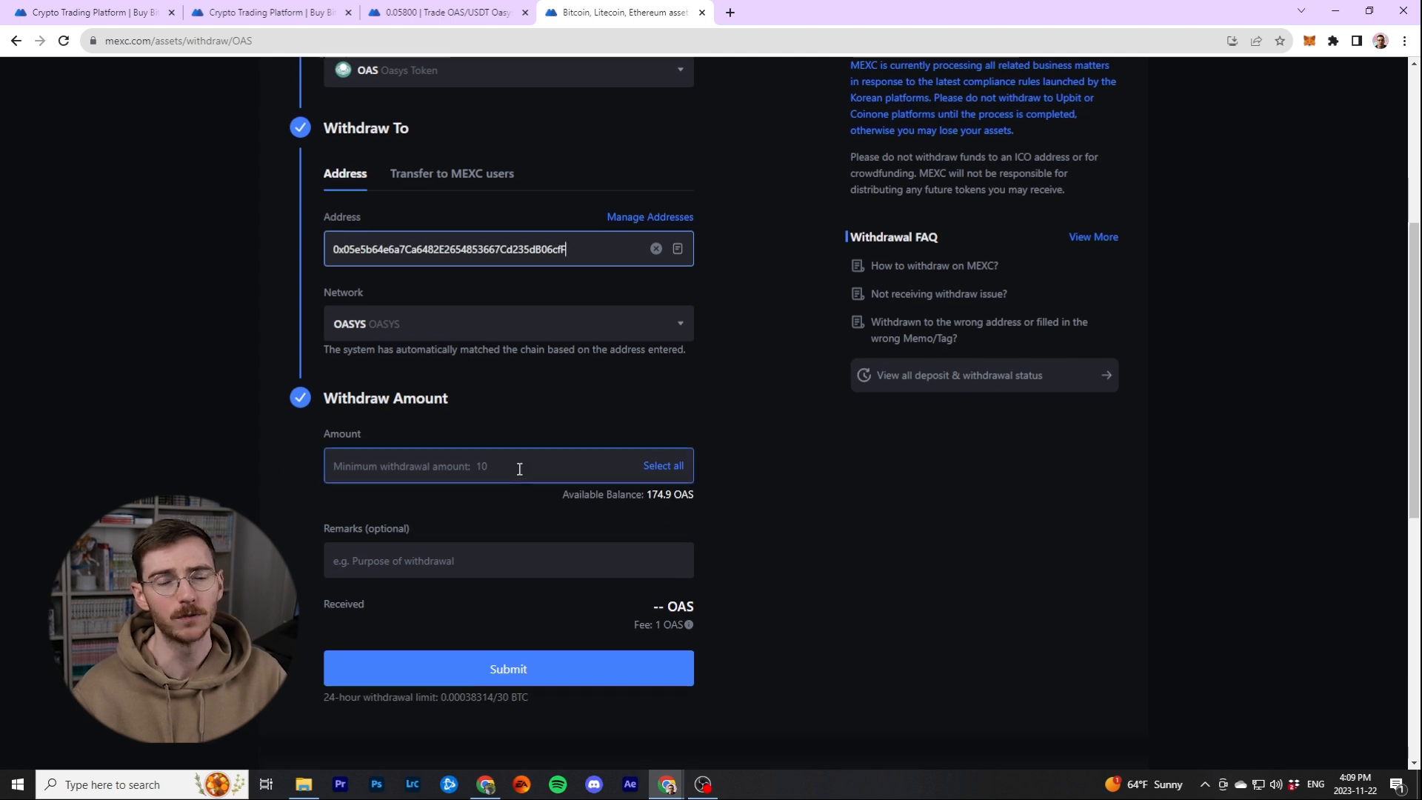
left_click(664, 469)
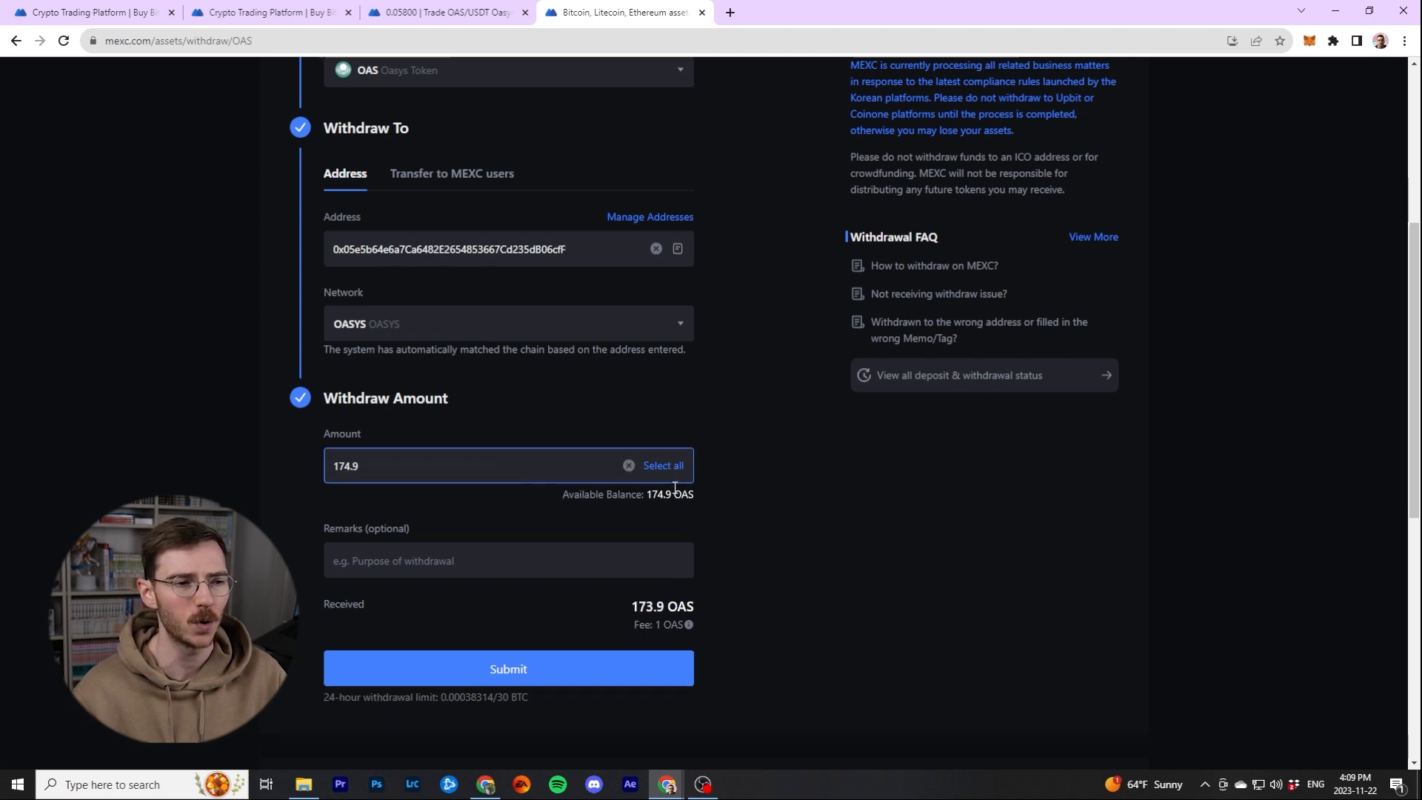
scroll("down", 3)
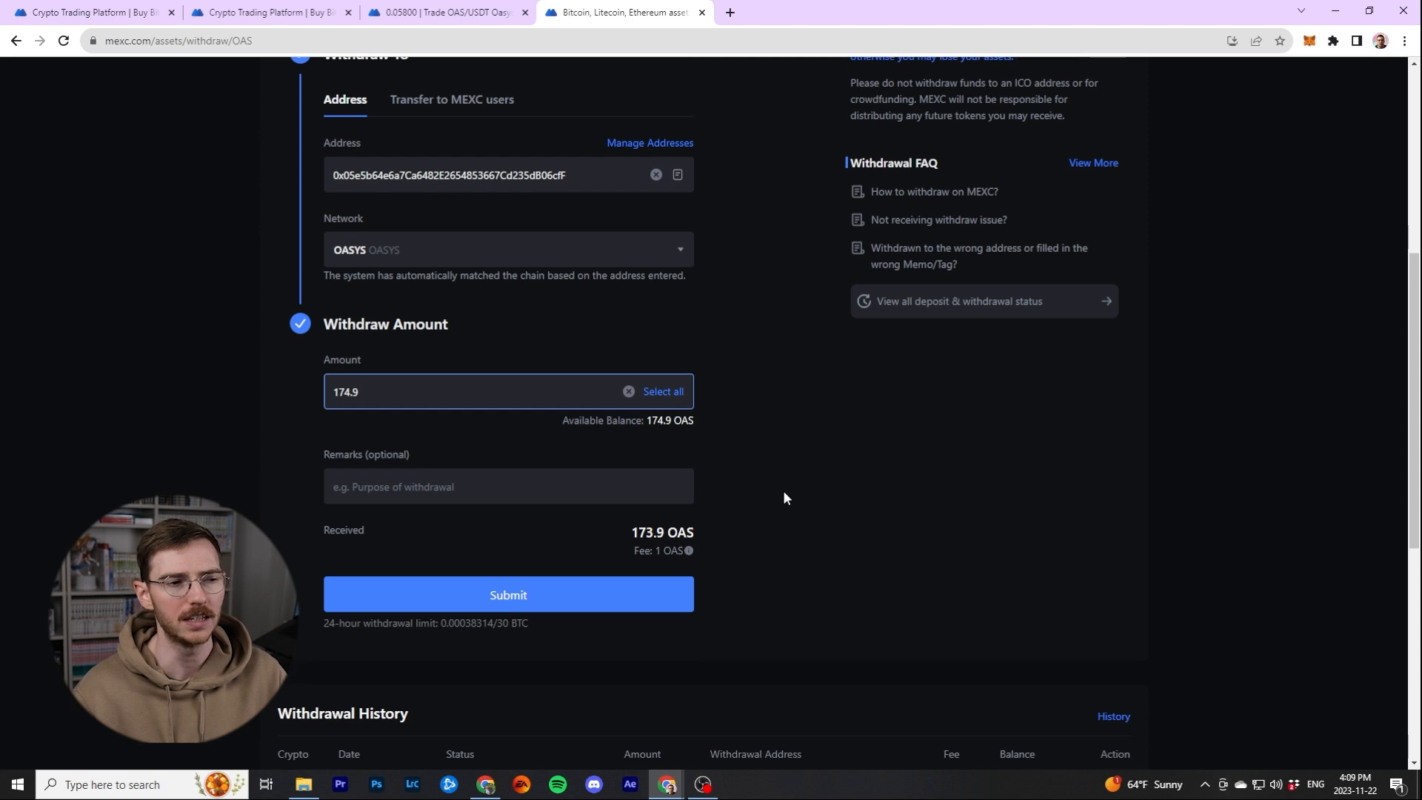
left_click(507, 487)
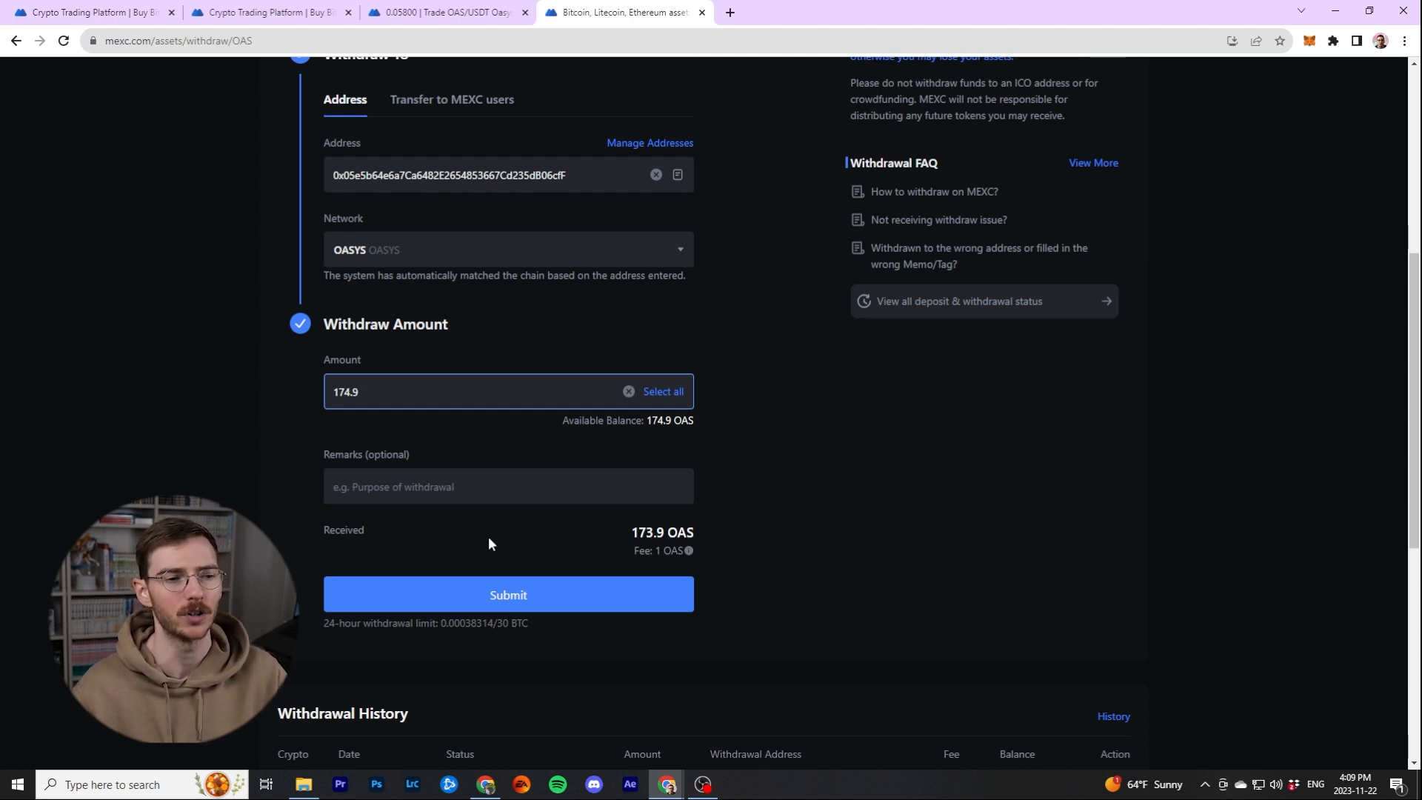
left_click(507, 596)
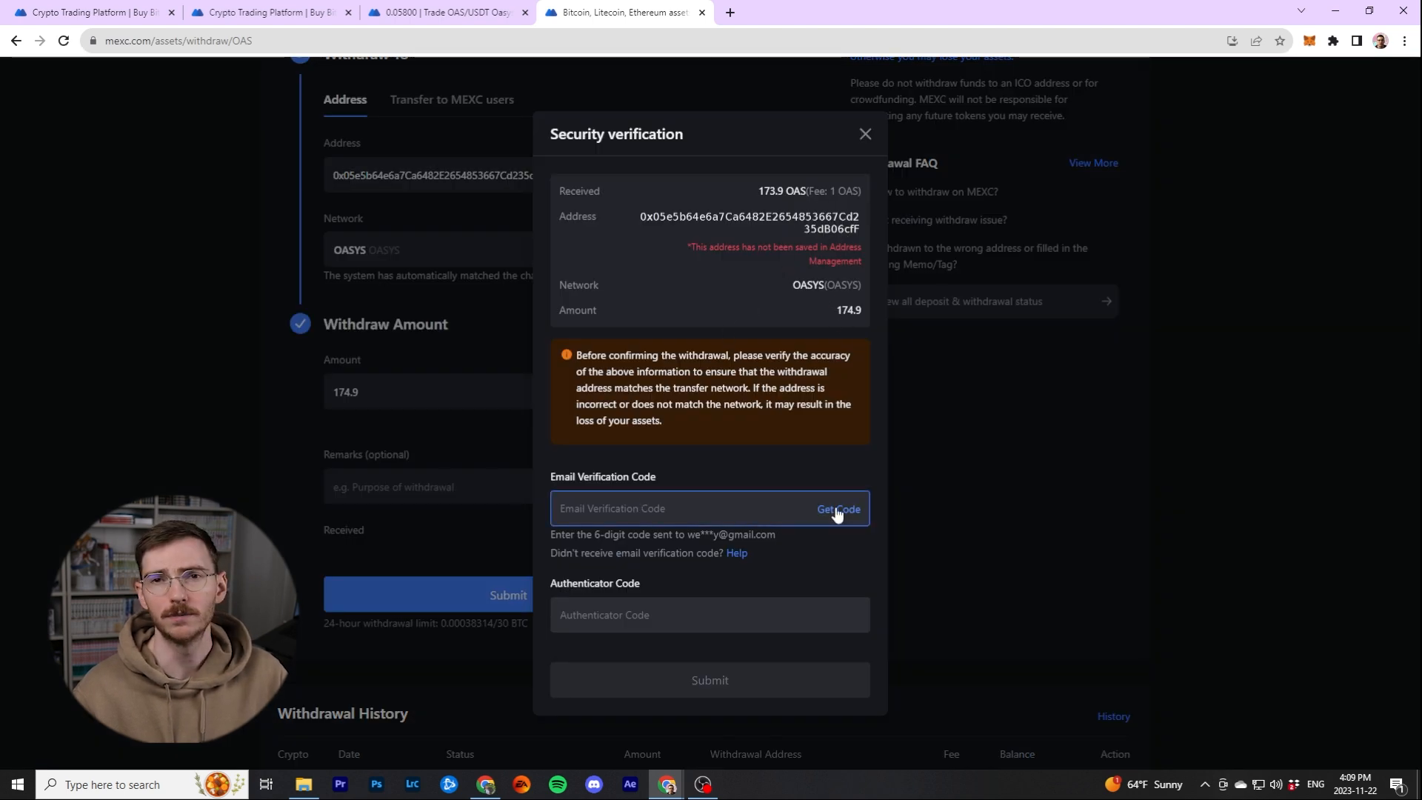
- Request the email code and confirm the withdrawal with the verification codes
left_click(836, 508)
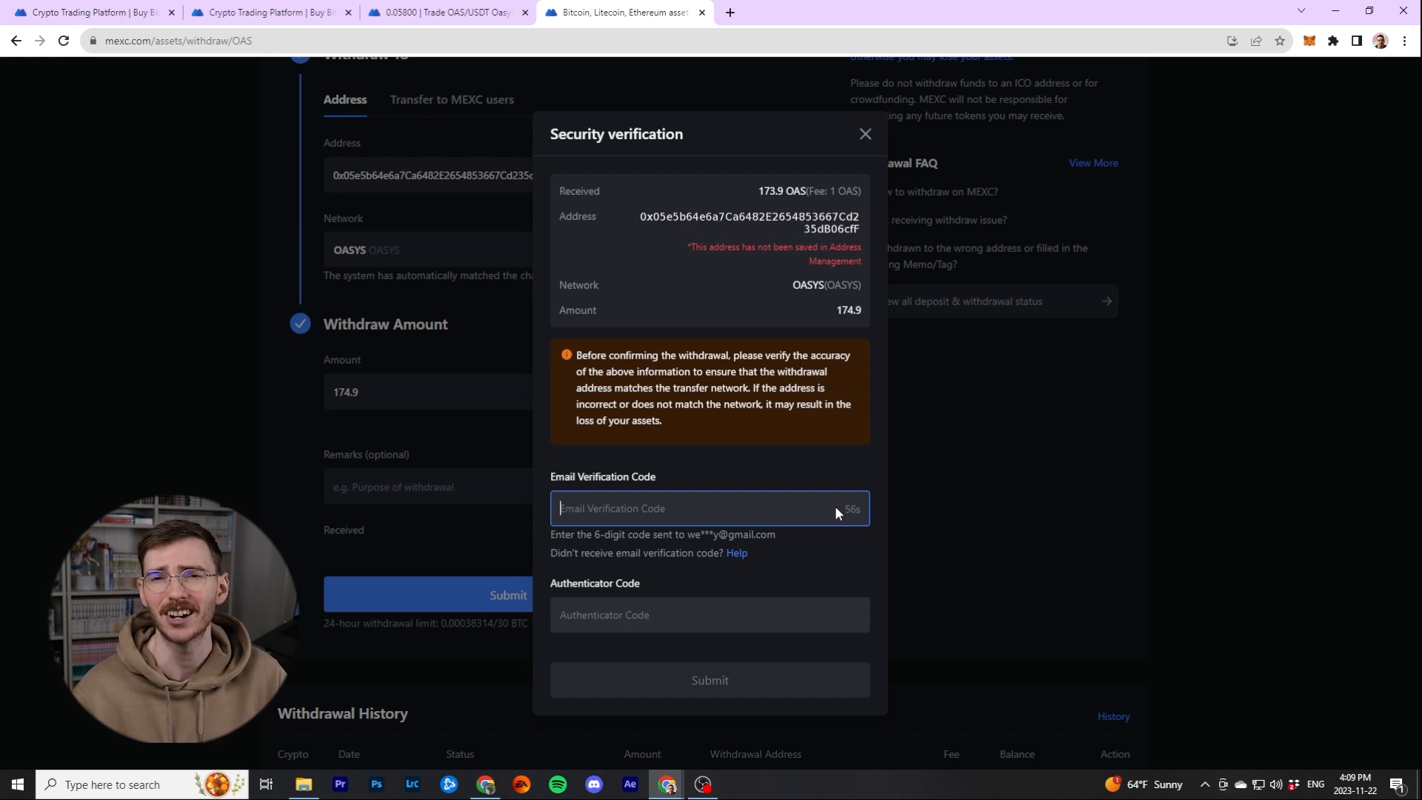
left_click(708, 680)
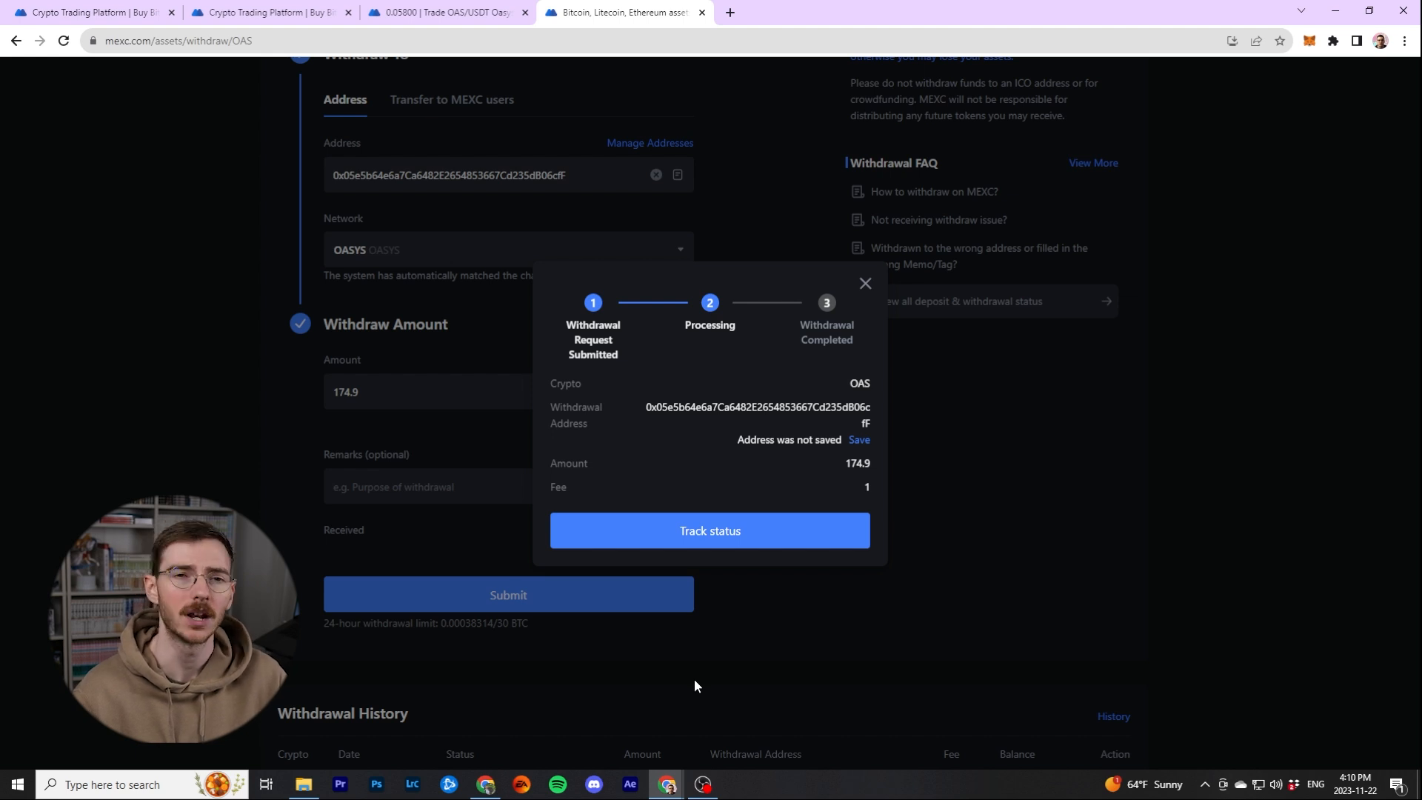
- Close the withdrawal-submitted summary popup
left_click(710, 531)
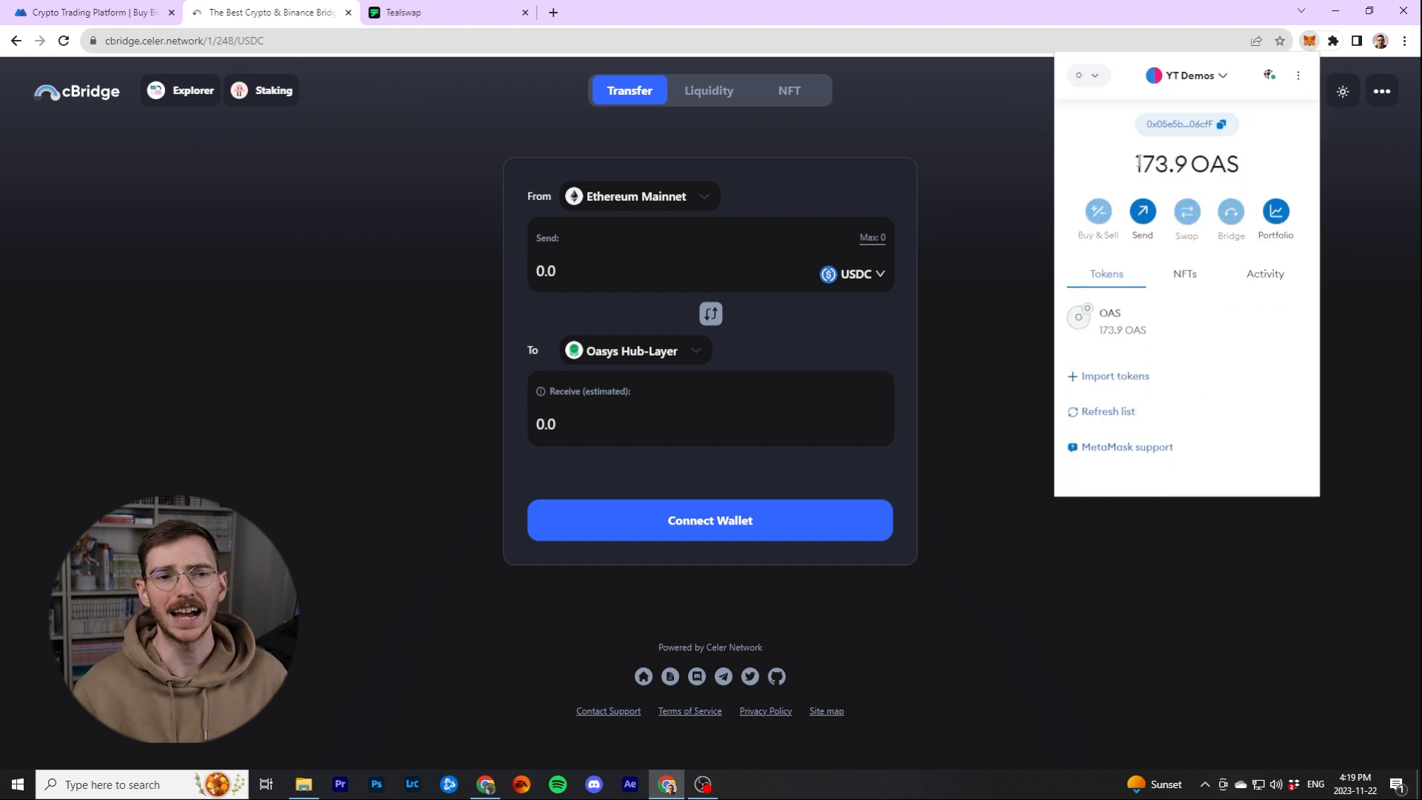
- Enter 10 USDC to send from Ethereum to Oasys Hub-Layer and connect the wallet
left_click(1085, 76)
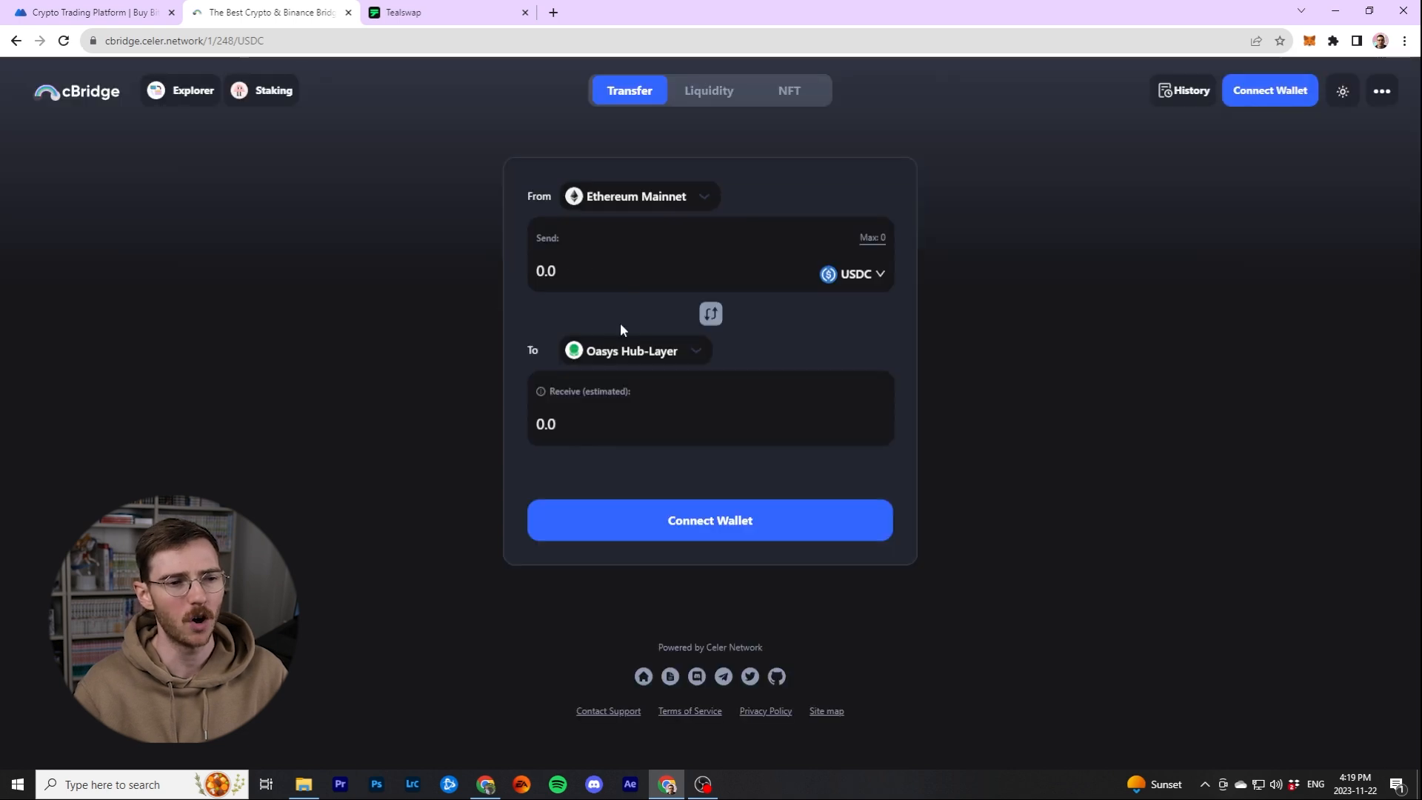
left_click(636, 352)
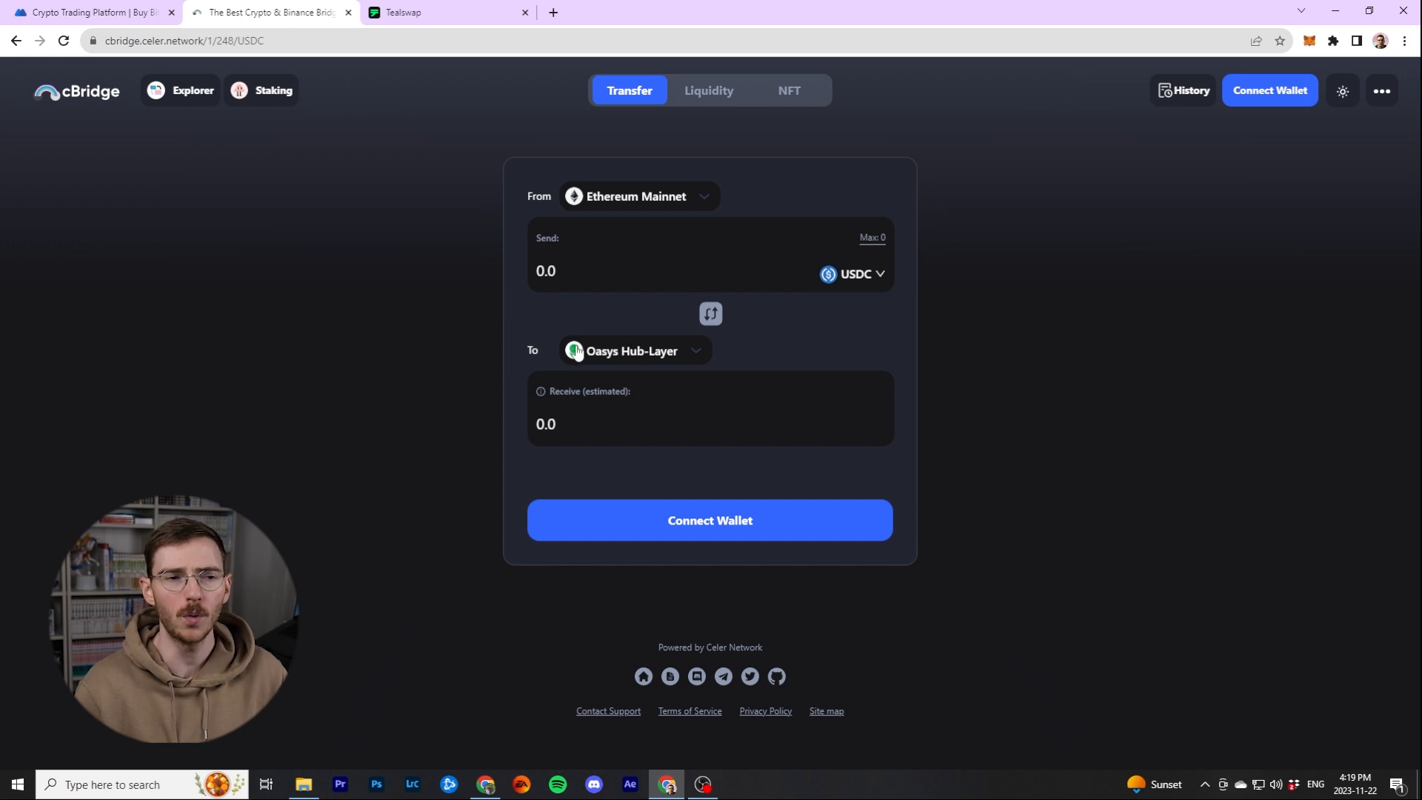
left_click(850, 274)
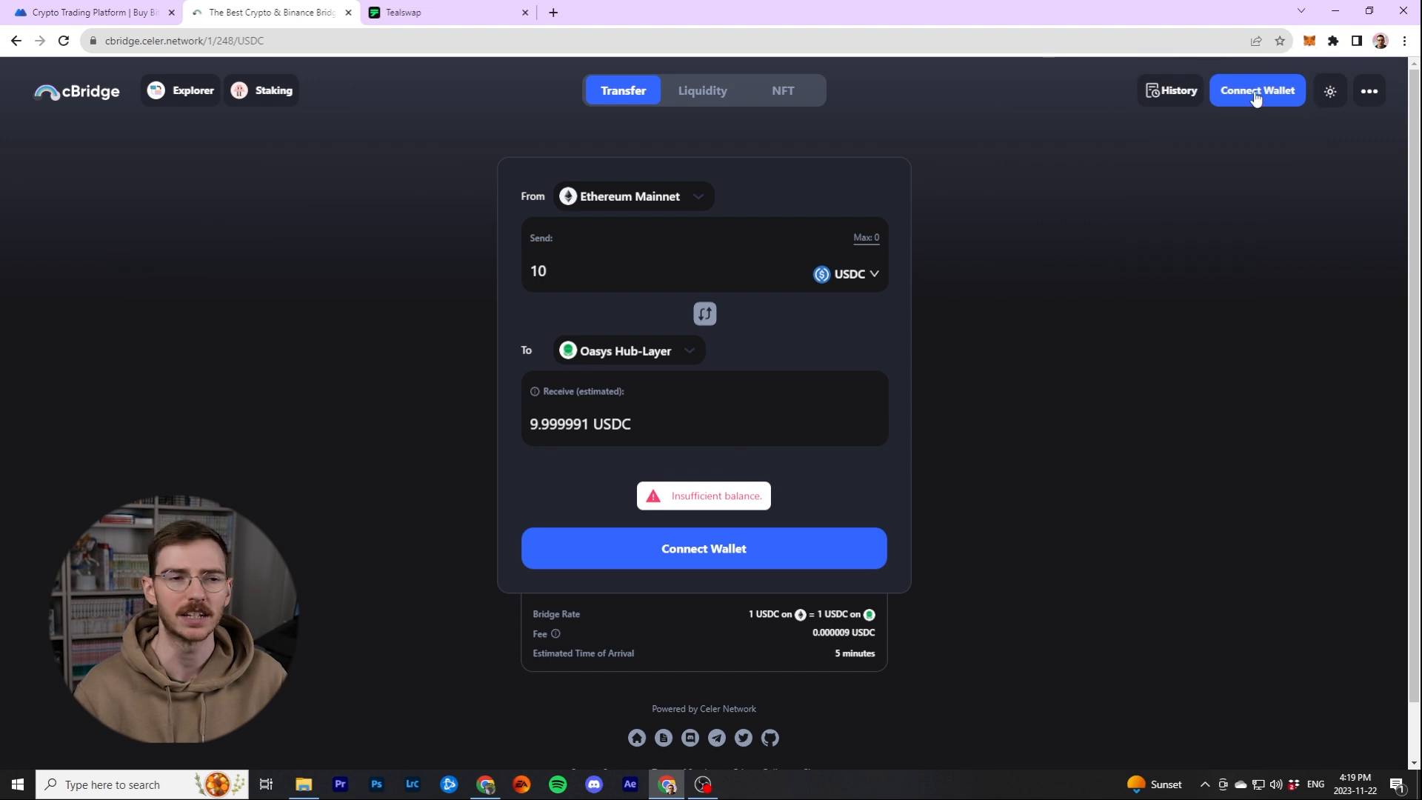
left_click(1257, 90)
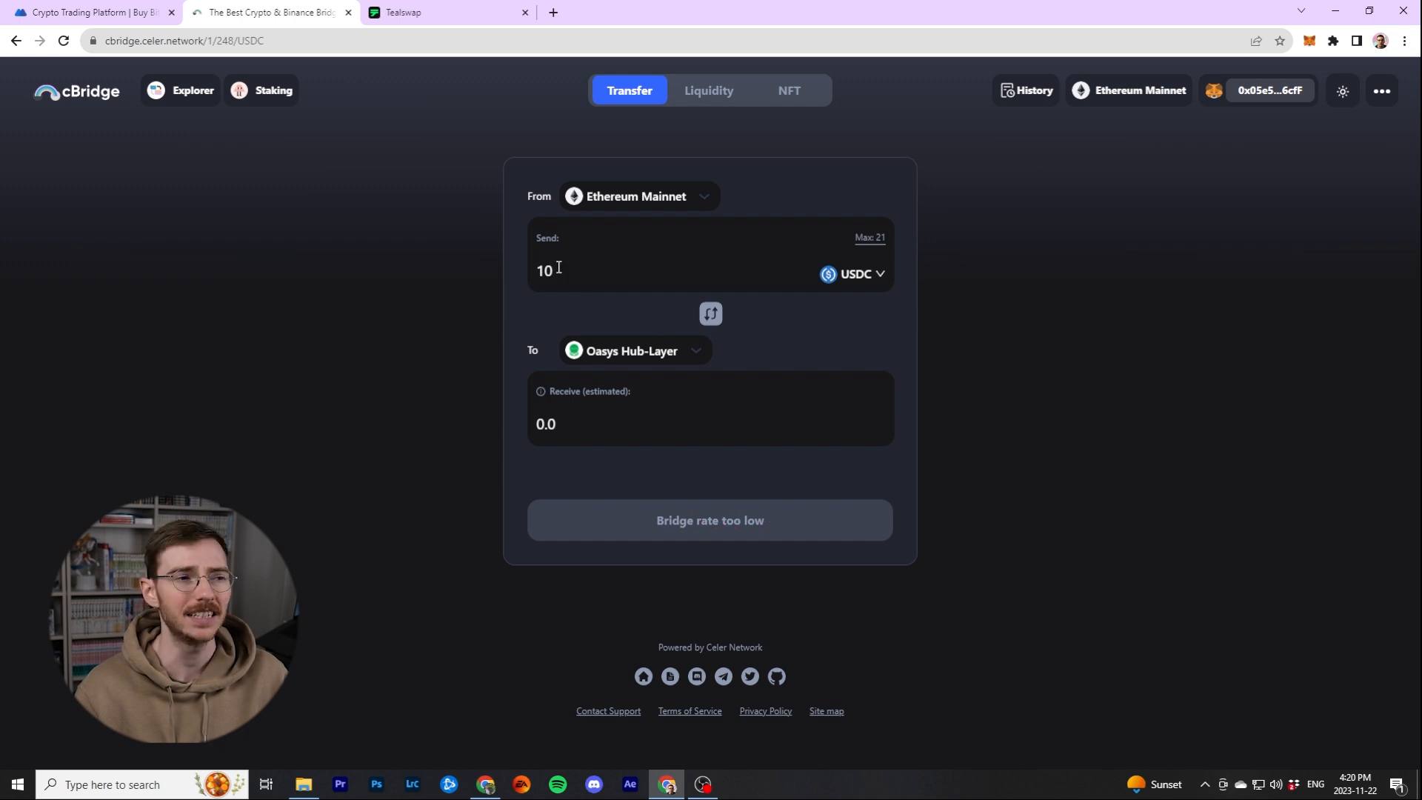
- Set the cBridge send amount to 21 USDC and request USDC spending approval for cBridge
left_click(869, 237)
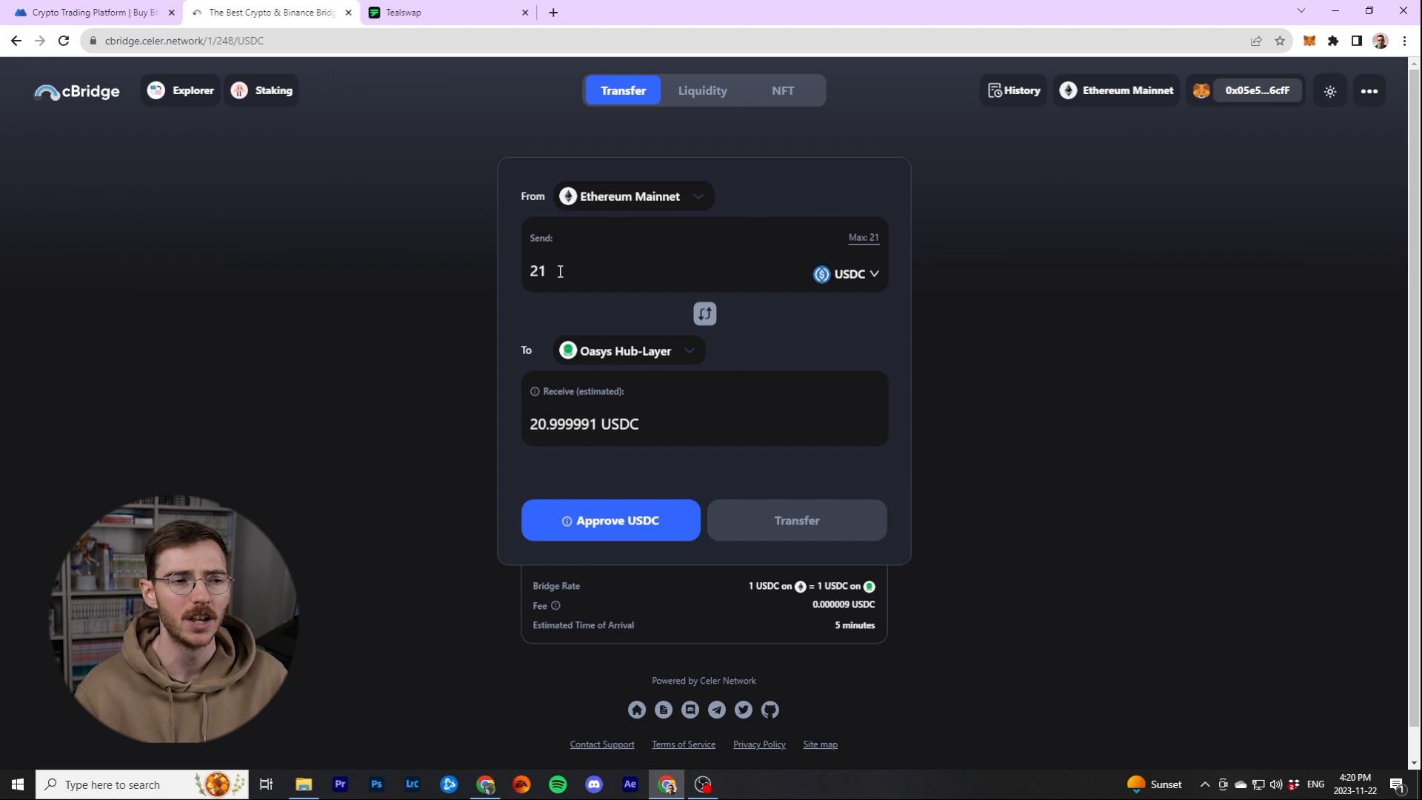
type("10")
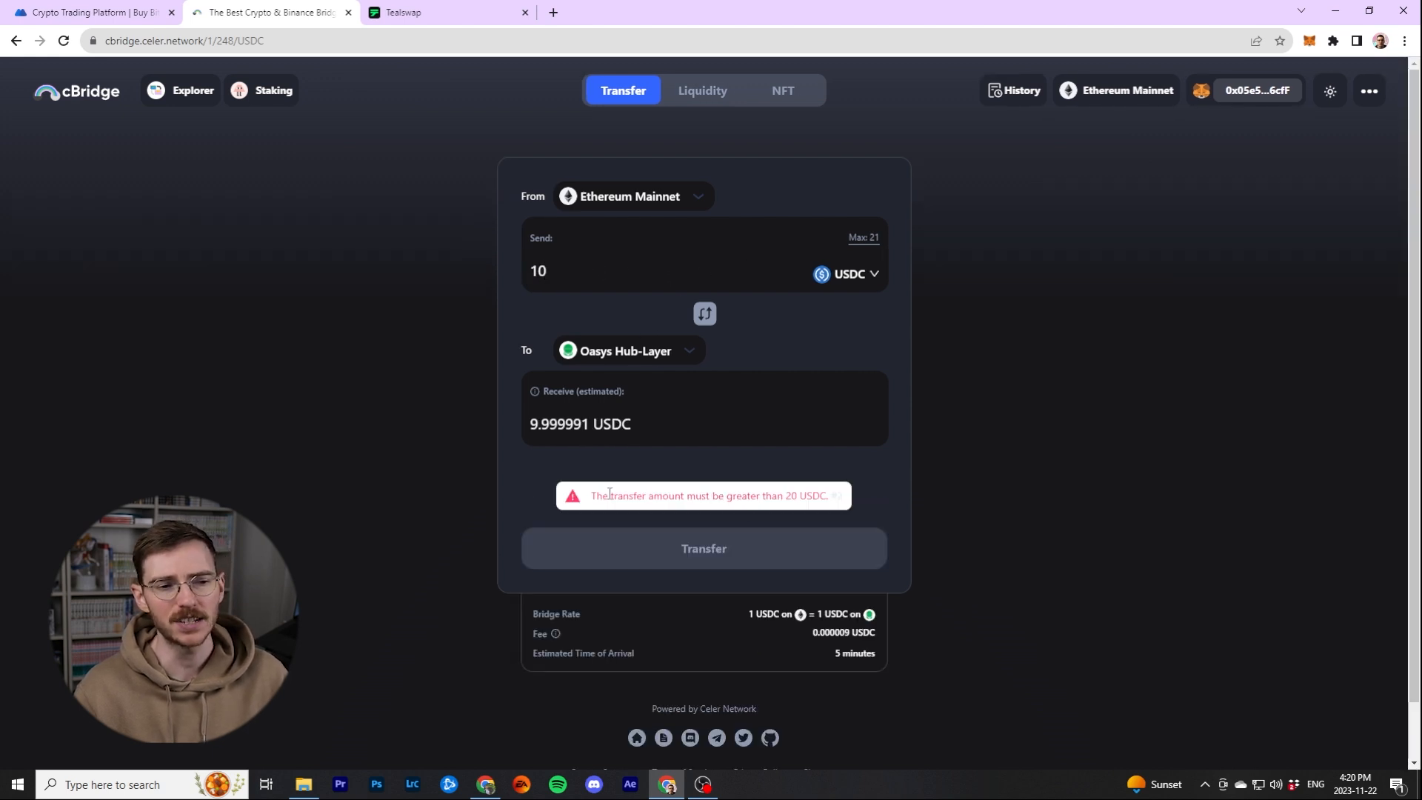
double_click(538, 271)
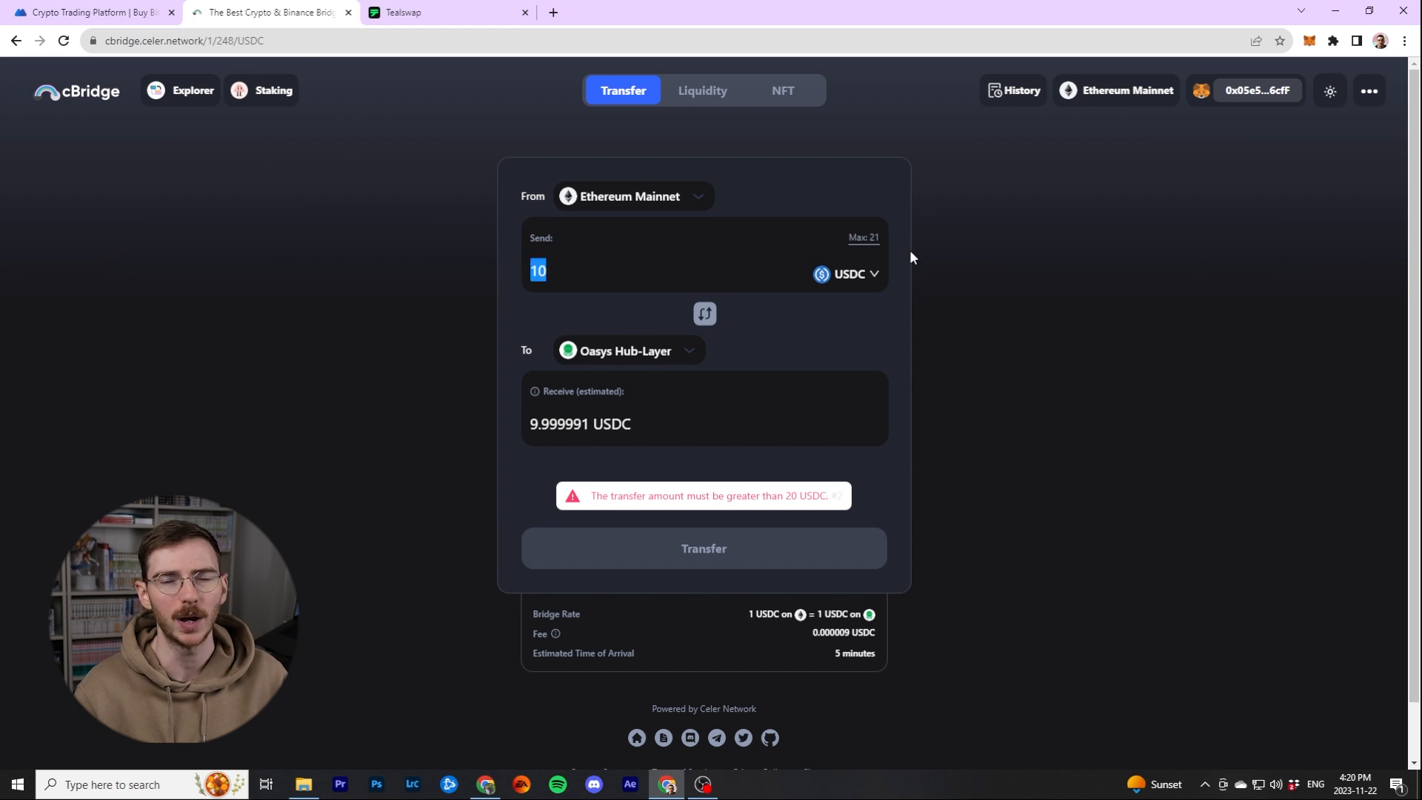
type("21")
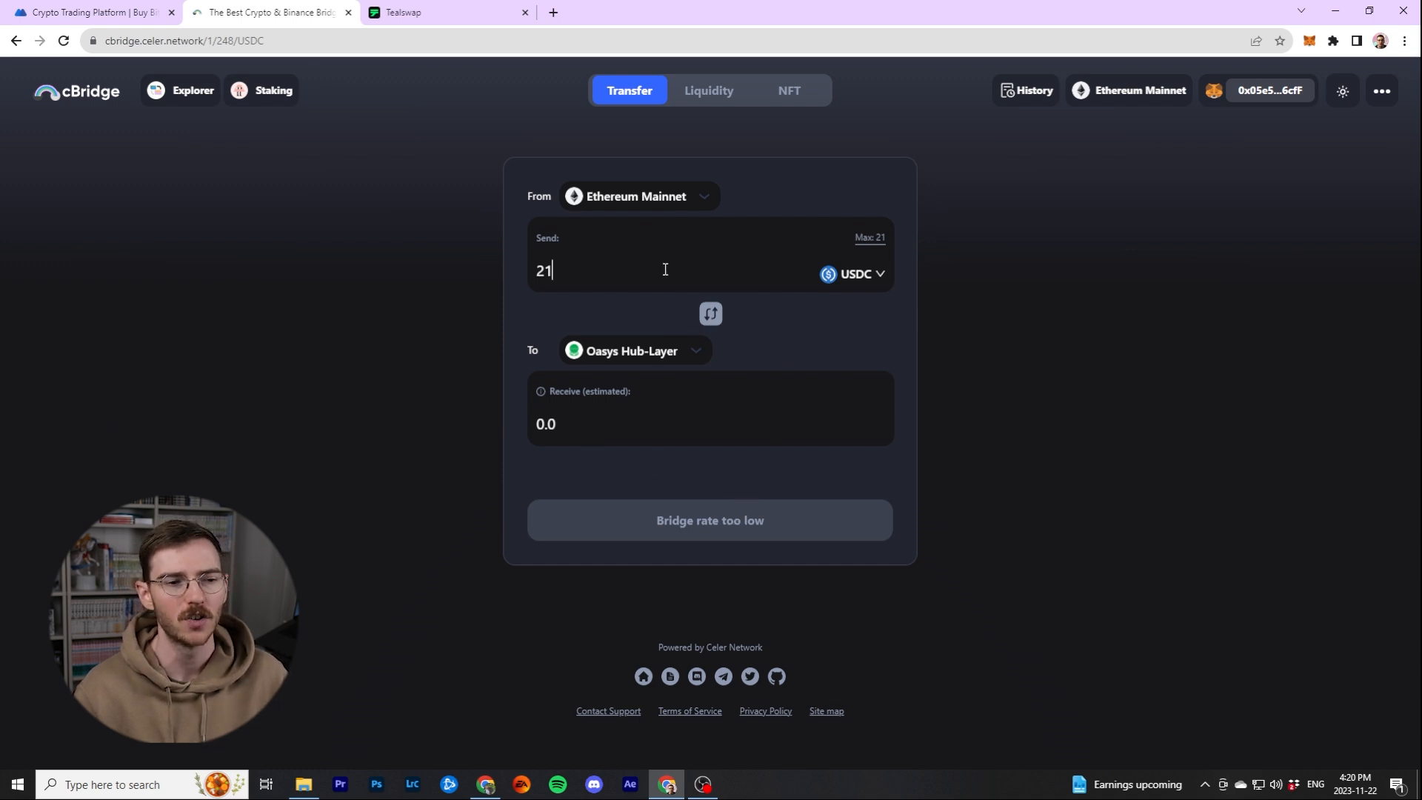
mouse_move(748, 374)
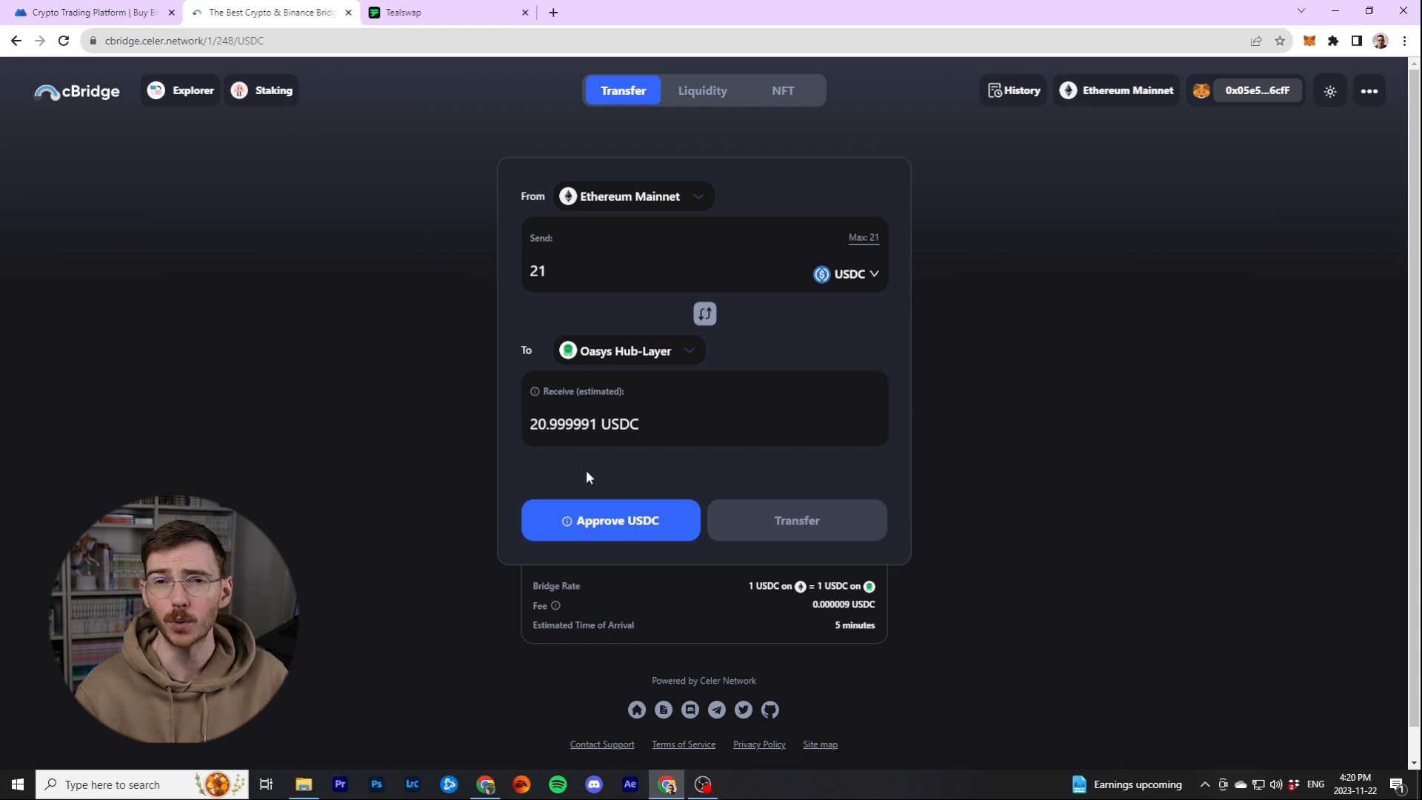
left_click(609, 520)
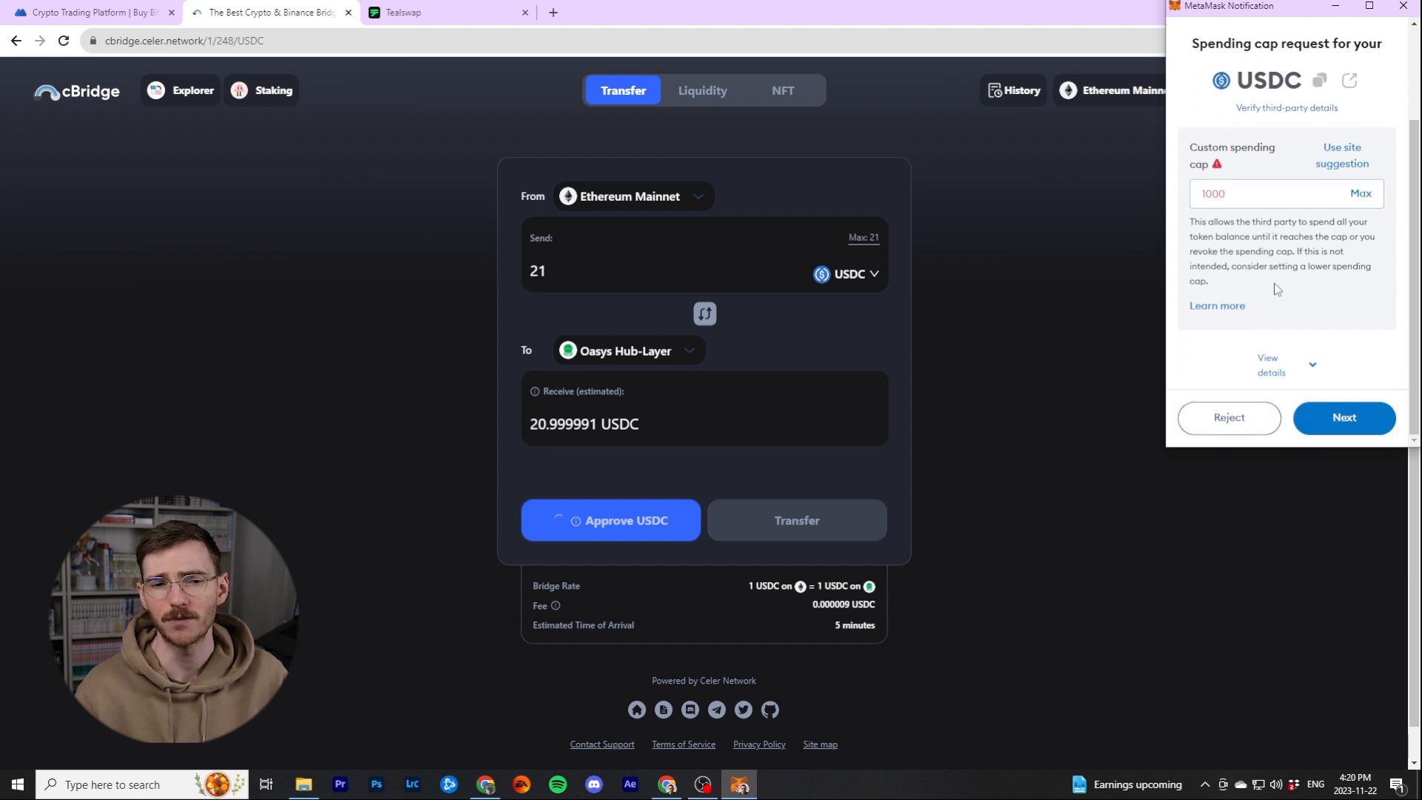
- Approve the USDC spending cap in MetaMask and start the 21 USDC transfer to Oasys Hub-Layer
left_click(1344, 418)
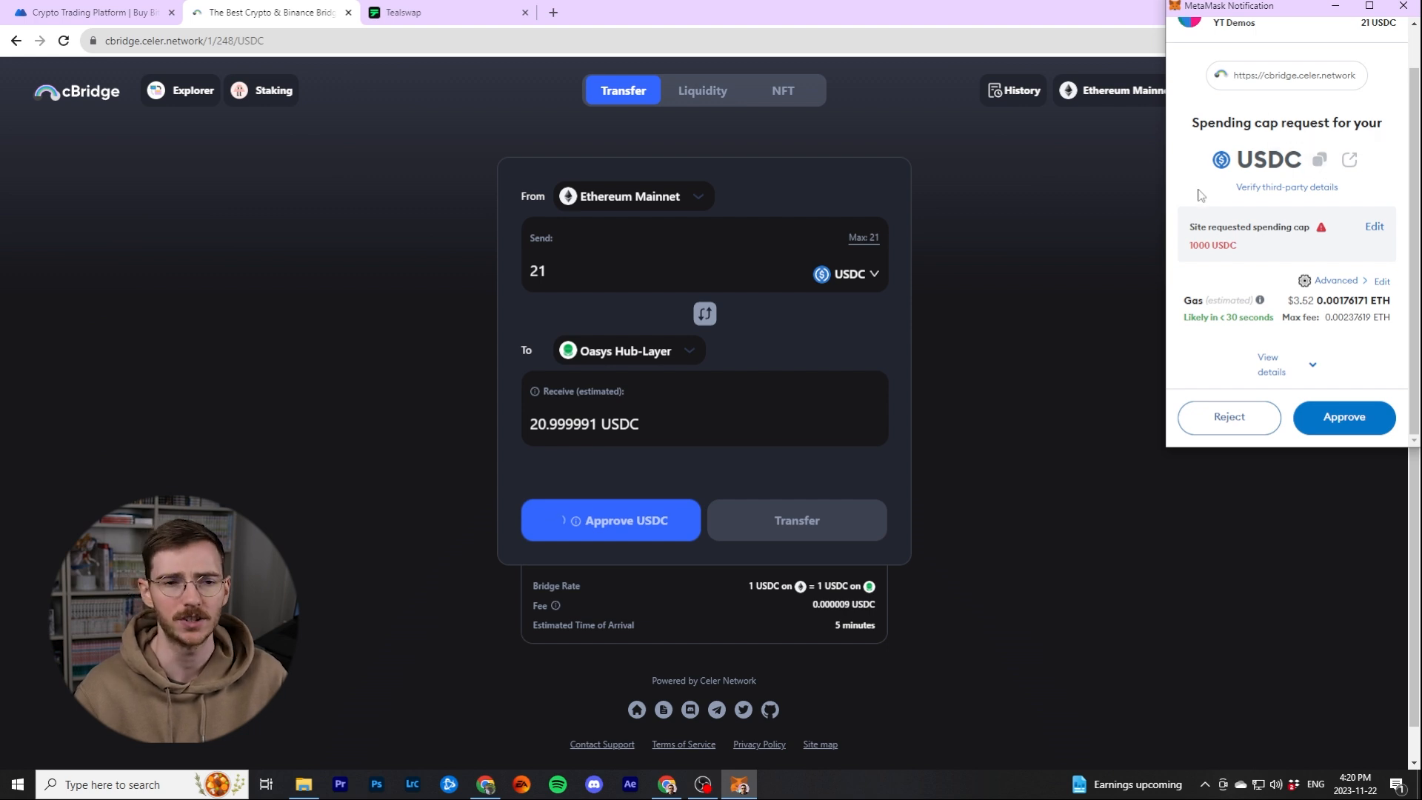
mouse_move(1276, 318)
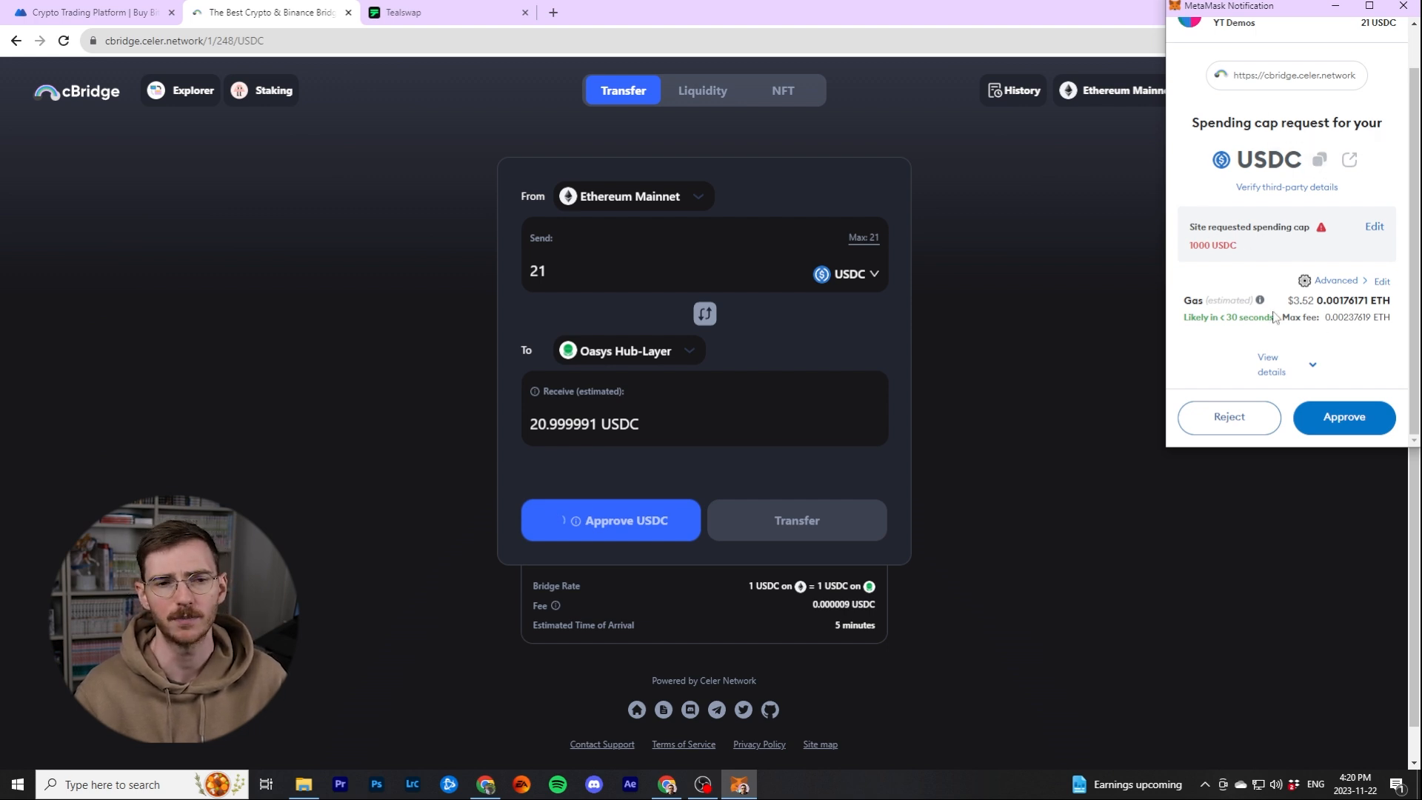
left_click(1344, 416)
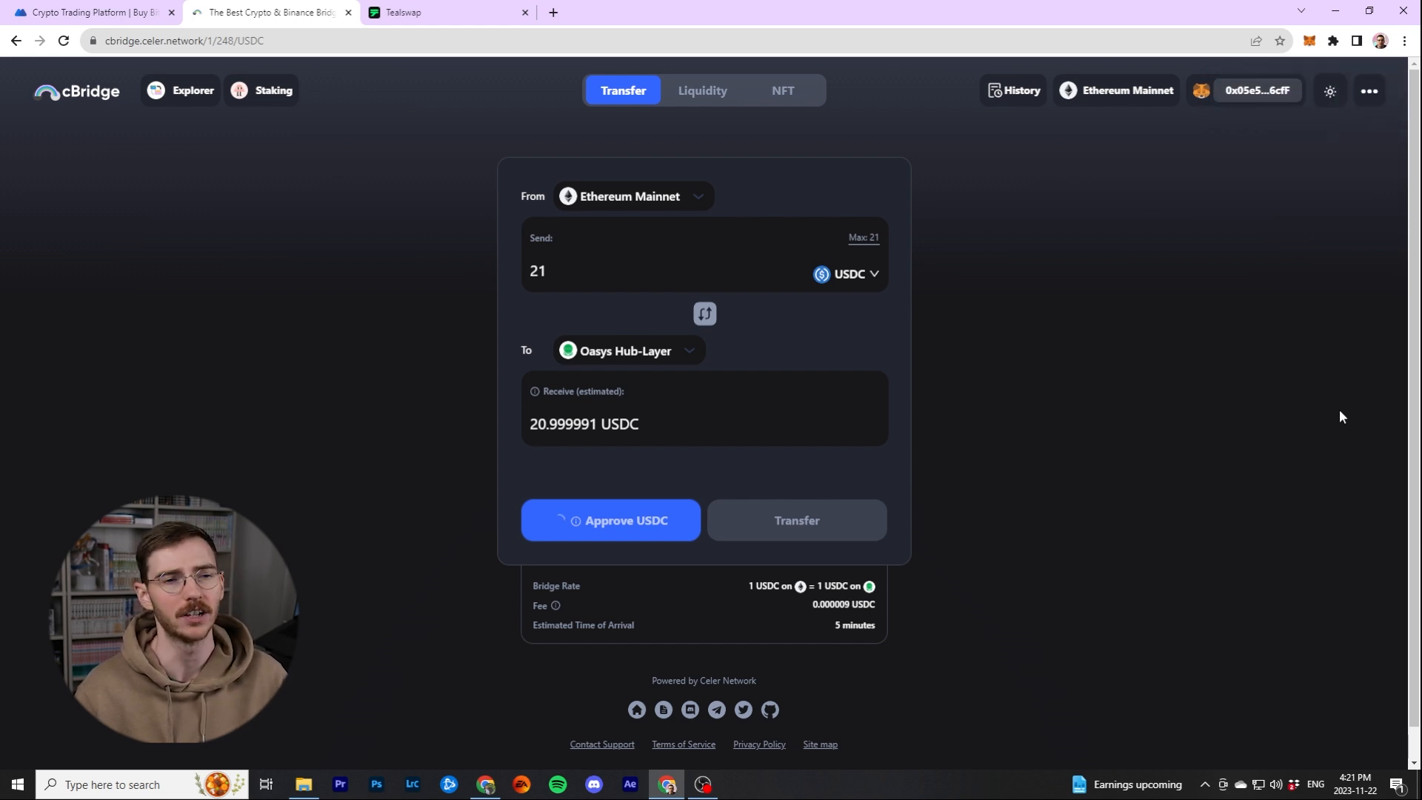
left_click(609, 520)
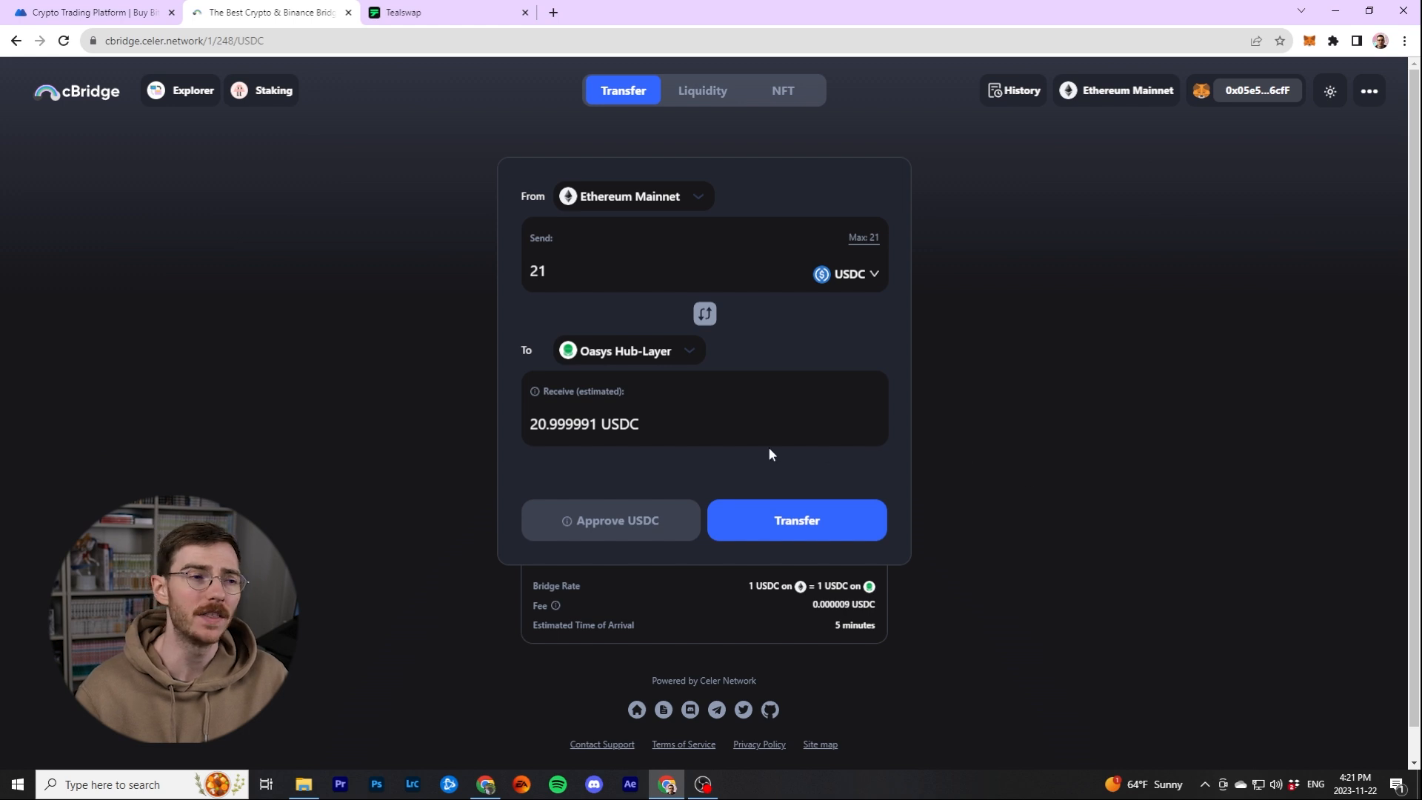
mouse_move(789, 532)
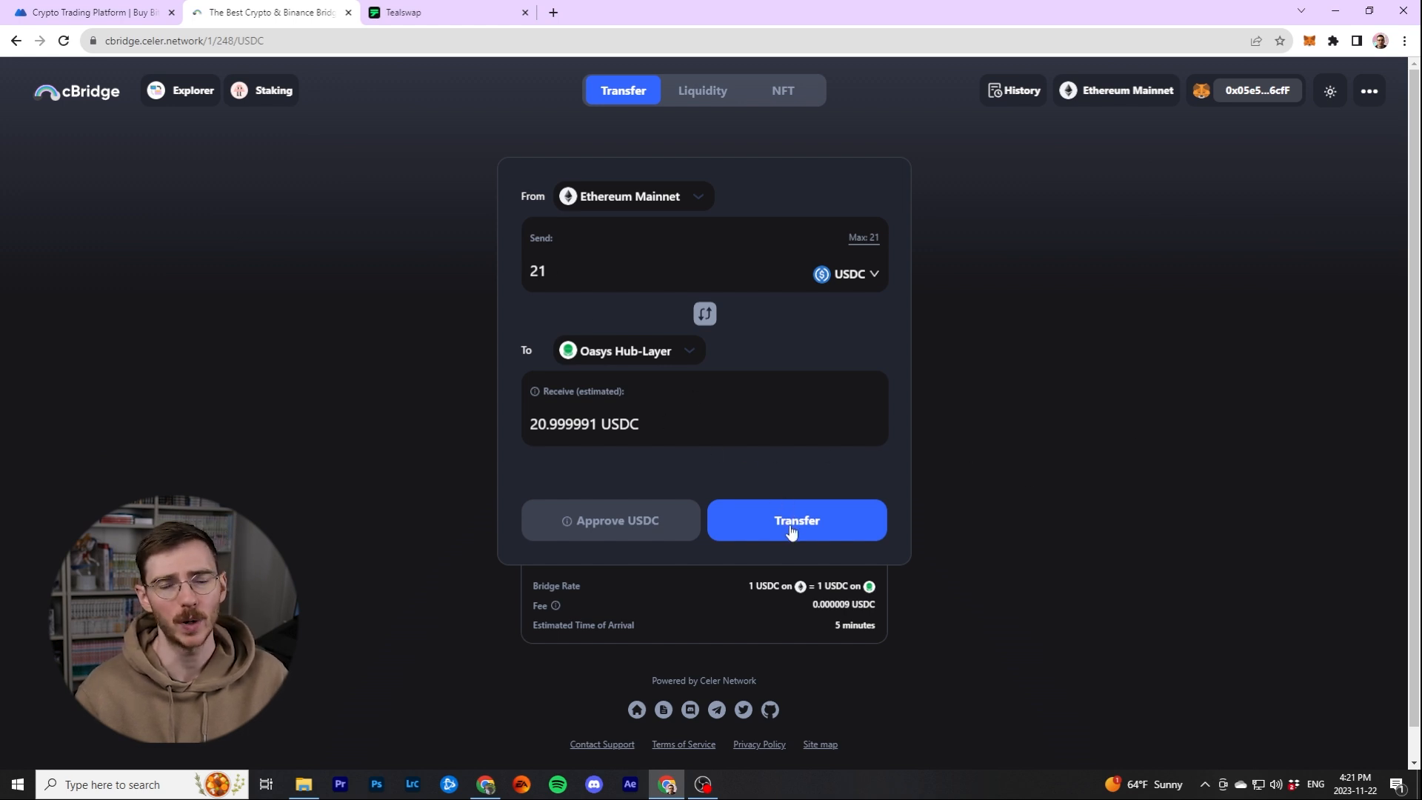
left_click(797, 520)
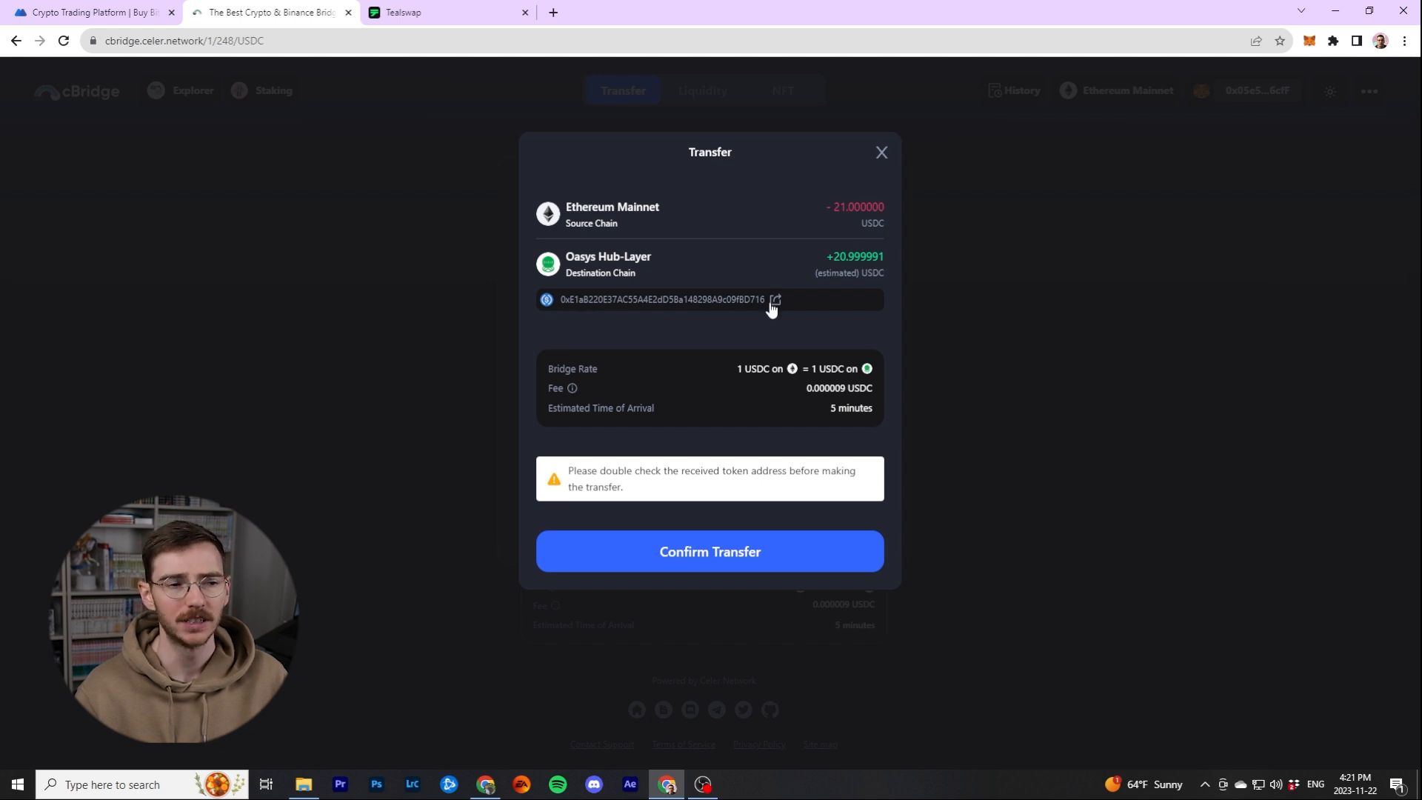
mouse_move(564, 368)
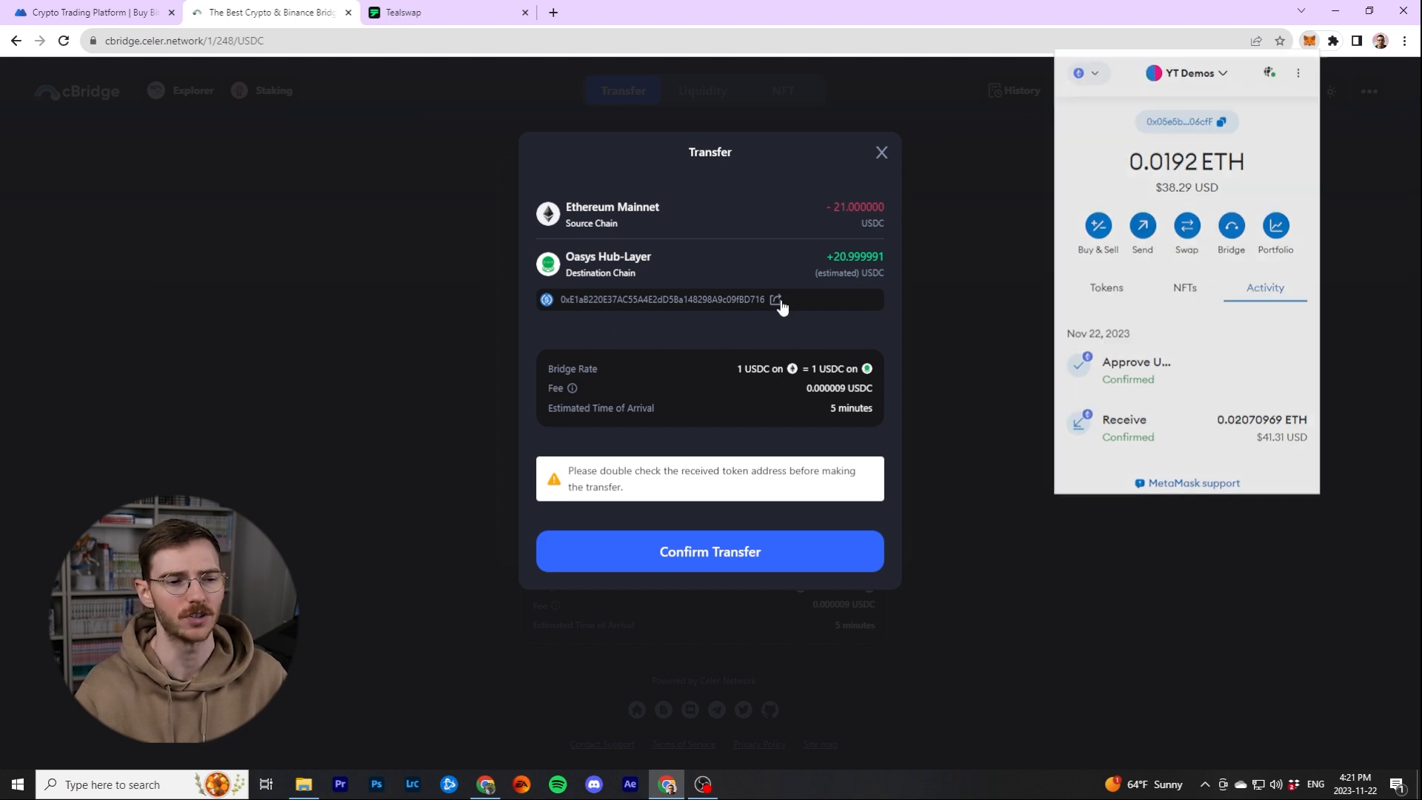
- Close the wallet overview and confirm the 21 USDC bridge transfer in cBridge
left_click(775, 299)
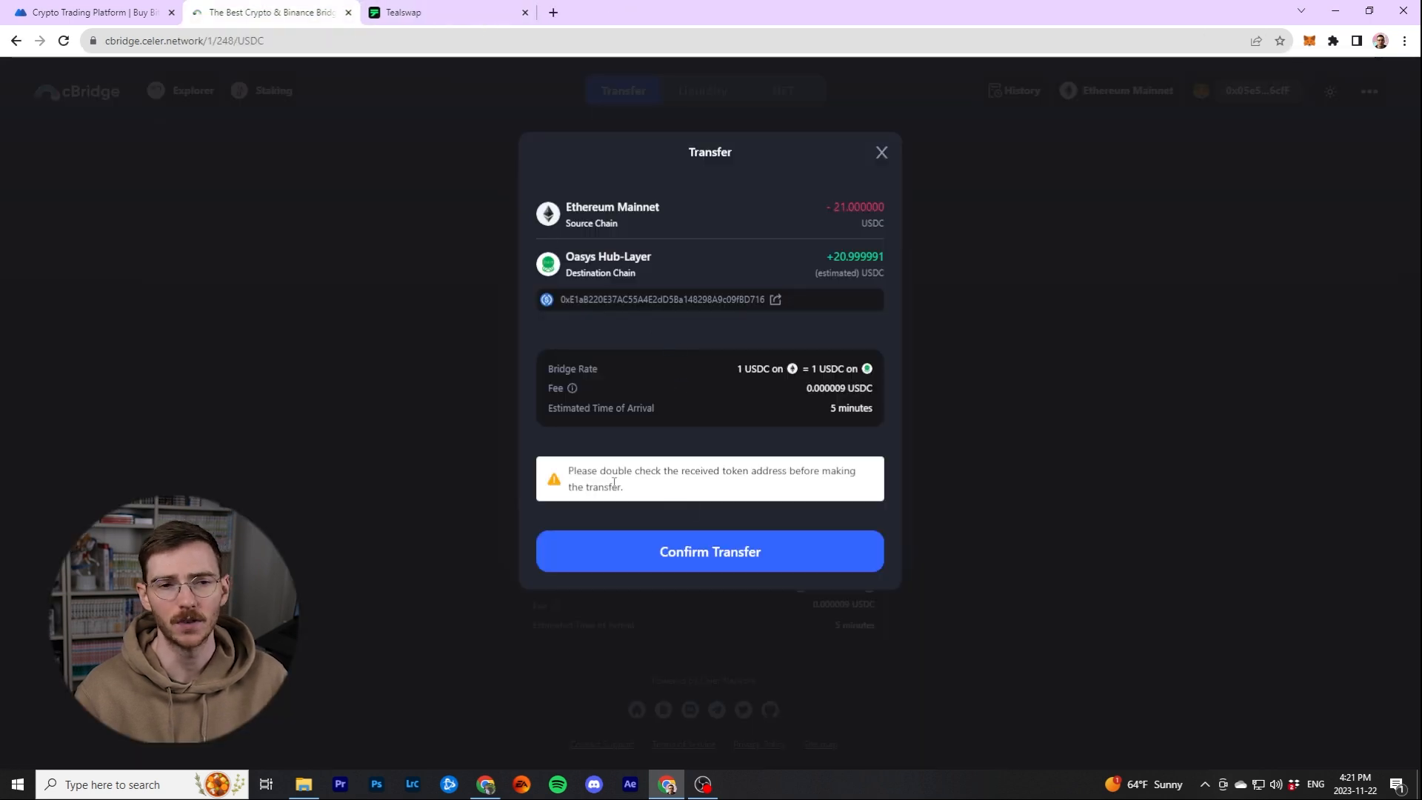
left_click(709, 551)
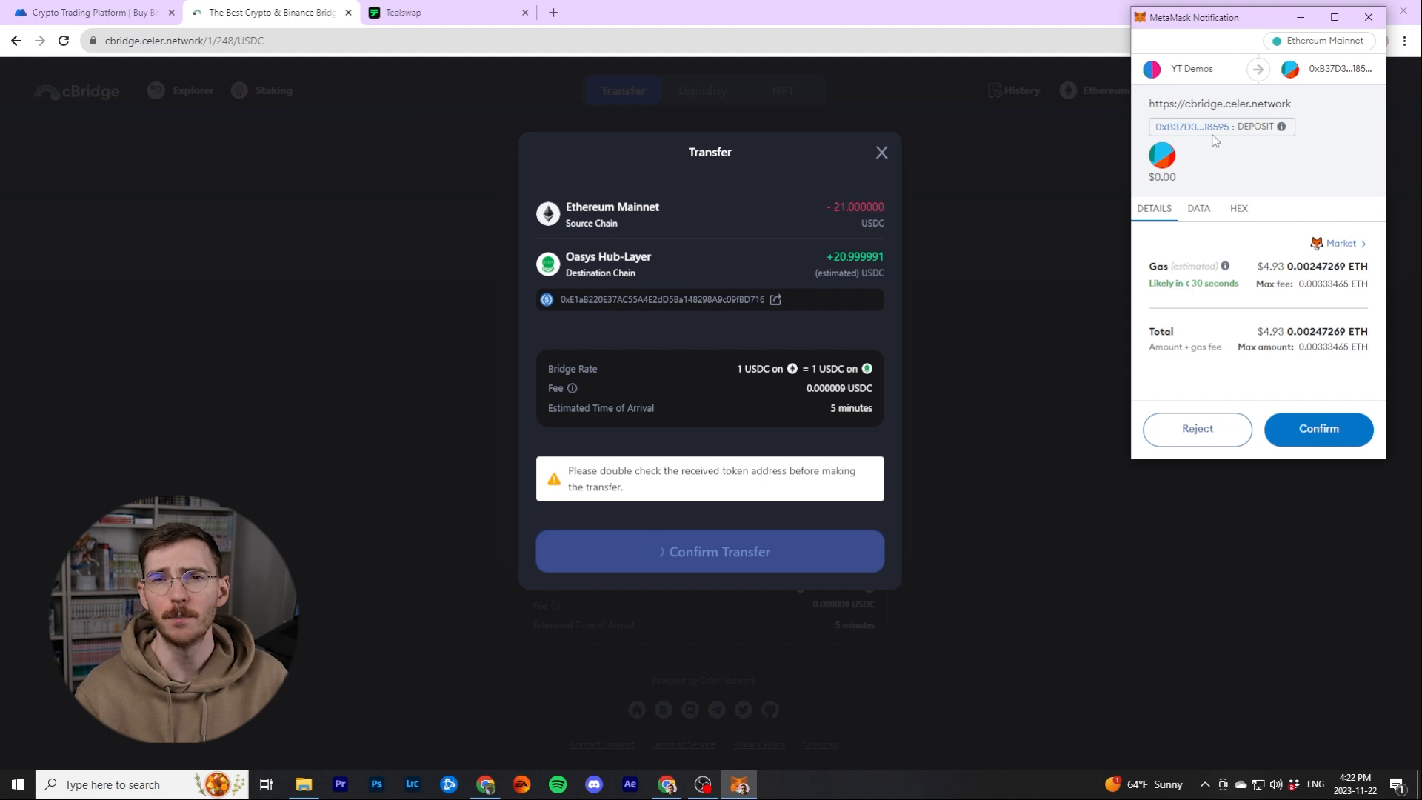
- Confirm the bridge deposit transaction in MetaMask and dismiss the Transfer Submitted message
left_click(1318, 428)
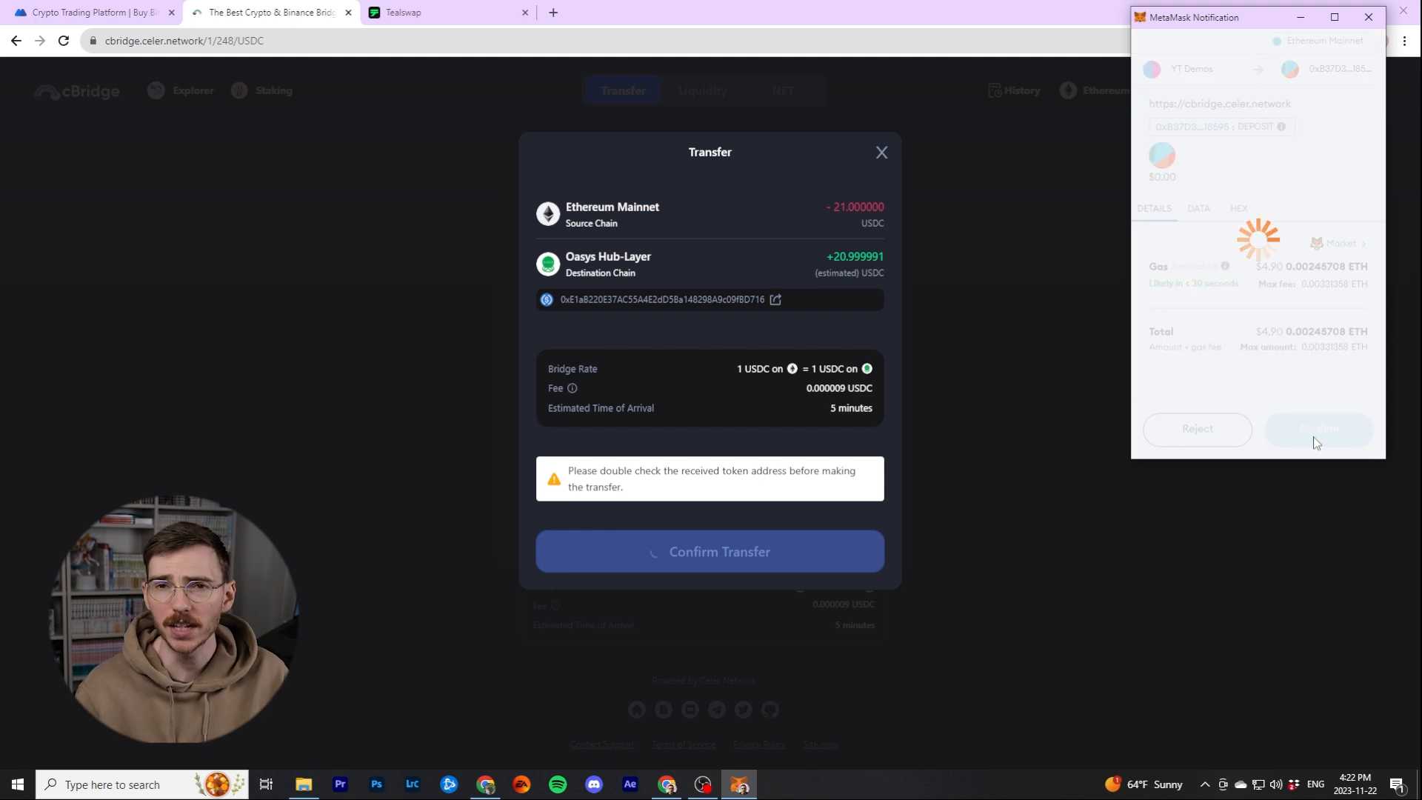
left_click(1317, 428)
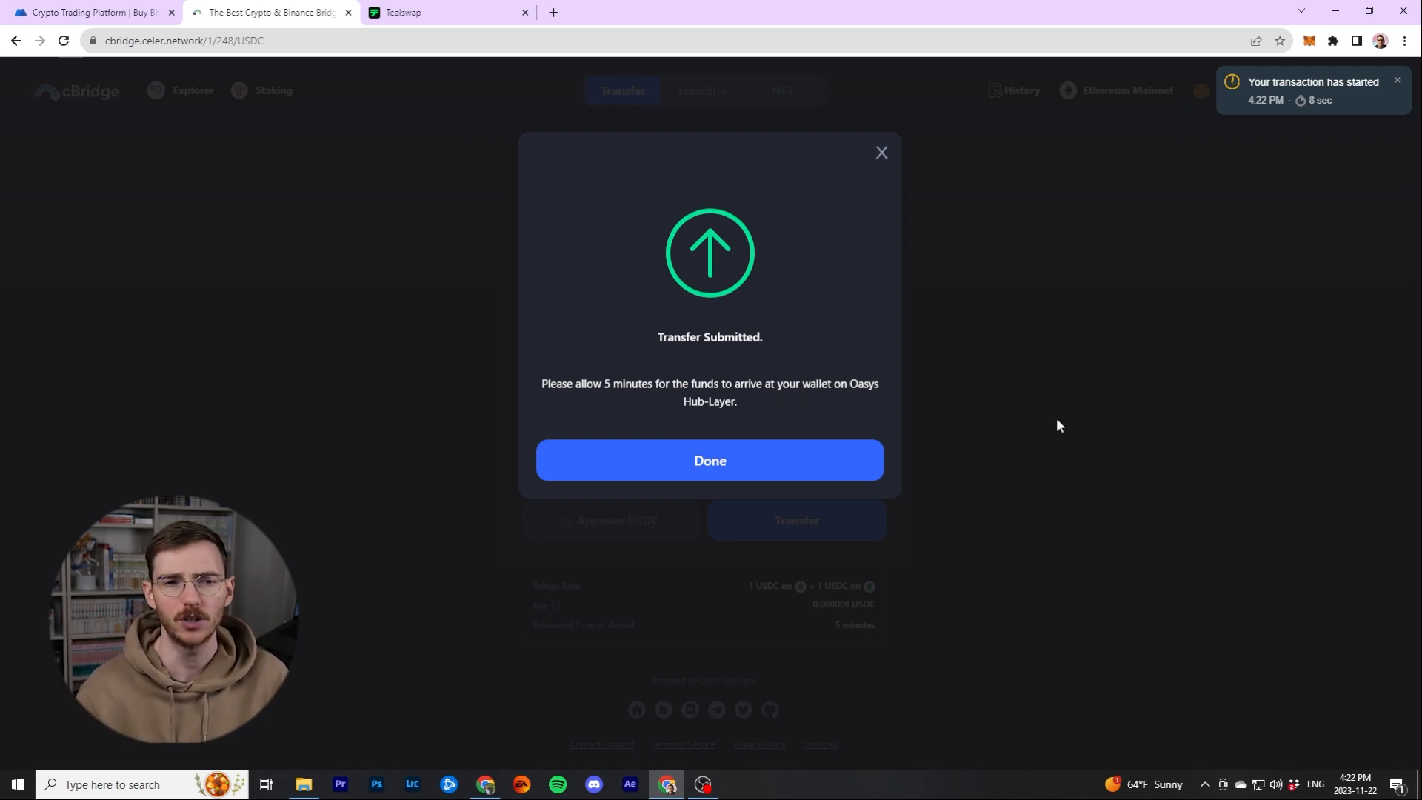
mouse_move(1086, 432)
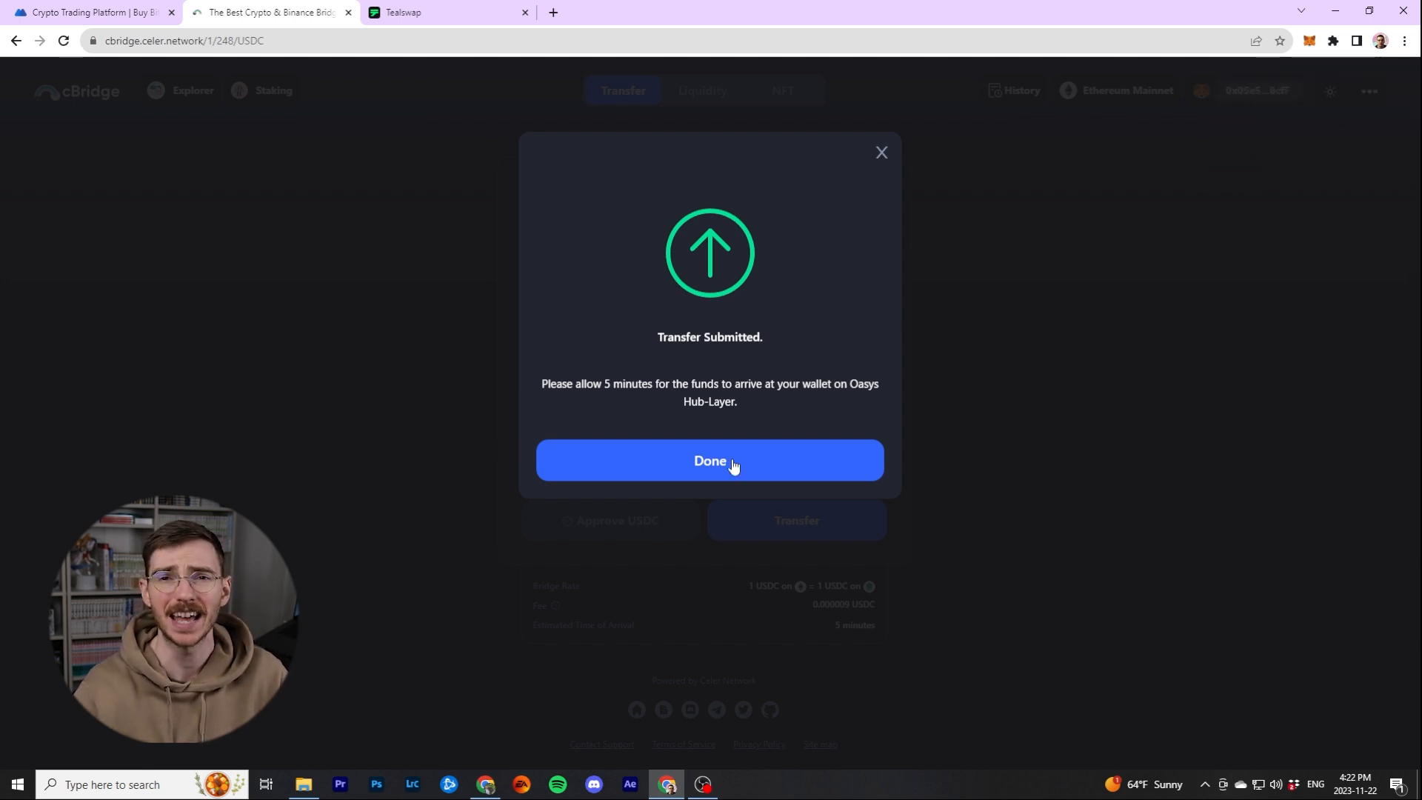
left_click(709, 460)
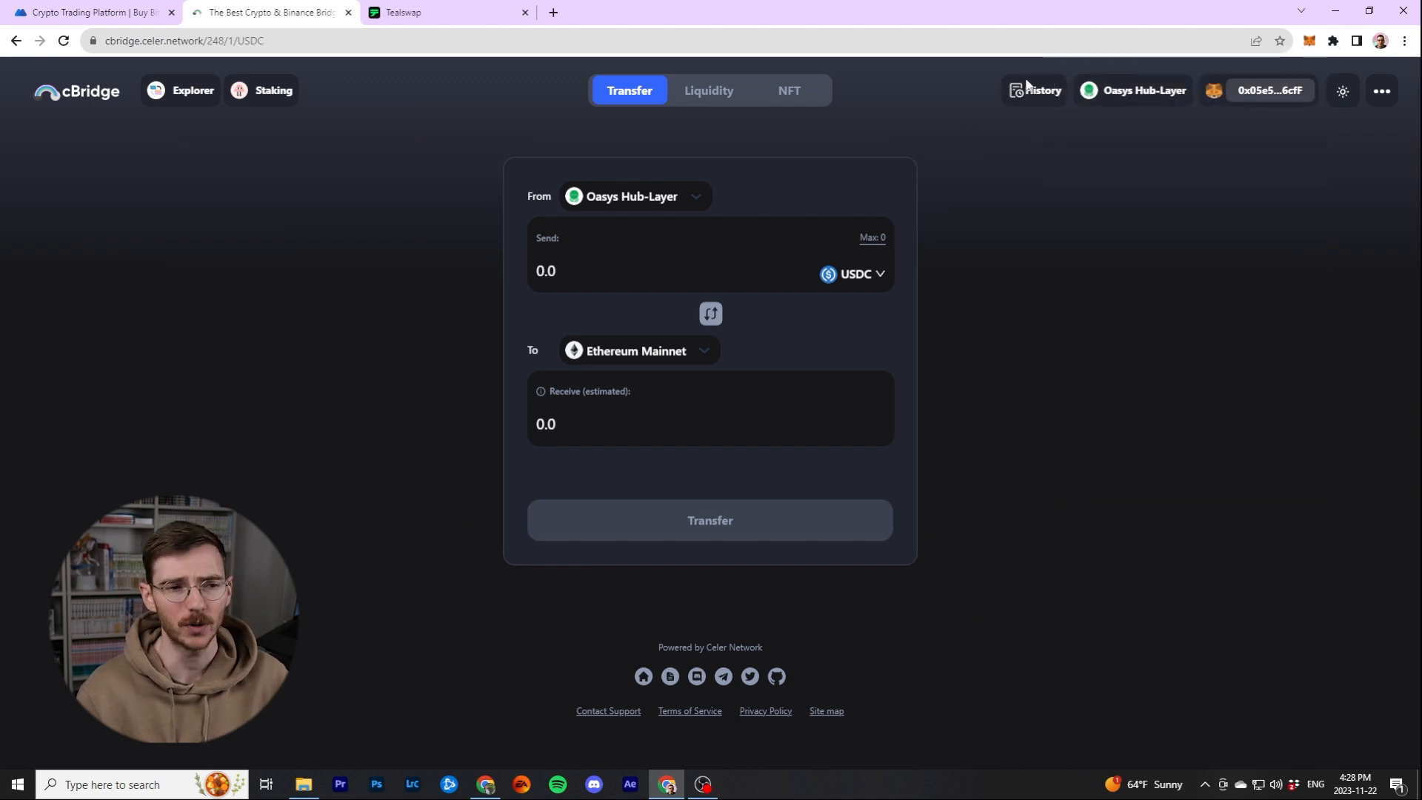
- From cBridge history, add the bridged USDC token to MetaMask and import it into the wallet
left_click(1034, 90)
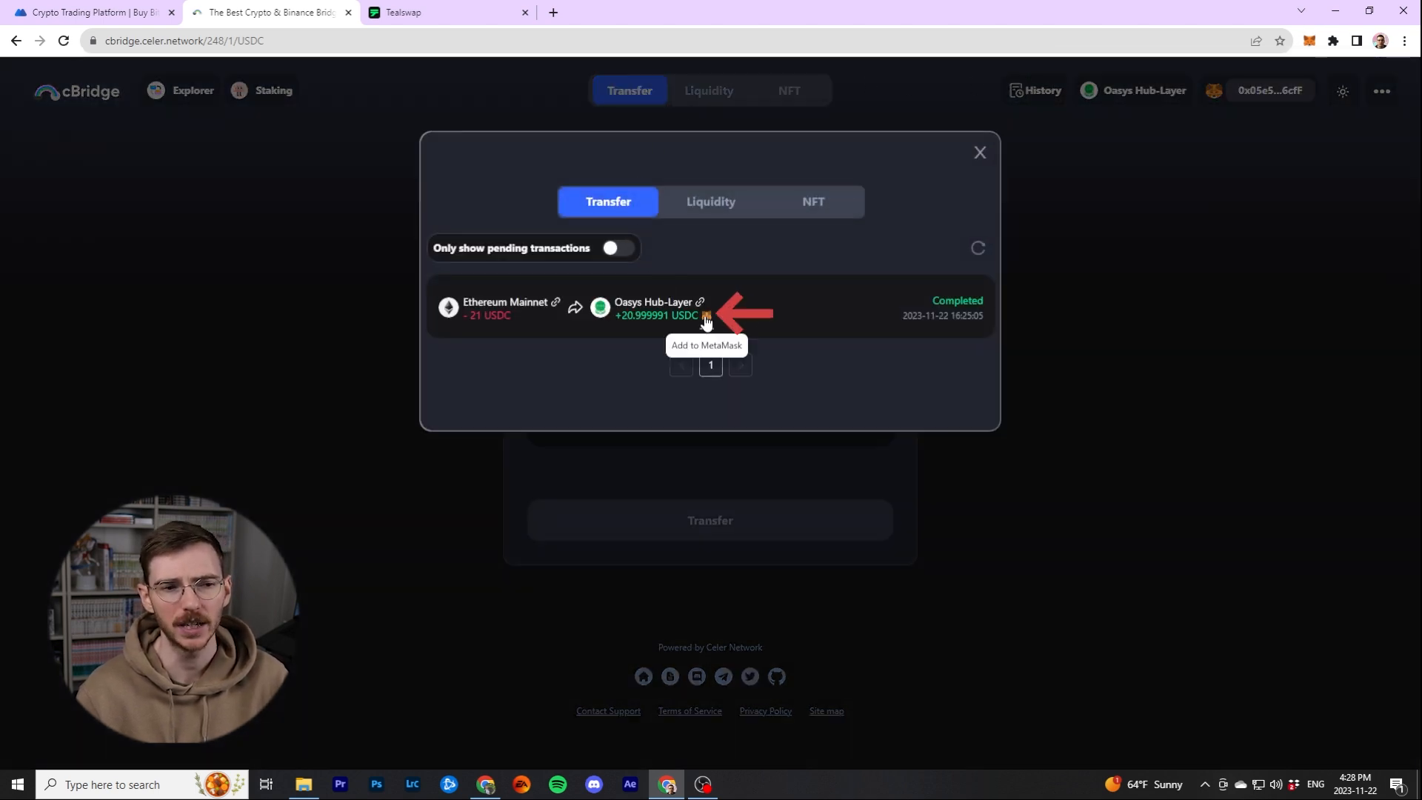
left_click(705, 316)
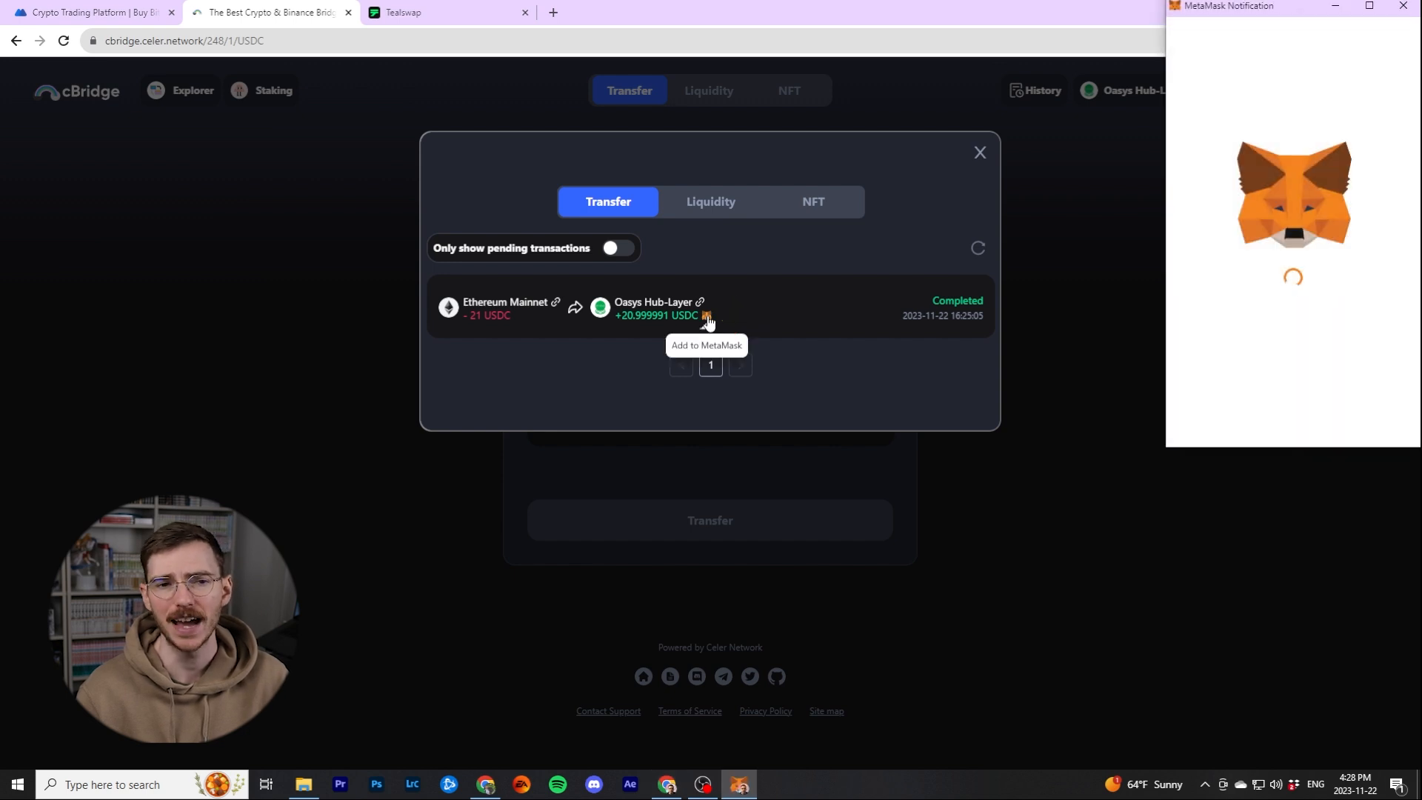
left_click(706, 314)
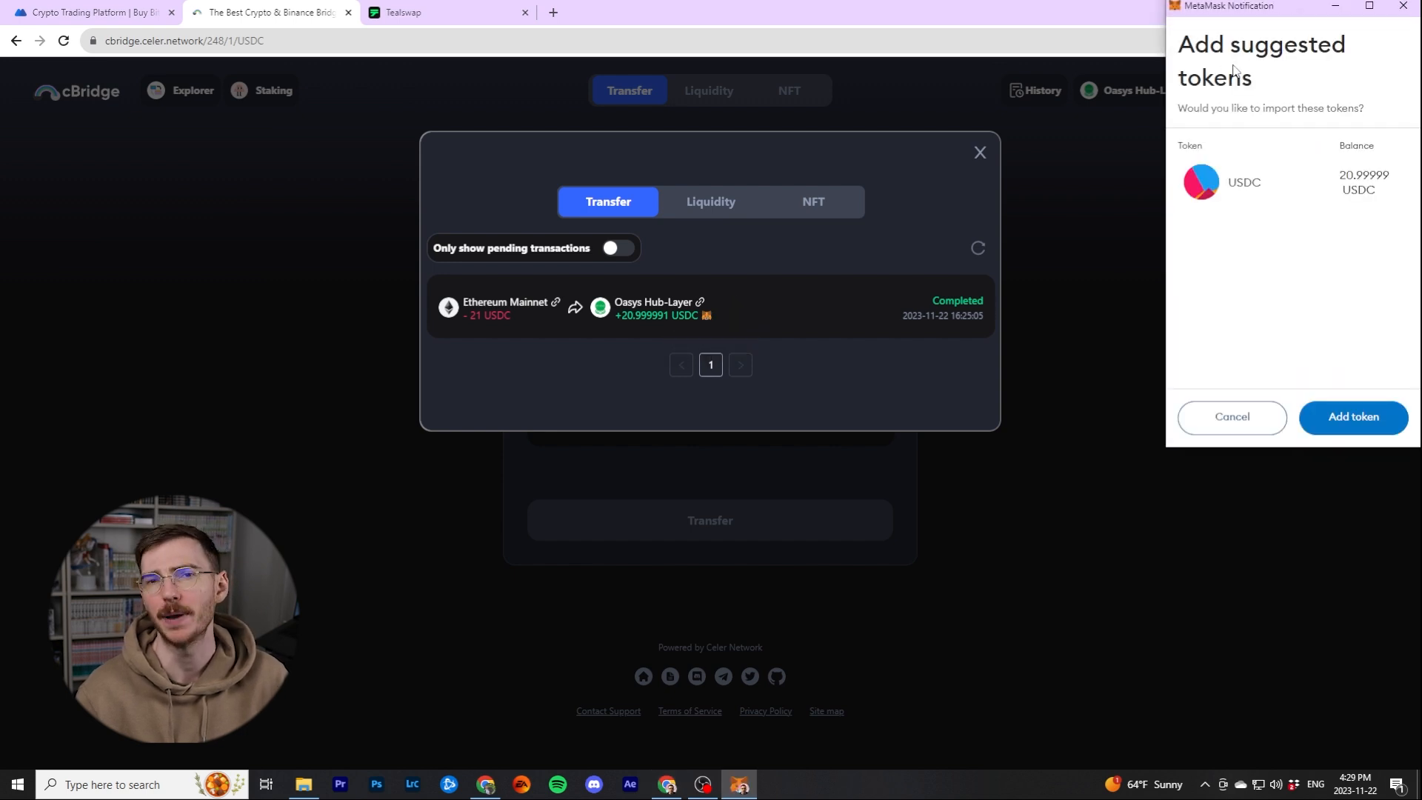
left_click(1353, 416)
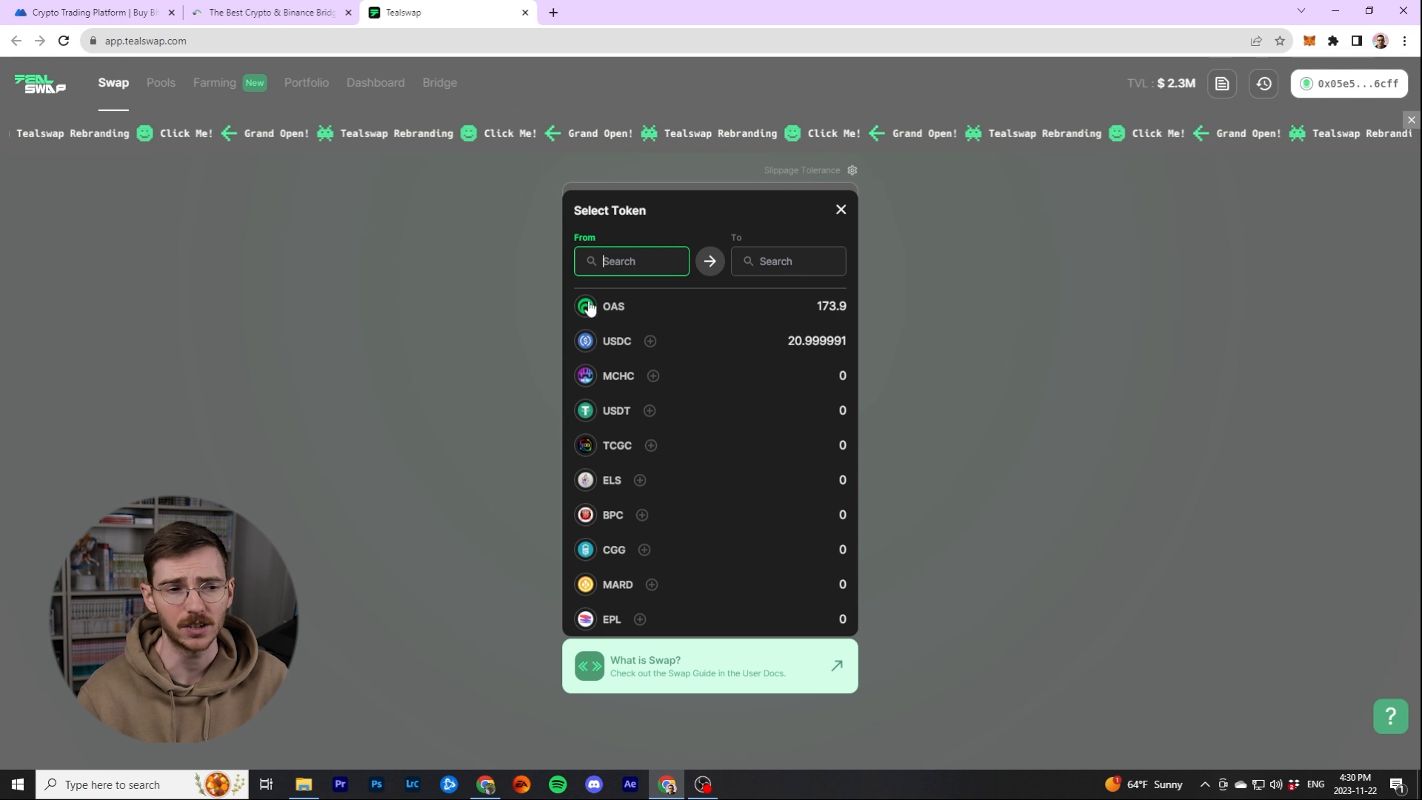
- Choose USDC to OAS as the swap pair on Tealswap and allow it to spend the USDC
left_click(616, 341)
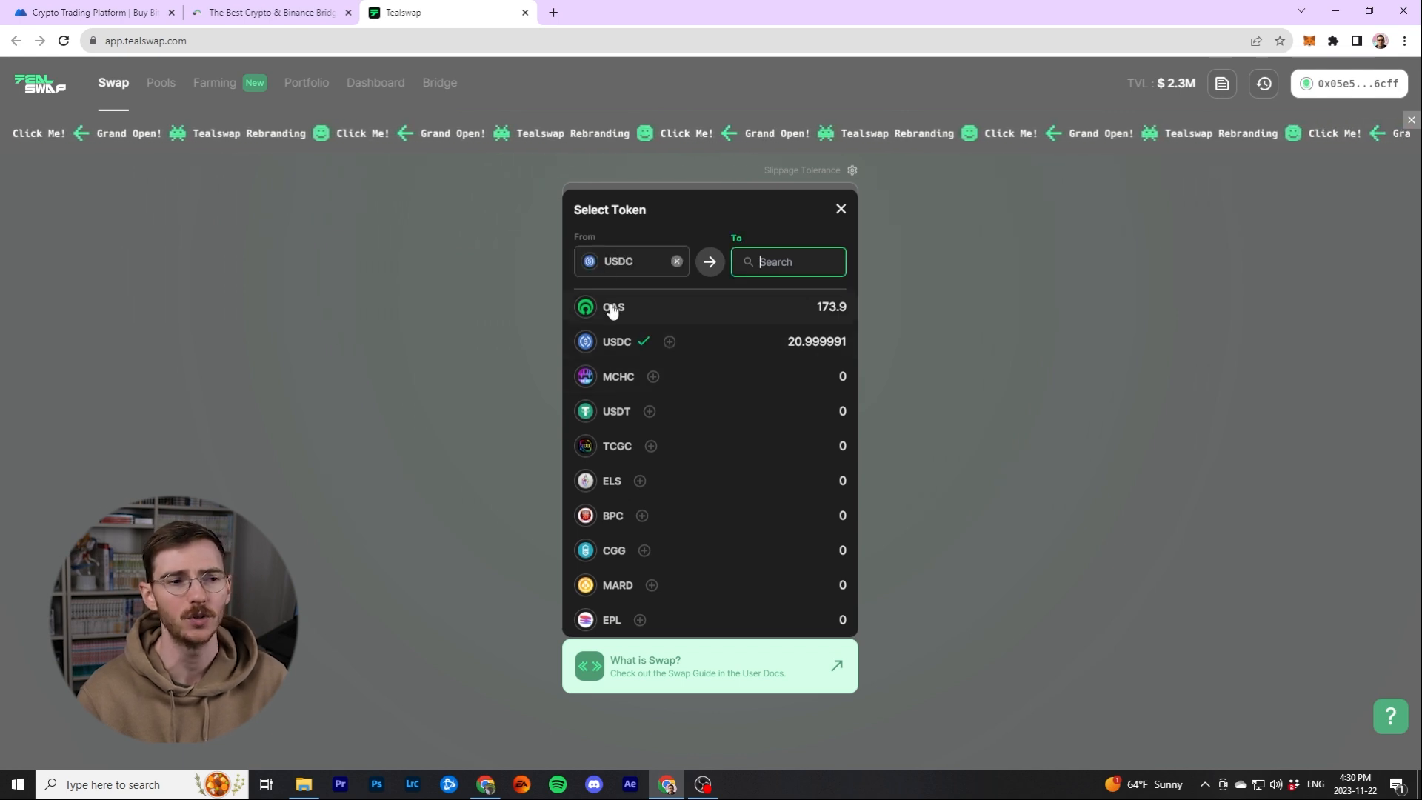
left_click(613, 307)
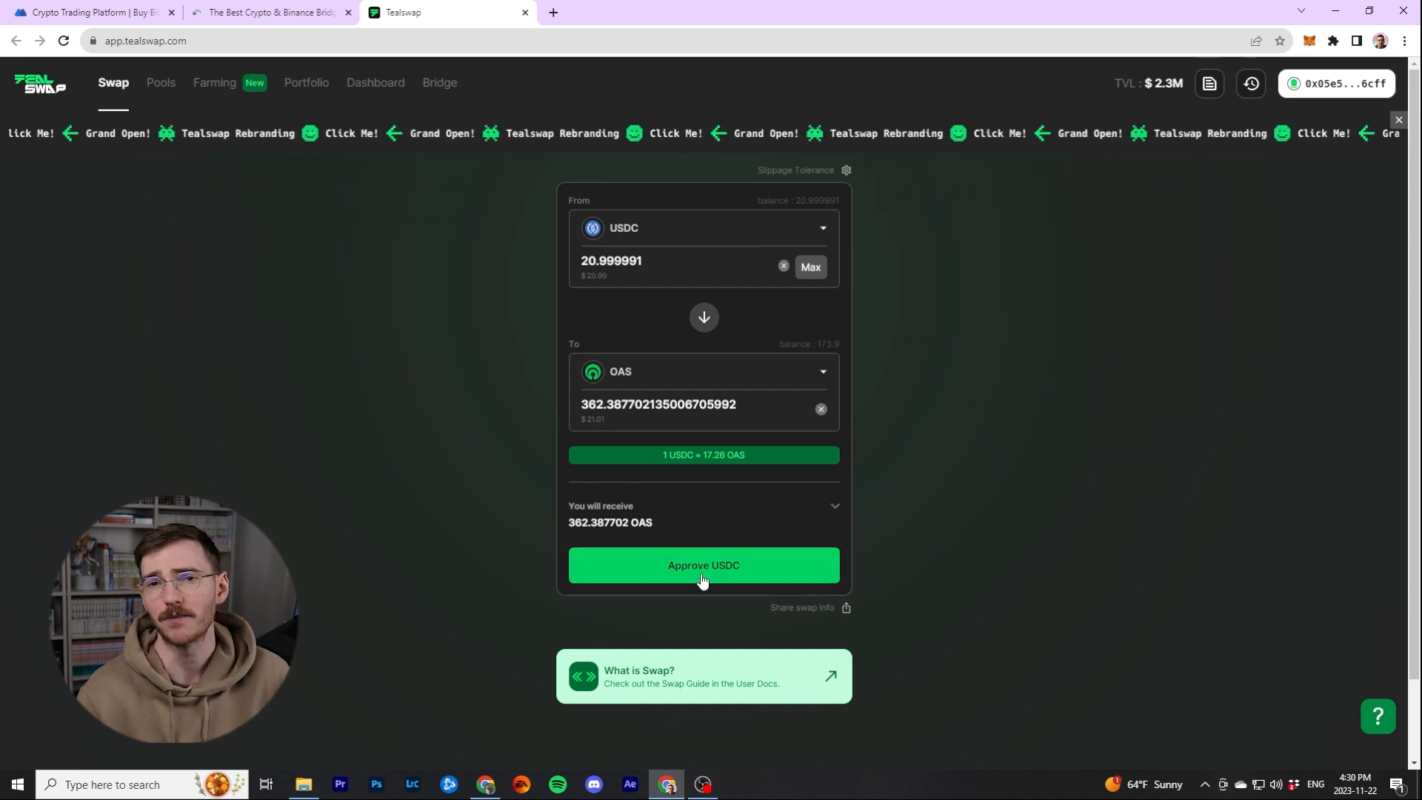
left_click(703, 565)
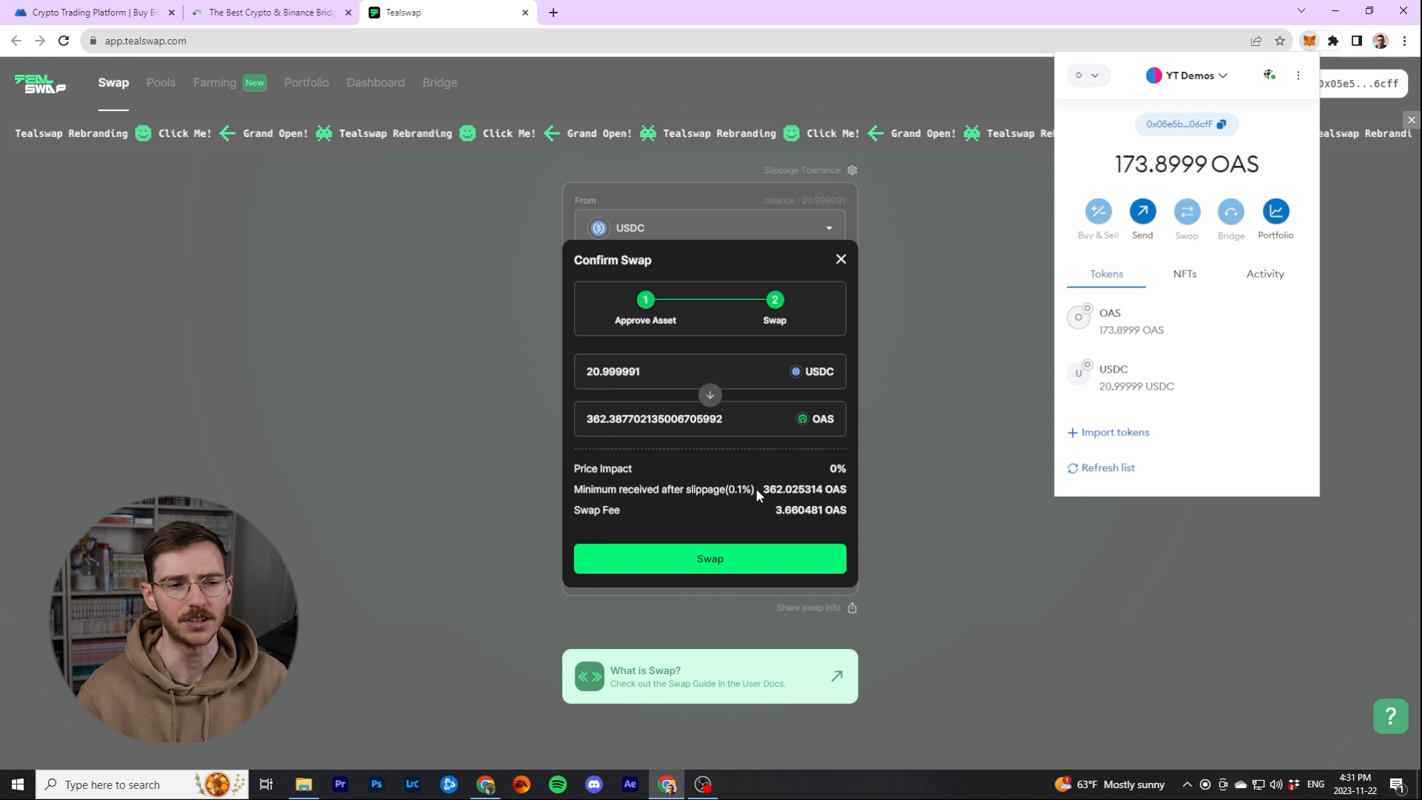
- Swap 20.999991 USDC for about 362.46 OAS on Tealswap, confirming the transaction in MetaMask
left_click(709, 559)
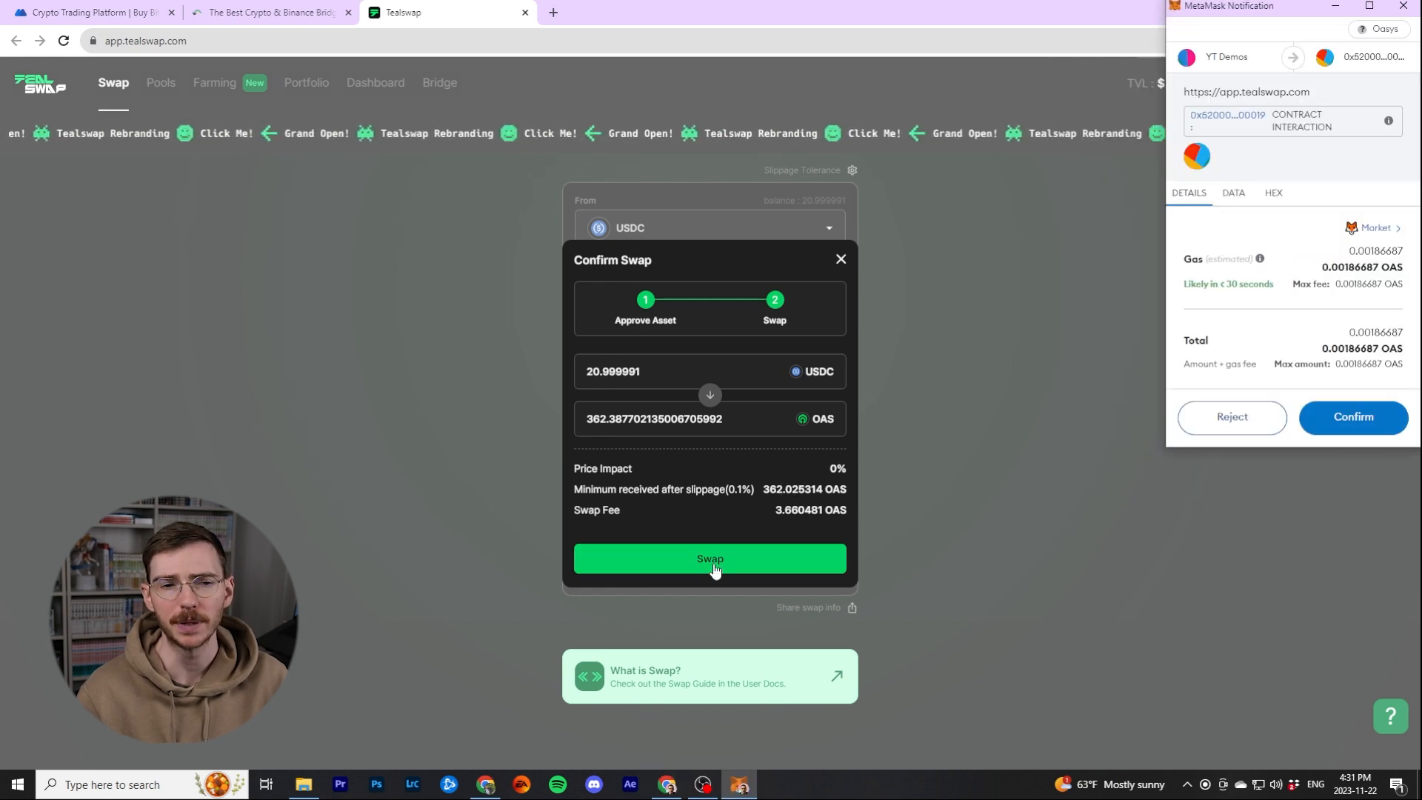
left_click(1352, 416)
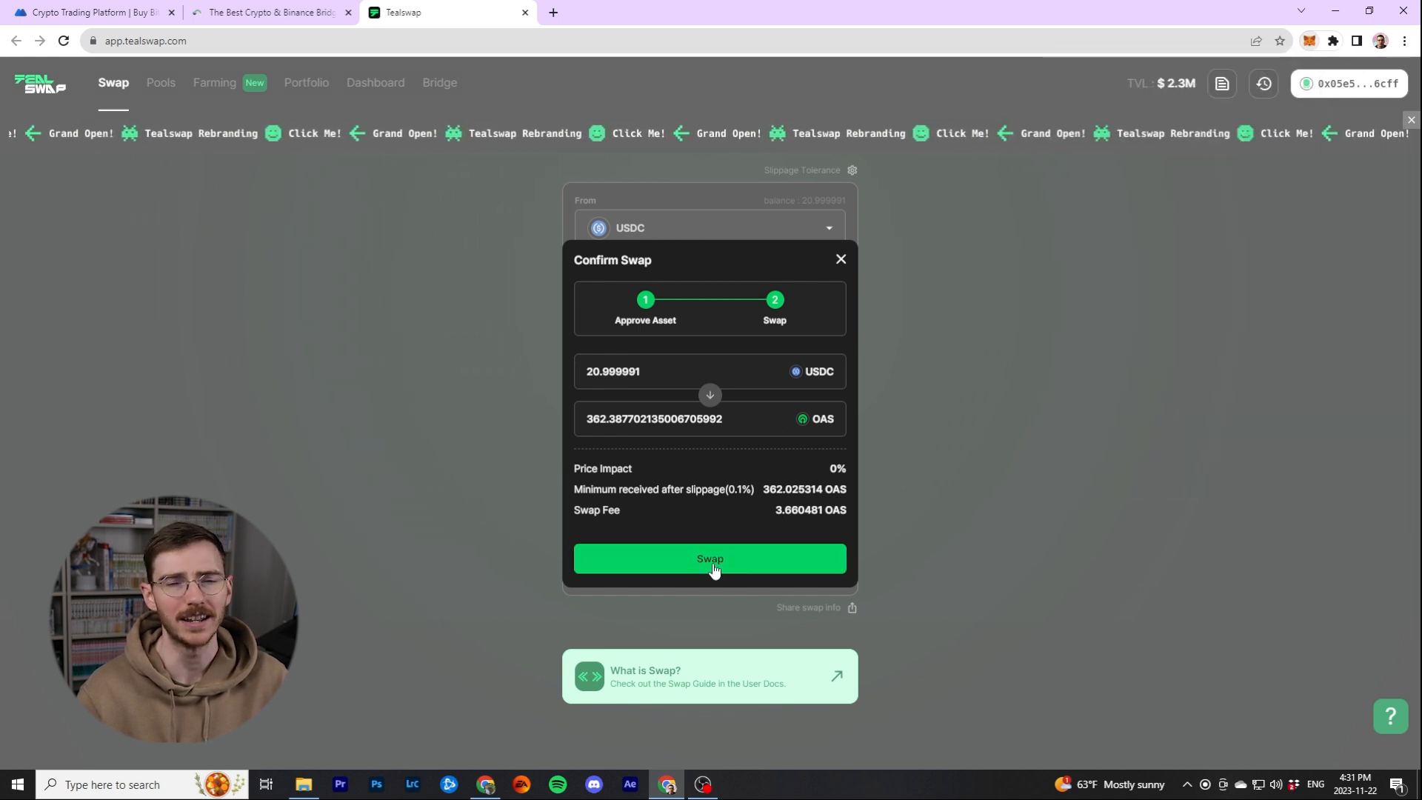
left_click(710, 558)
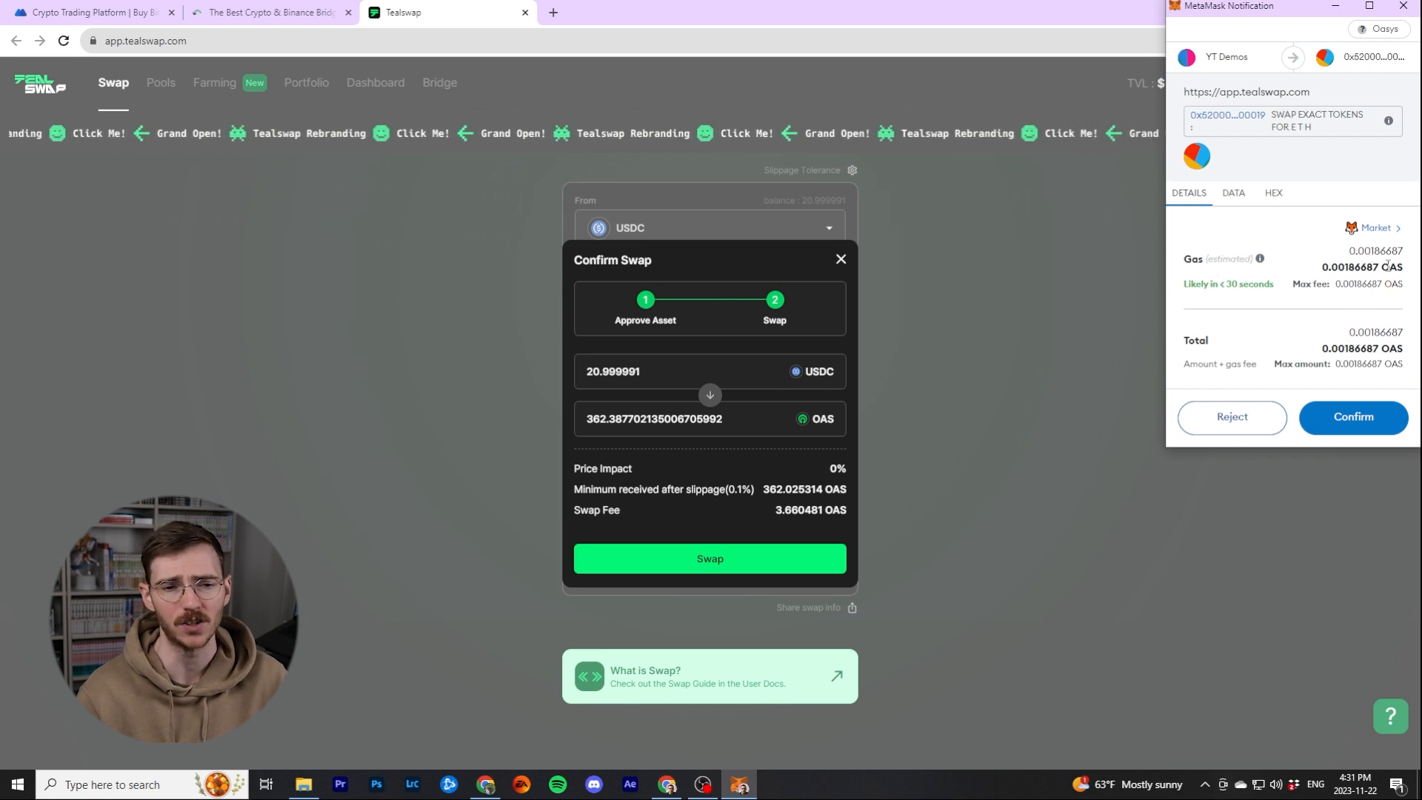
left_click(1353, 418)
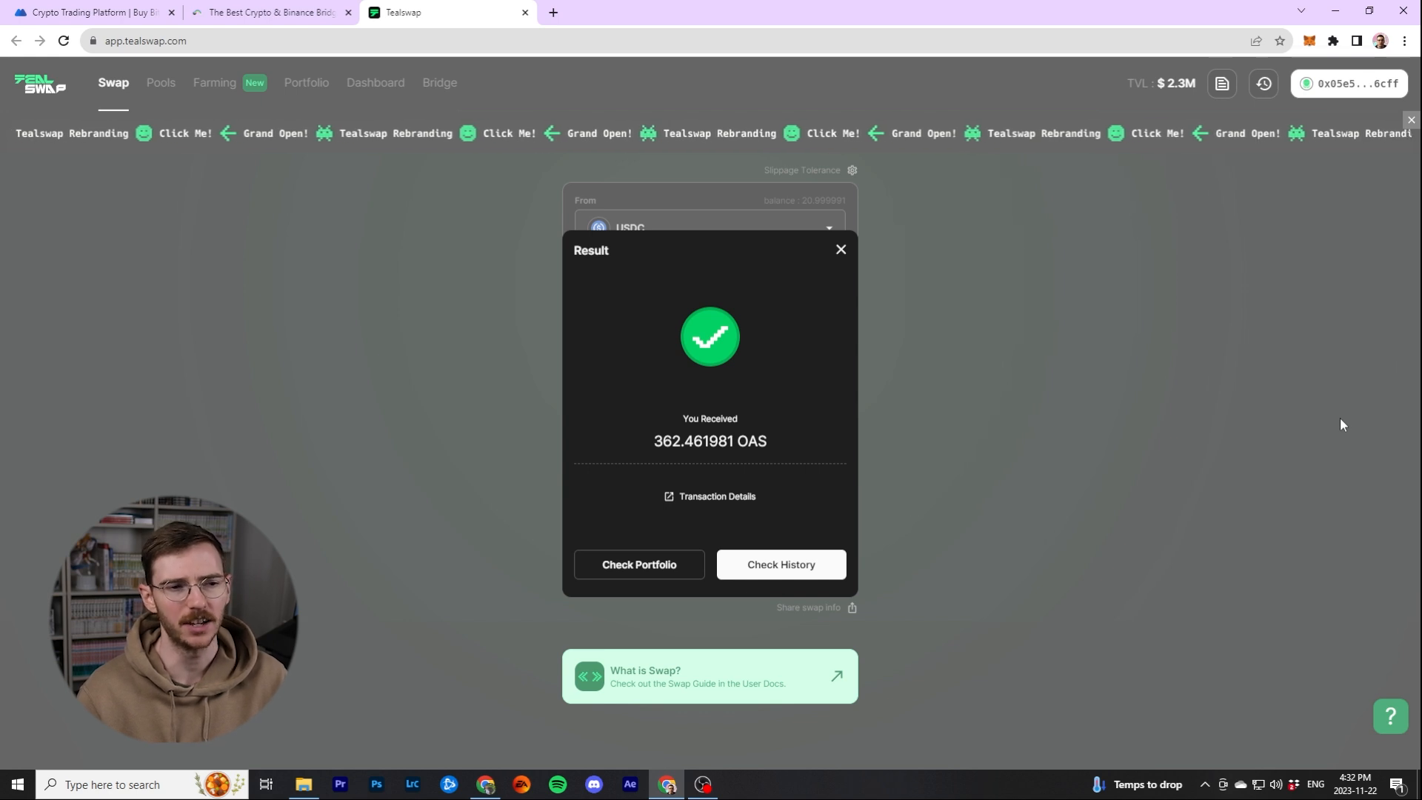
- Dismiss the swap result and check the wallet's OAS balance and activity
left_click(839, 249)
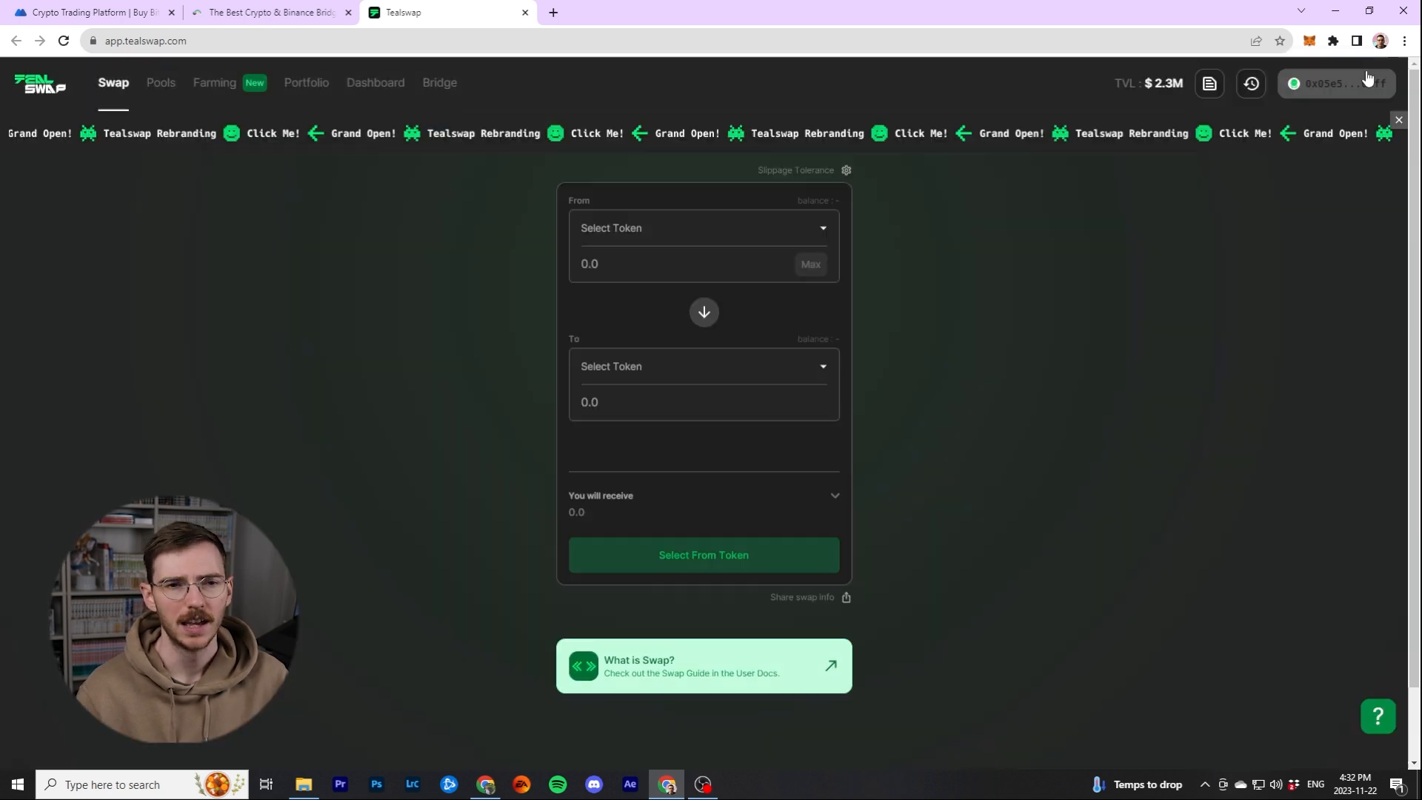
left_click(1312, 41)
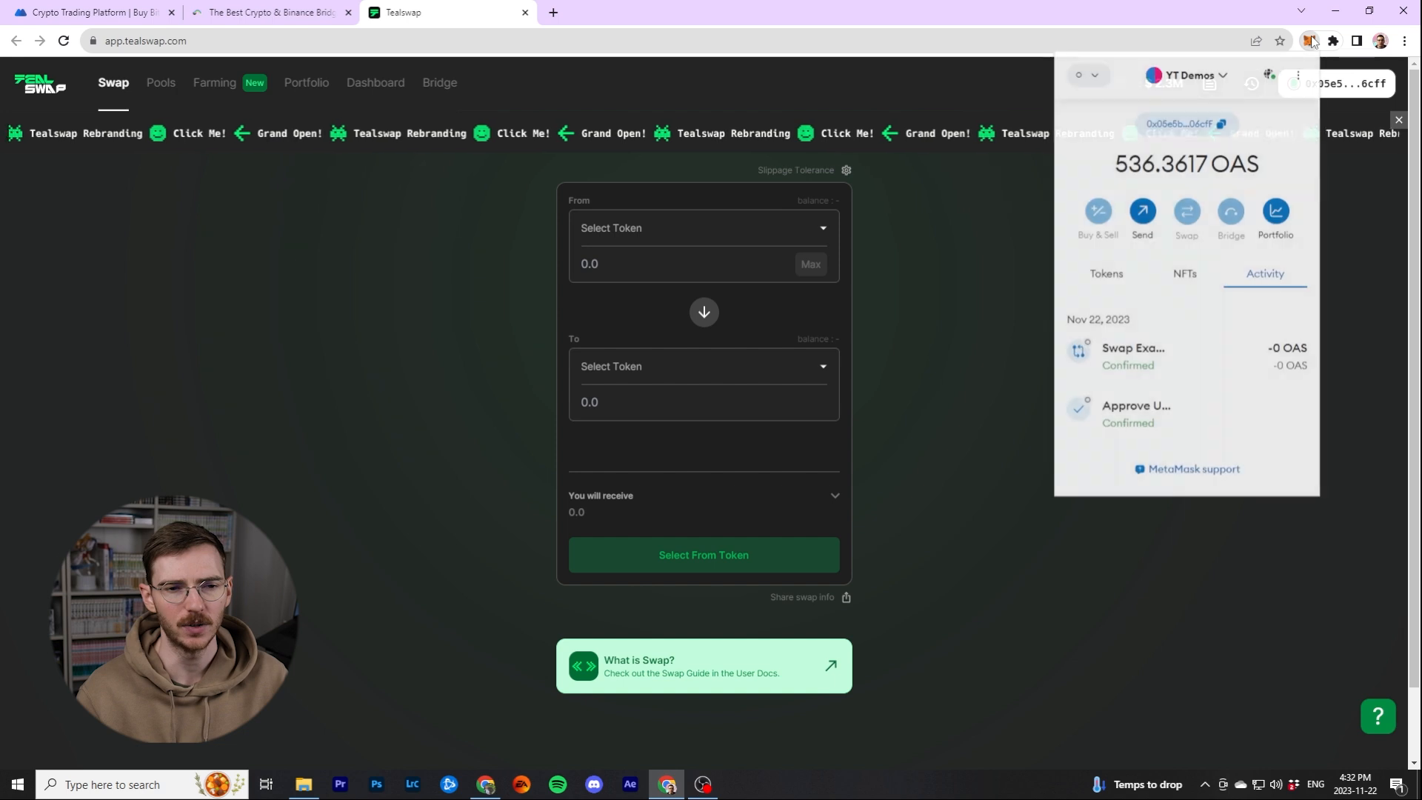
left_click(1106, 278)
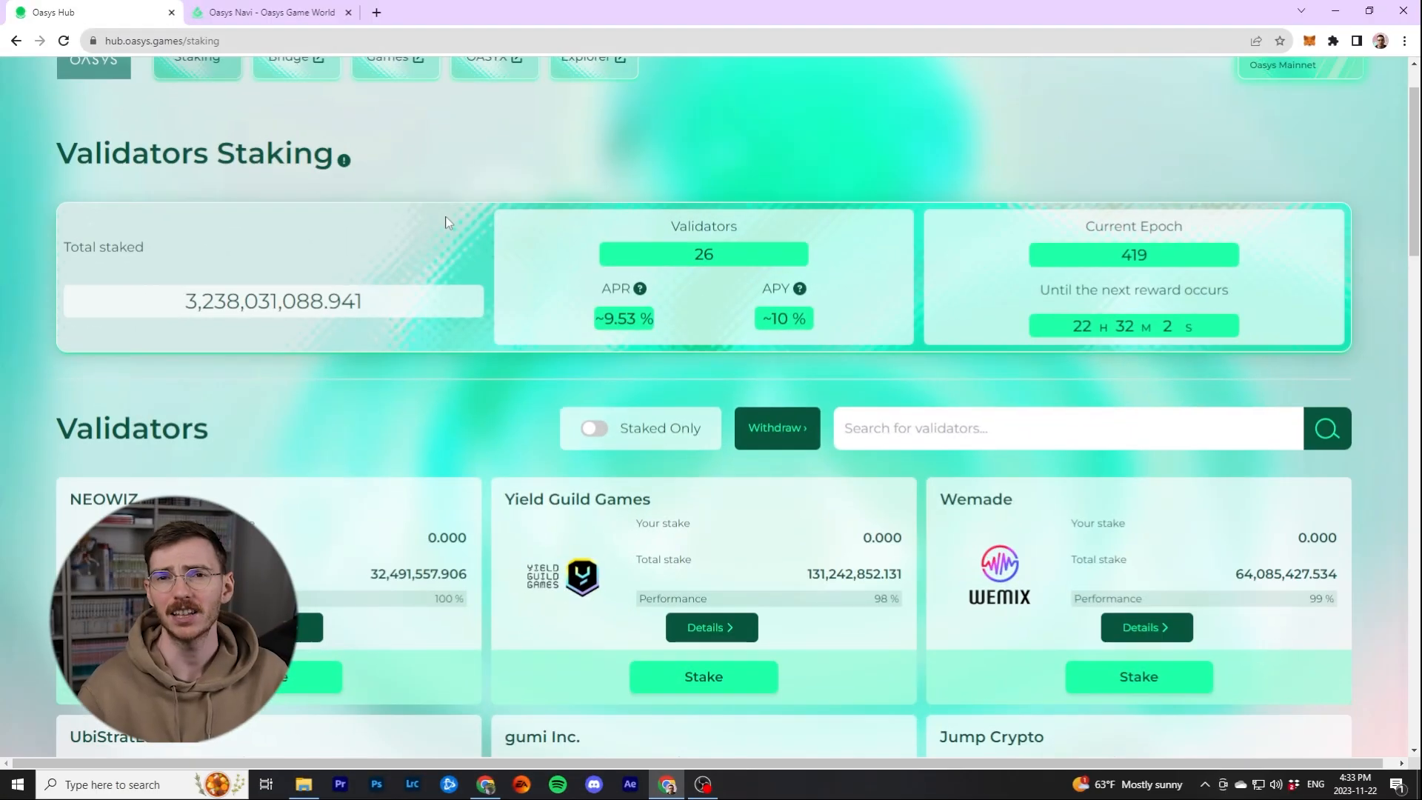
- Scroll through the Oasys Hub validator list to find the UbiStratLab card
scroll("down", 3)
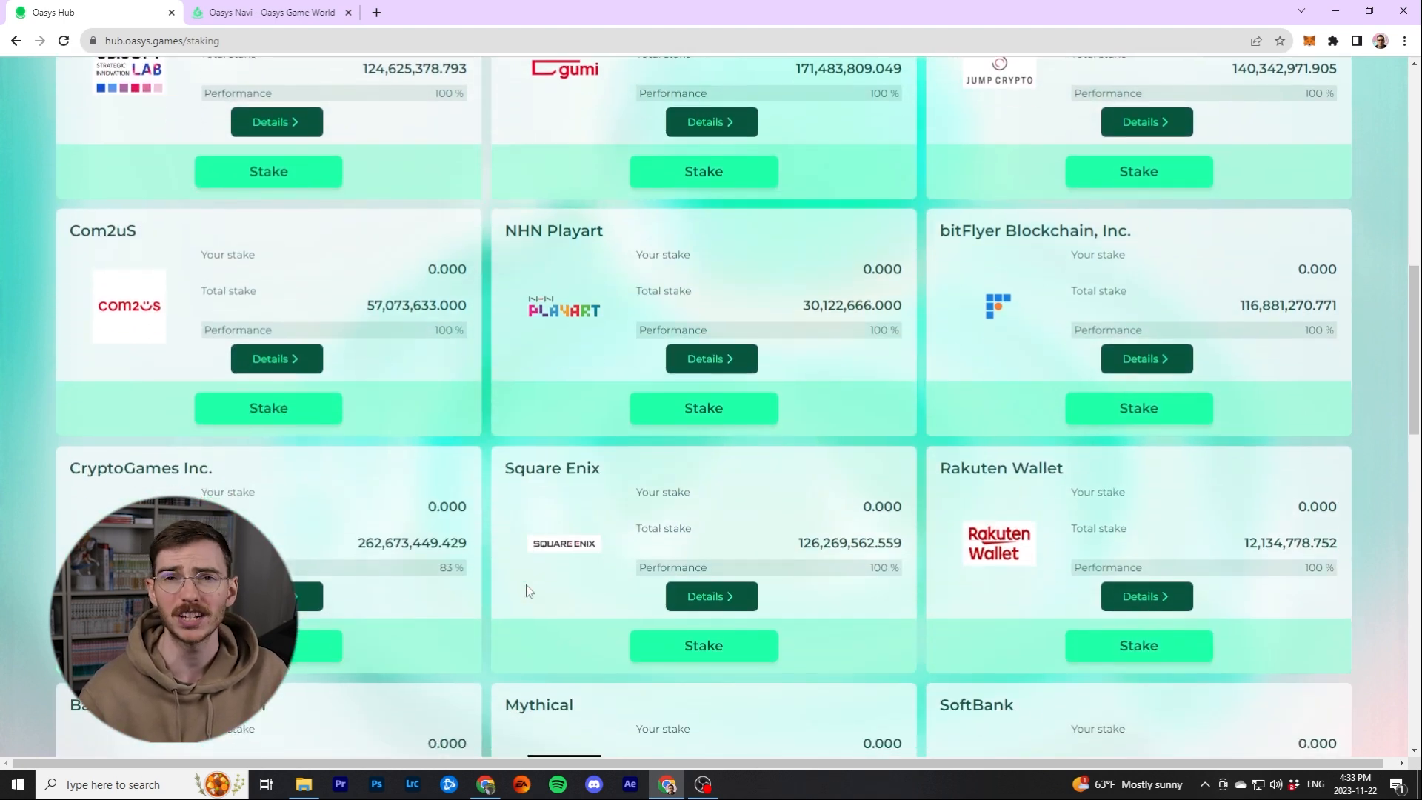
scroll("up", 3)
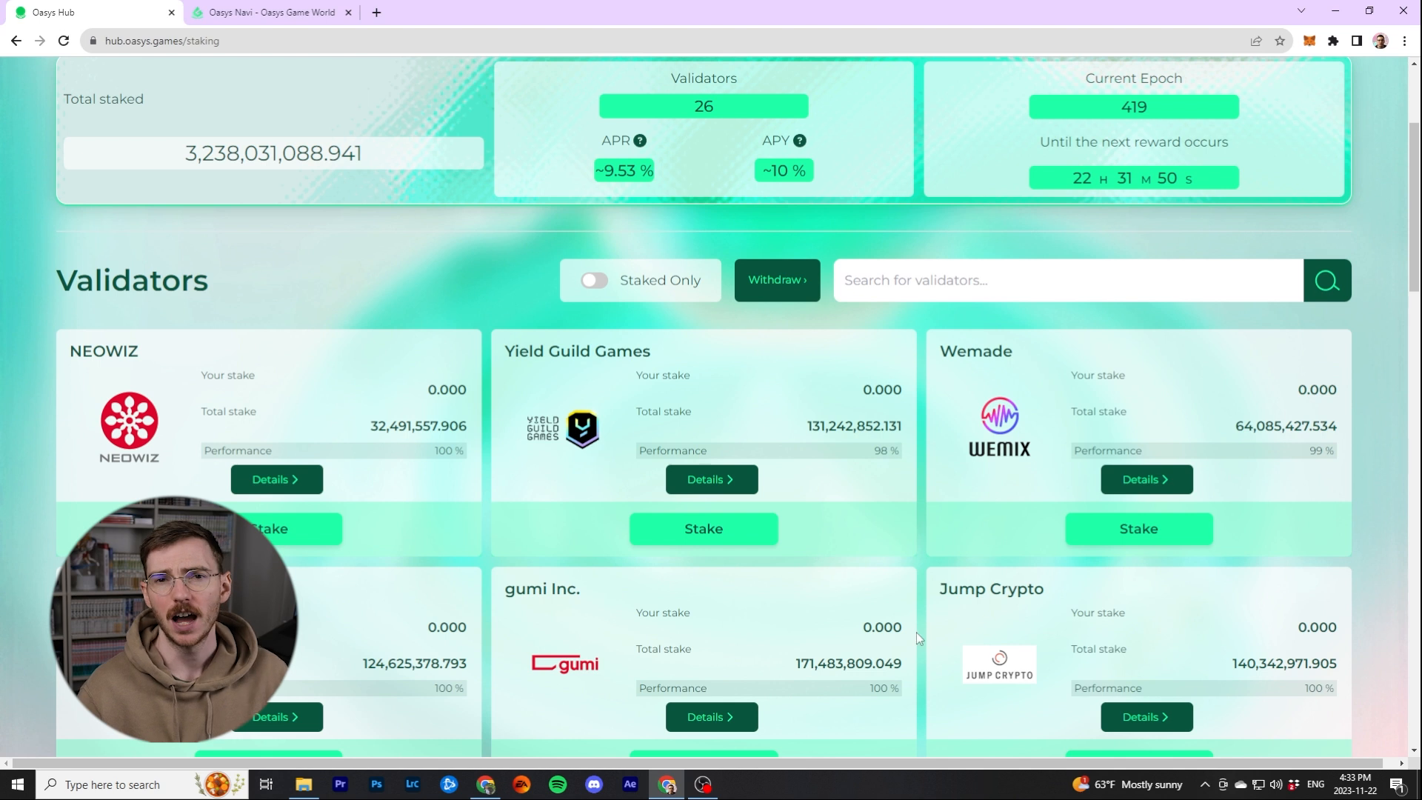
scroll("down", 3)
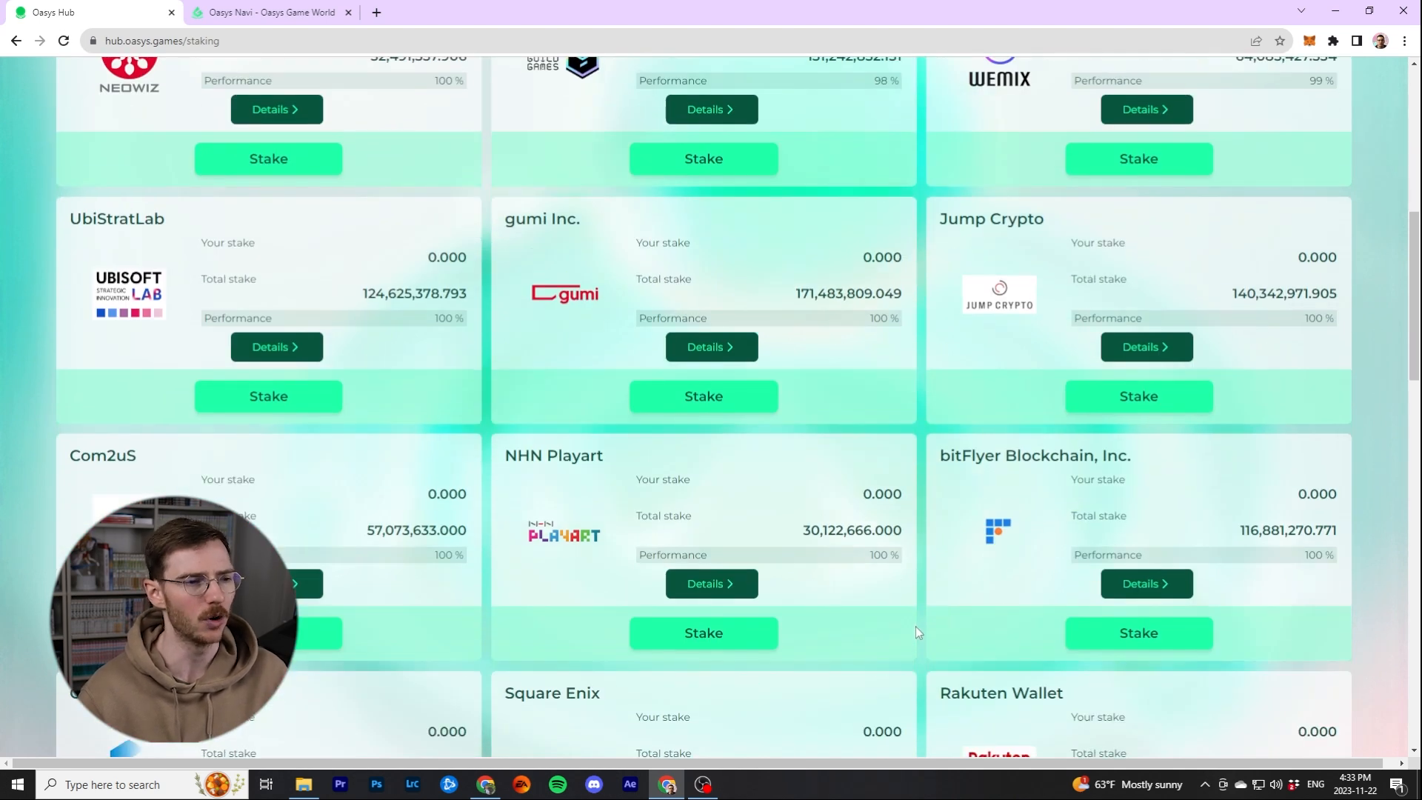
scroll("up", 3)
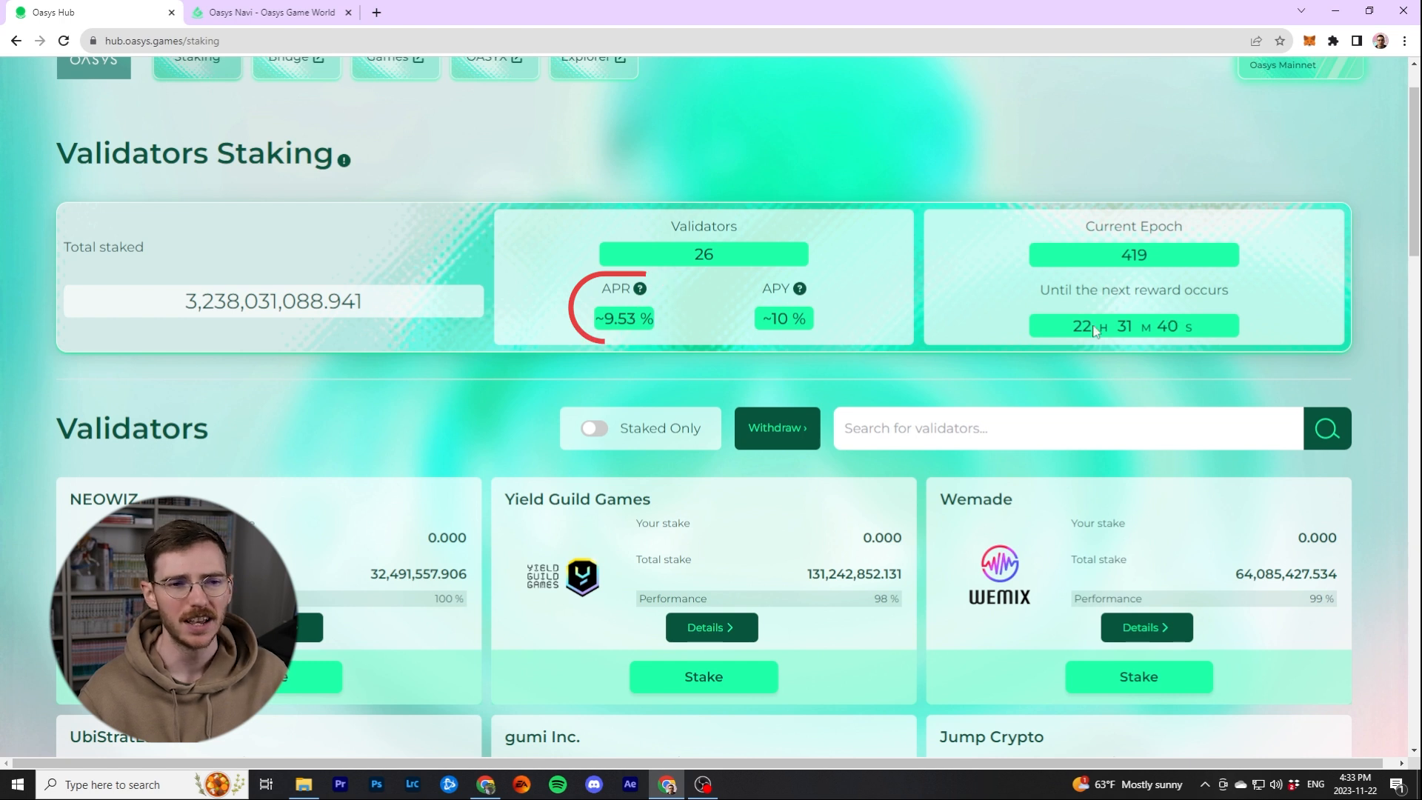
scroll("down", 3)
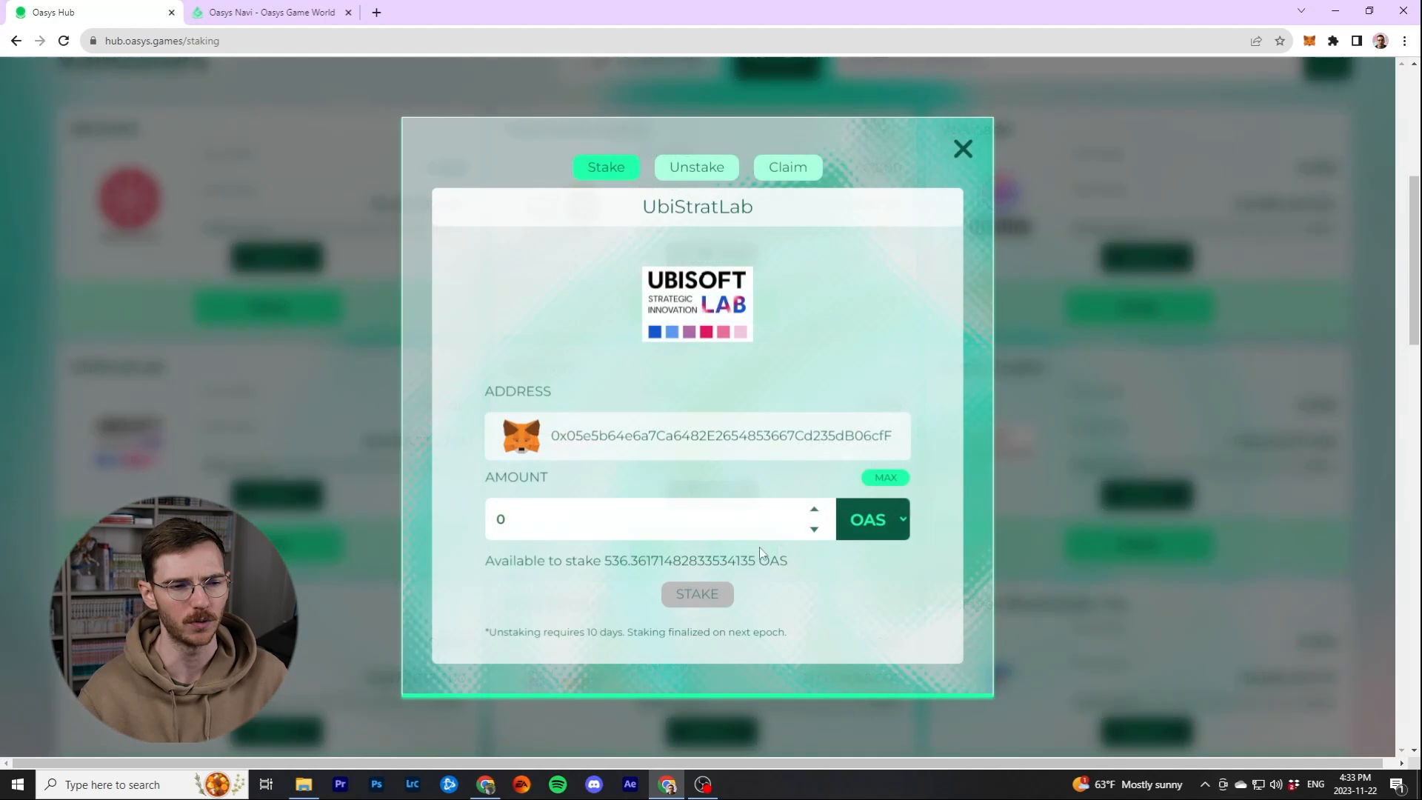
- Stake 500 OAS with UbiStratLab and approve the staking transaction in MetaMask
left_click(654, 519)
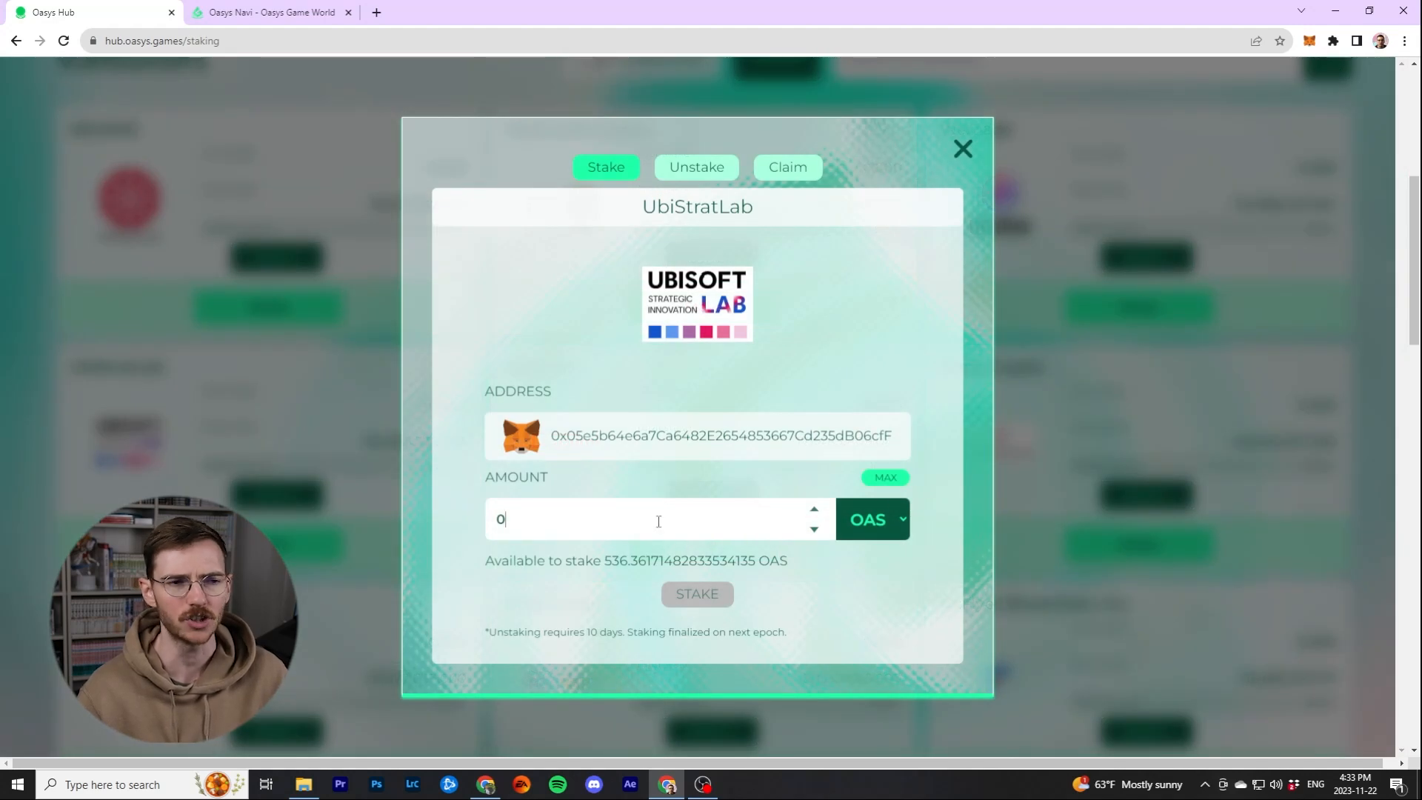
type("500")
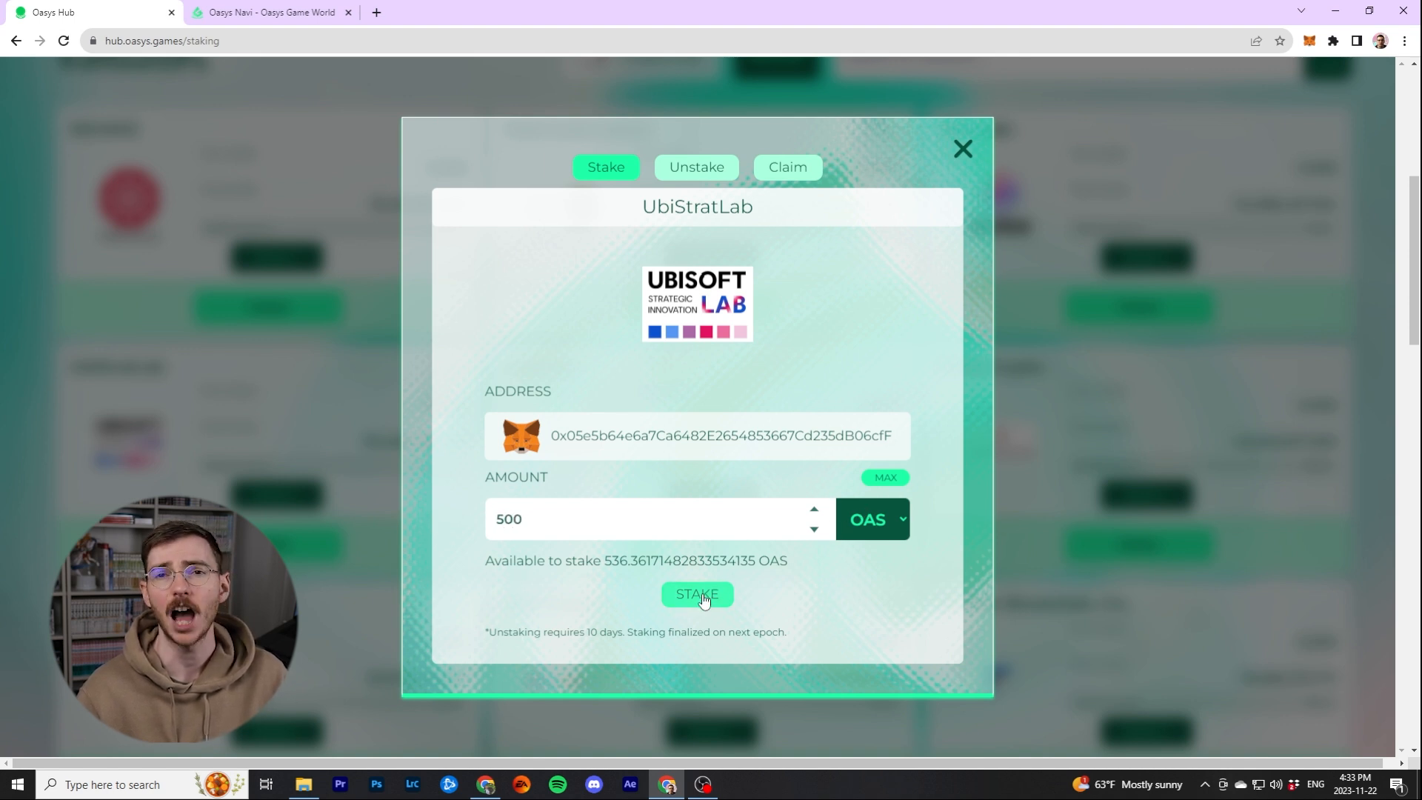
left_click(696, 594)
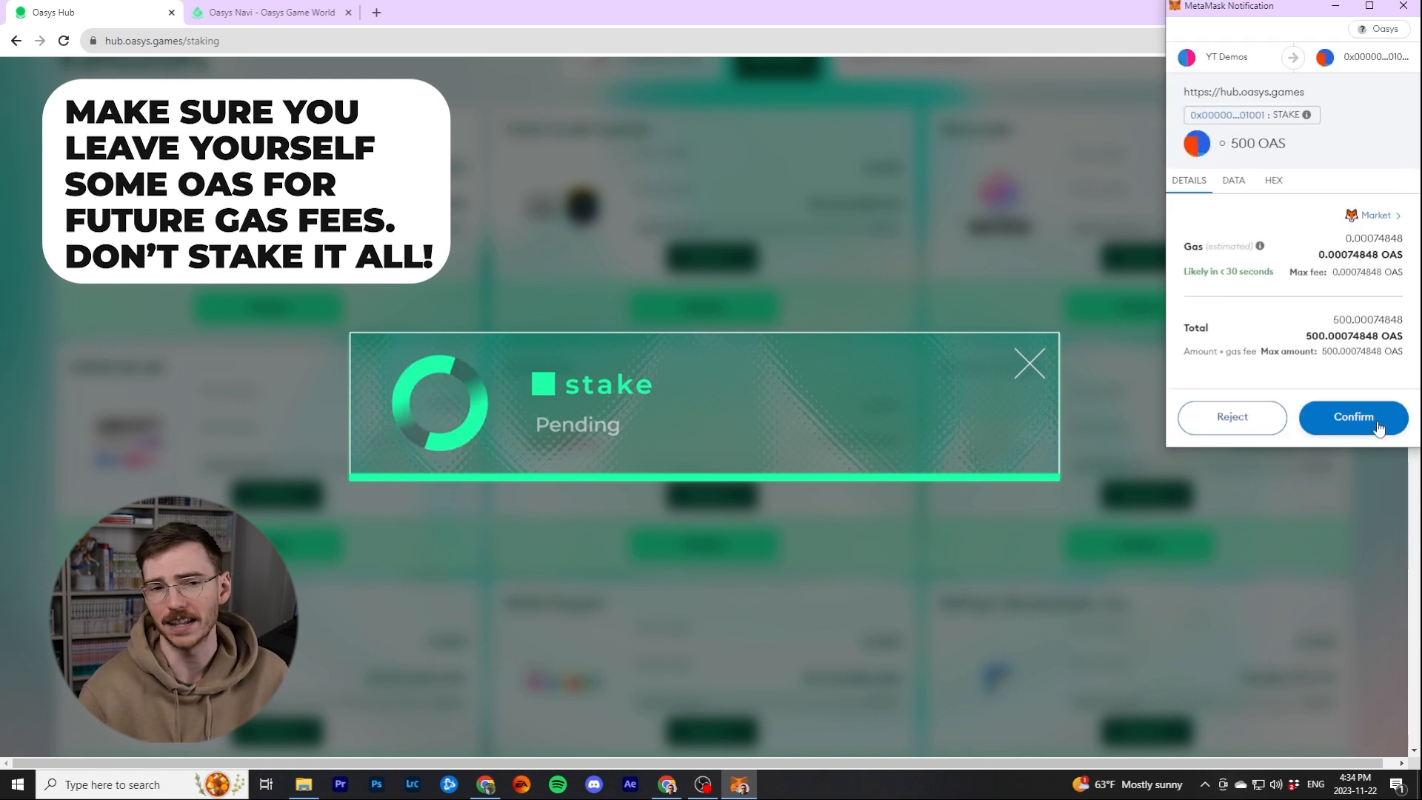
left_click(1351, 418)
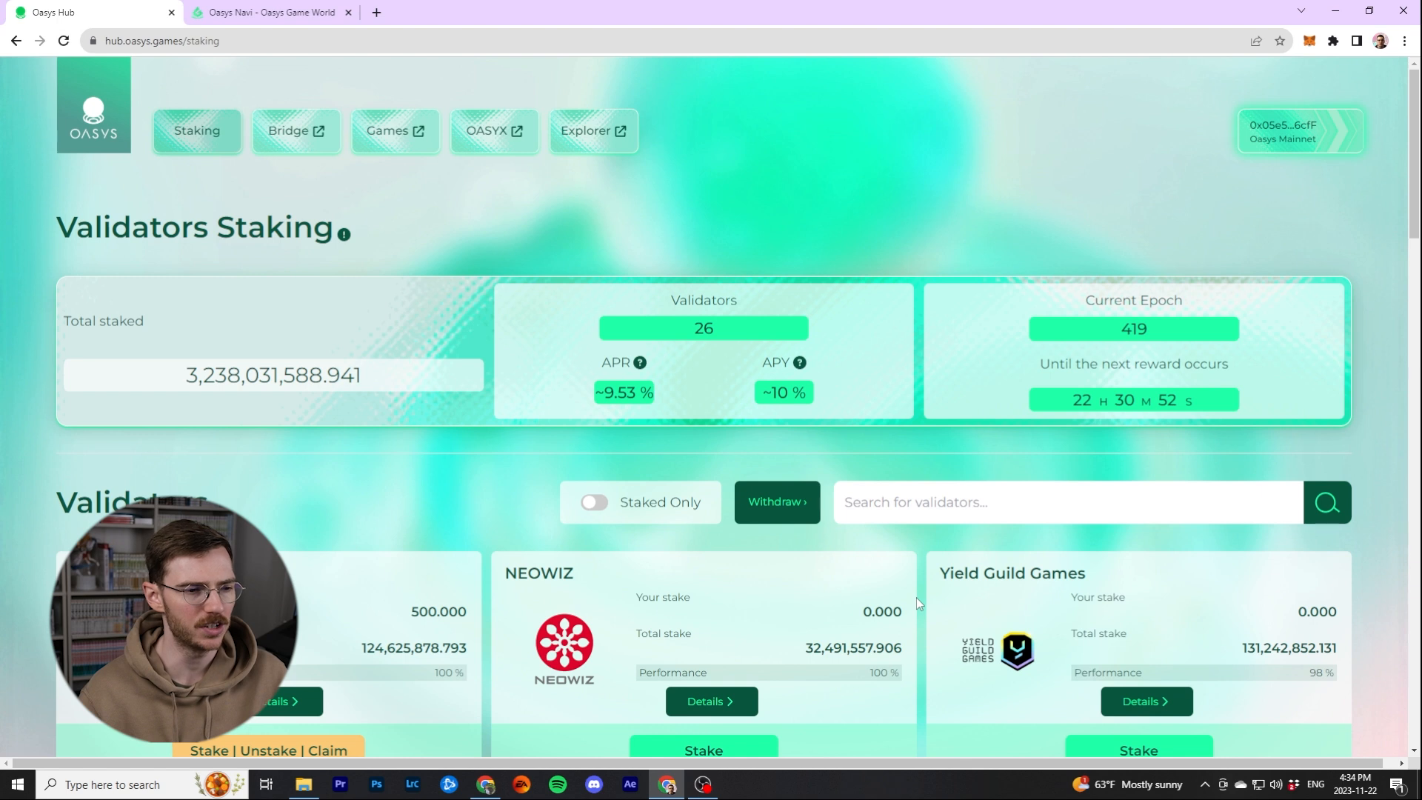
scroll("down", 3)
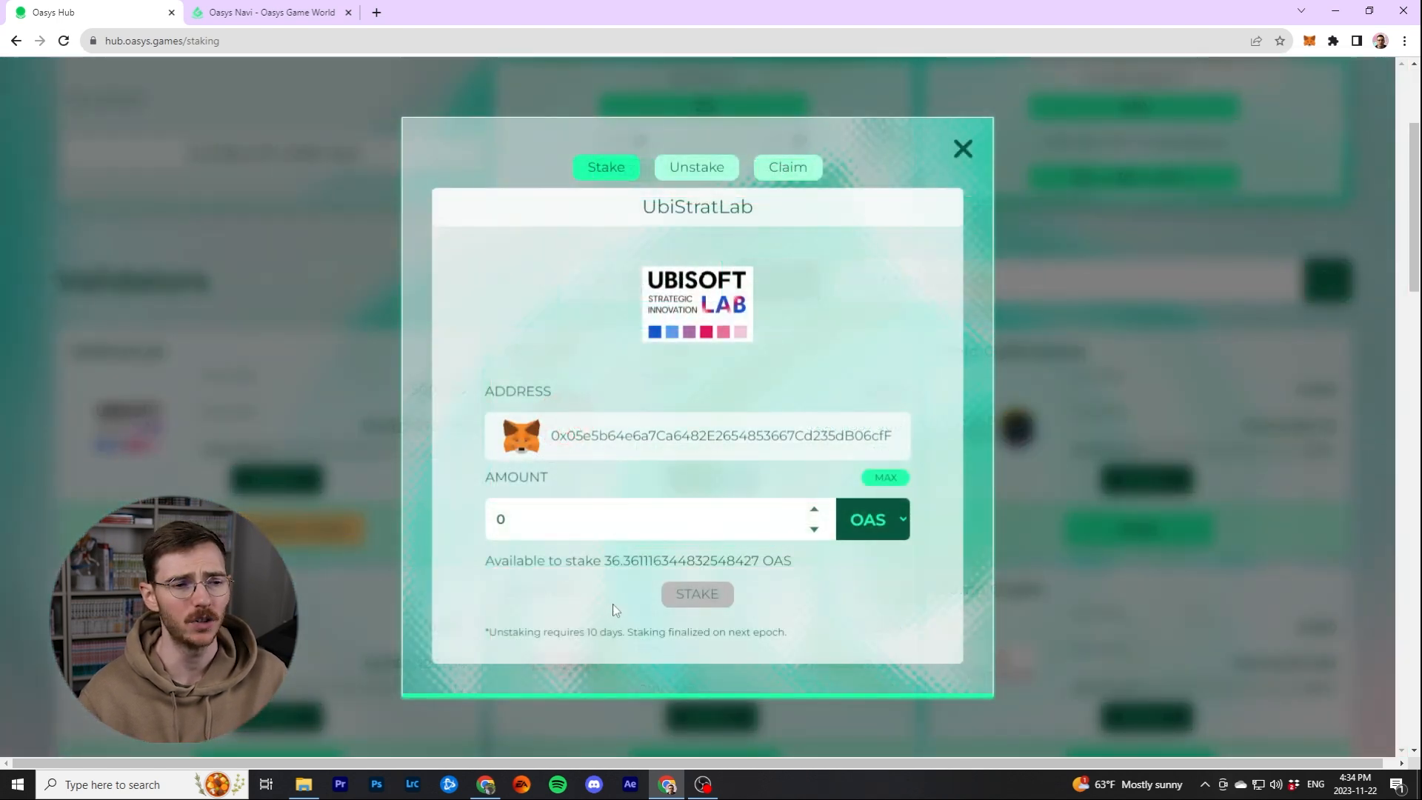
left_click(696, 167)
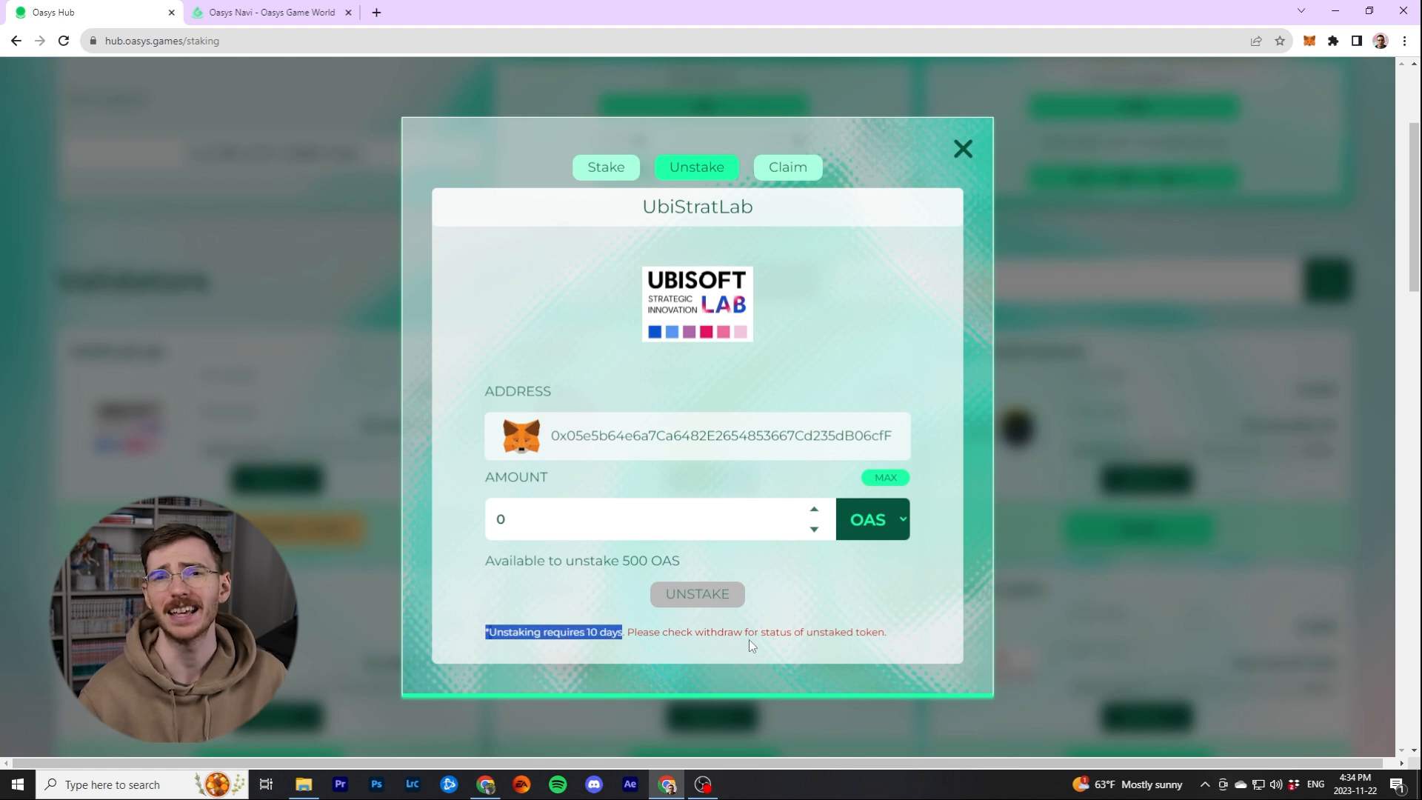
mouse_move(806, 150)
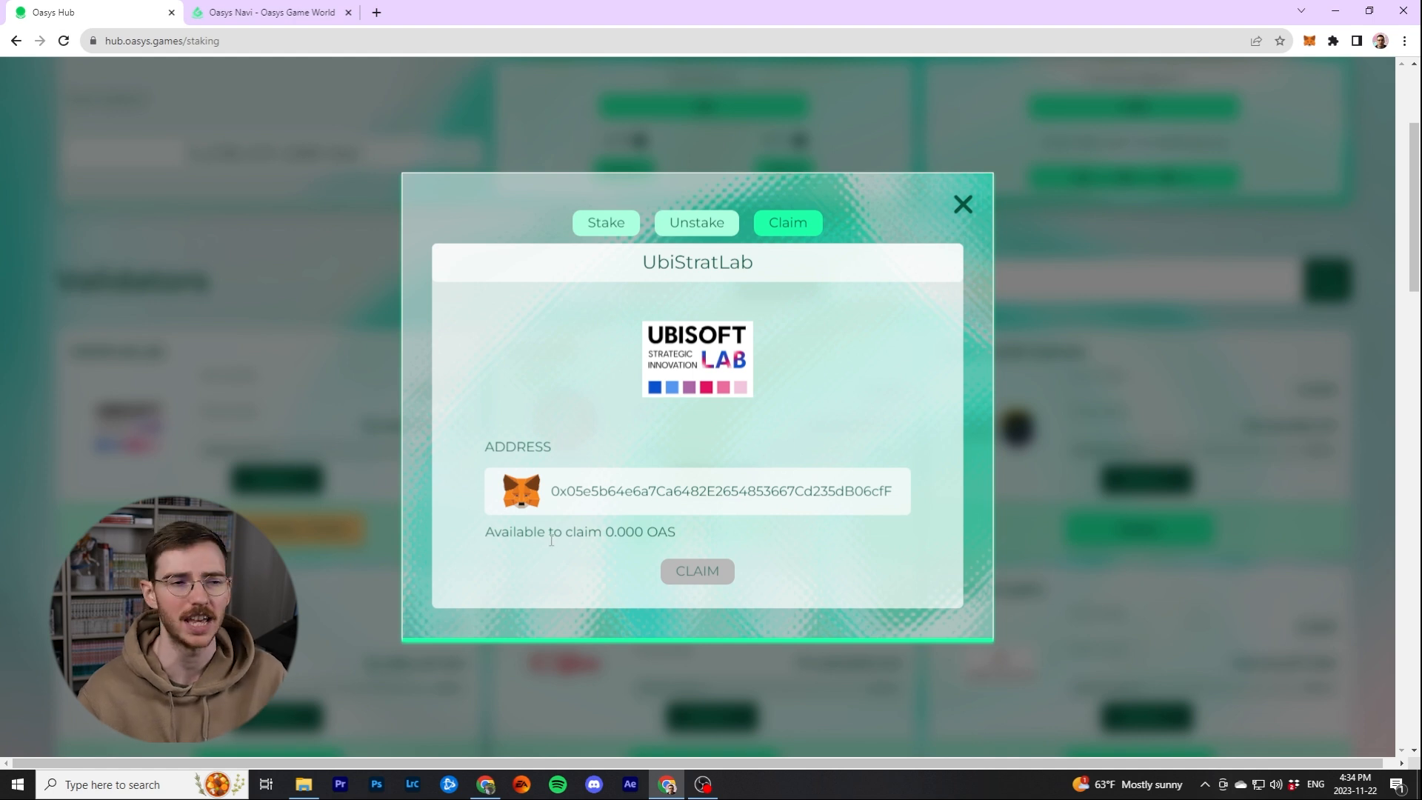
left_click(963, 203)
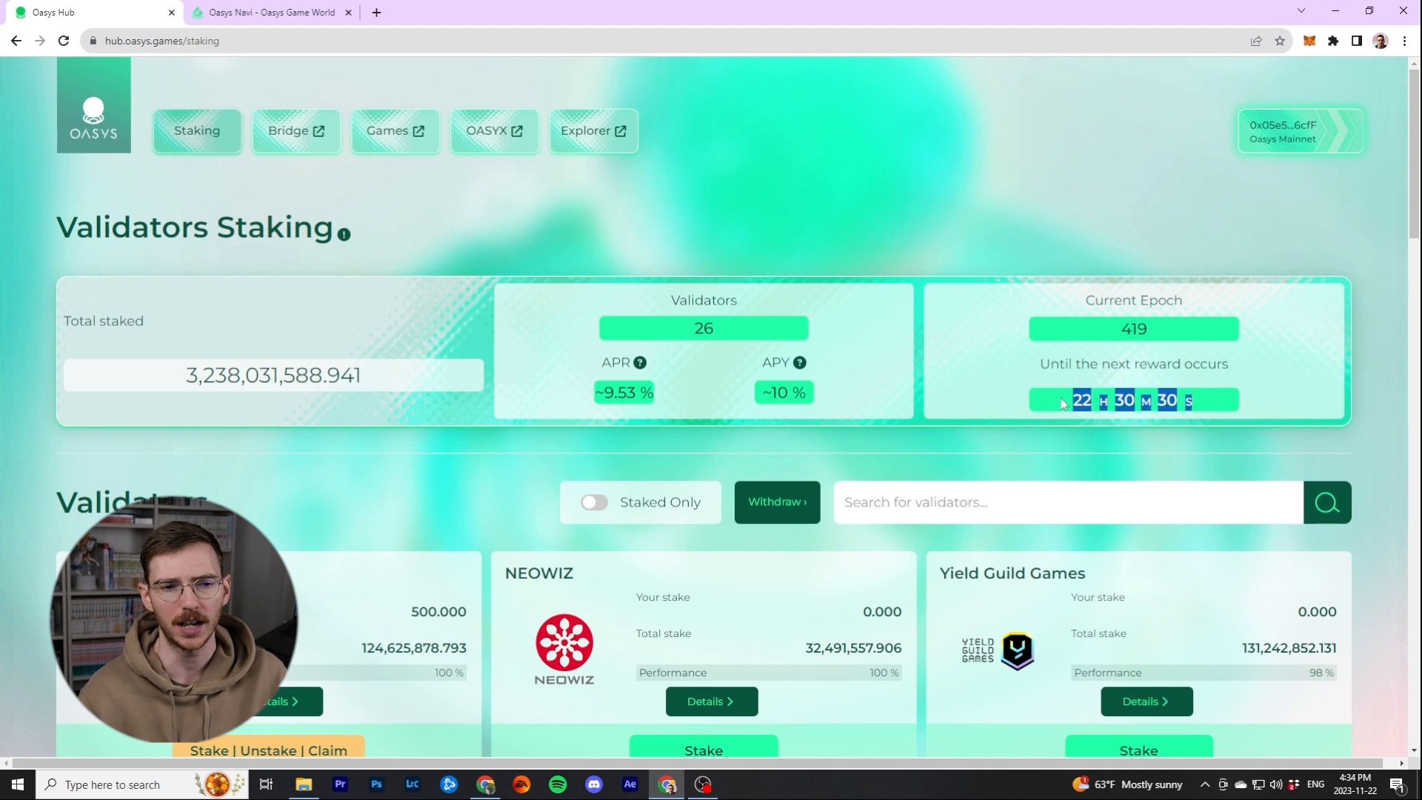
mouse_move(911, 453)
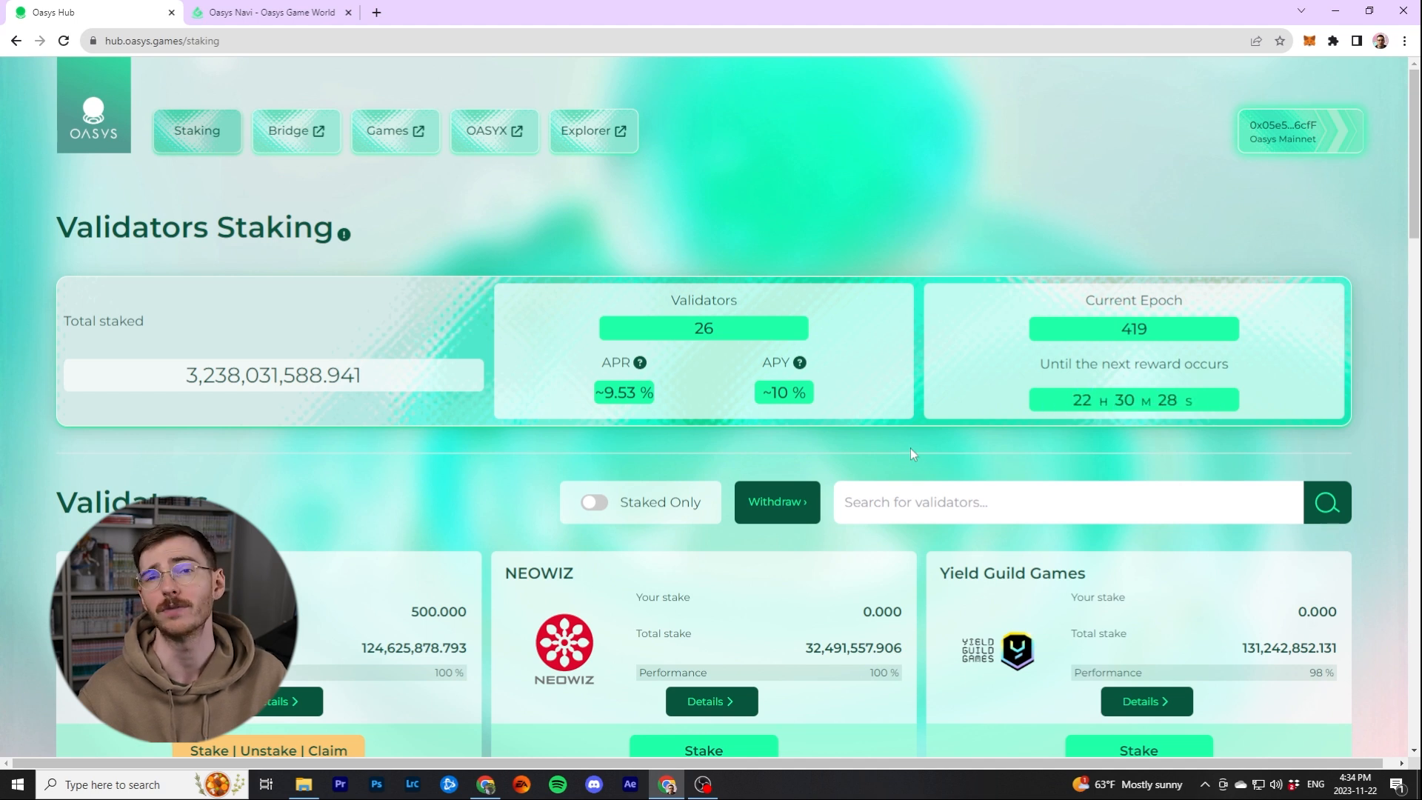